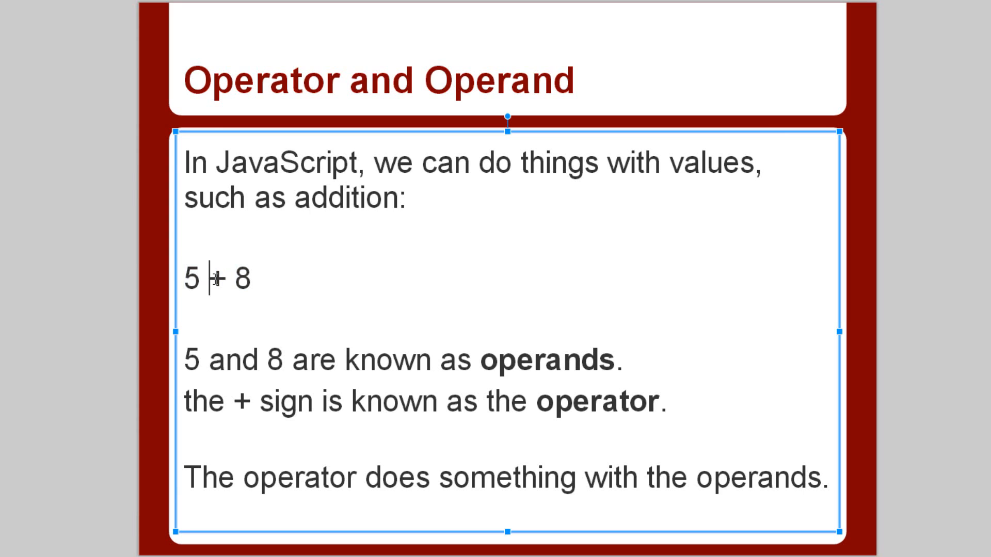
- Highlight the + operator and the word operator in the 5 + 8 example while explaining operands
{"action": "double_click", "coordinate": [217, 277]}
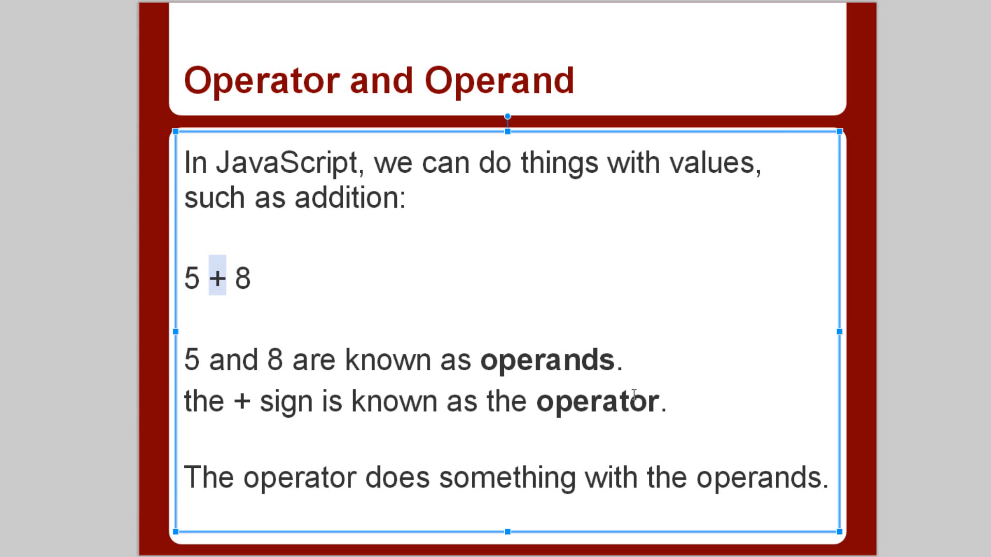
{"action": "double_click", "coordinate": [597, 400]}
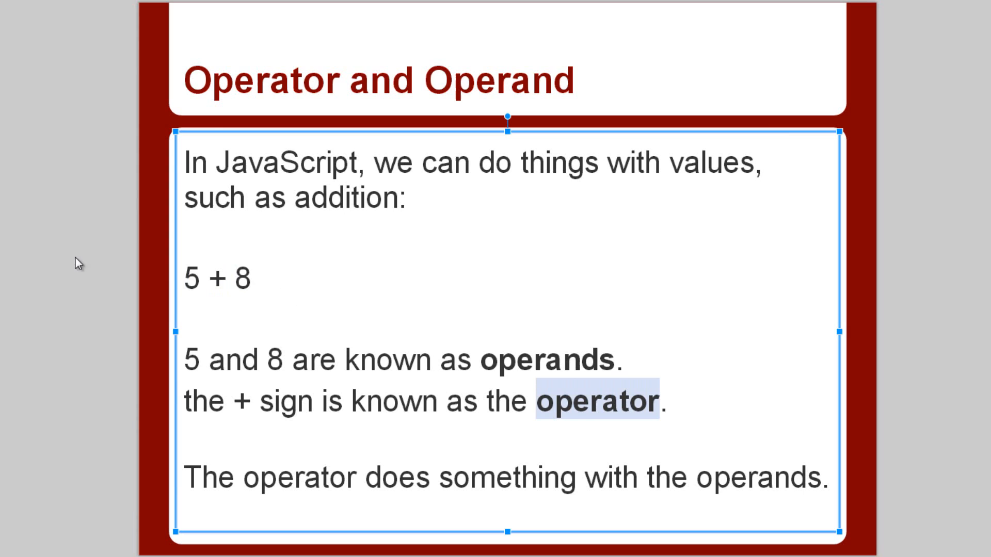
{"action": "left_click", "coordinate": [266, 362]}
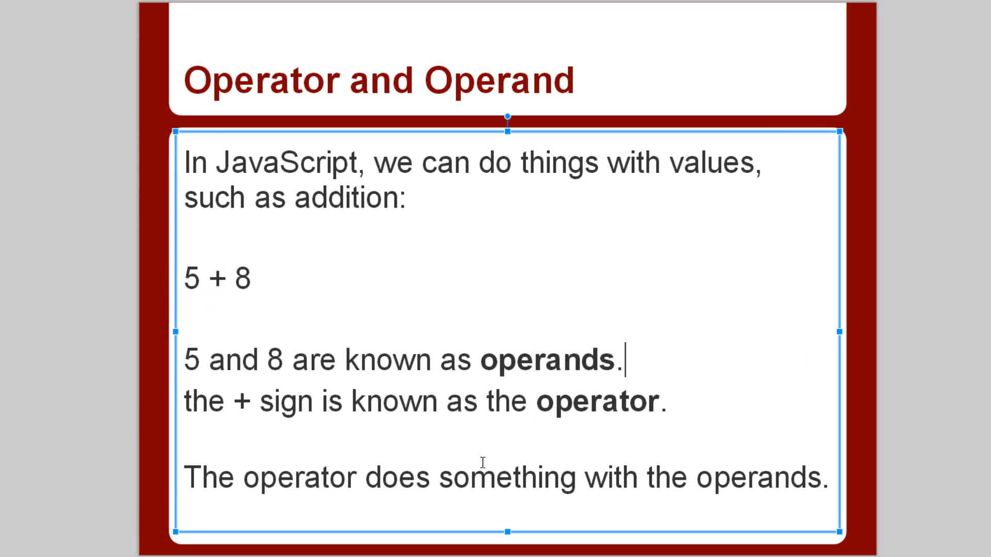
{"action": "mouse_move", "coordinate": [591, 471]}
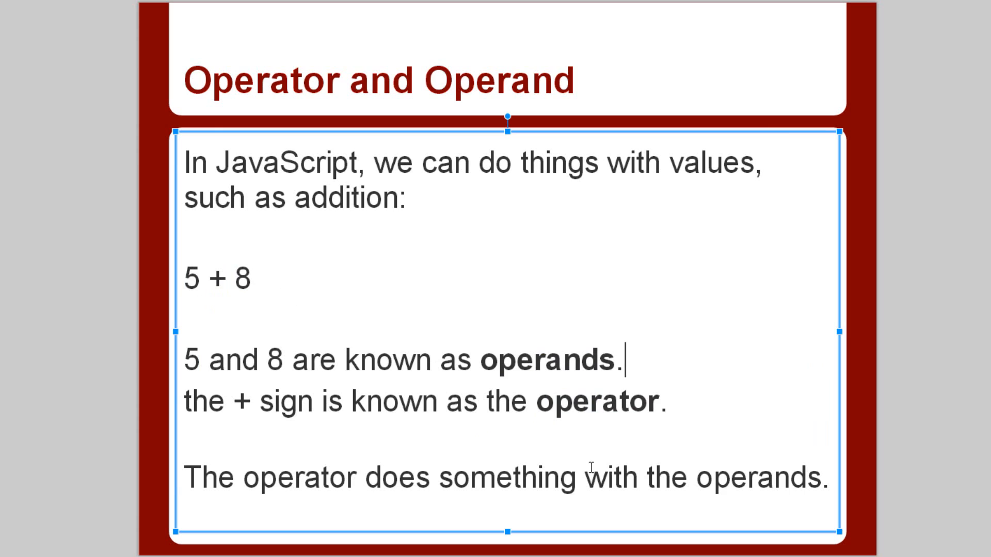
{"action": "mouse_move", "coordinate": [235, 213]}
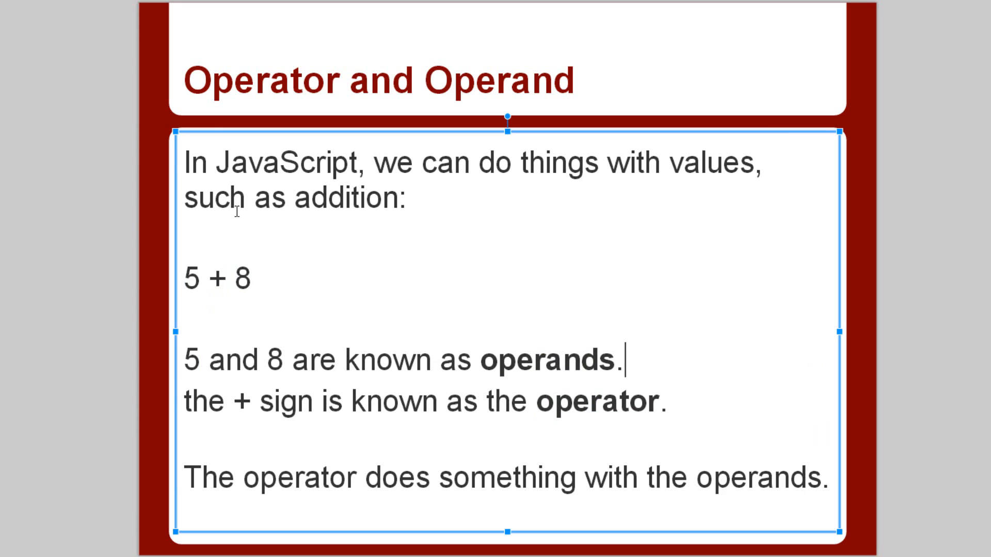
{"action": "left_click", "coordinate": [251, 279]}
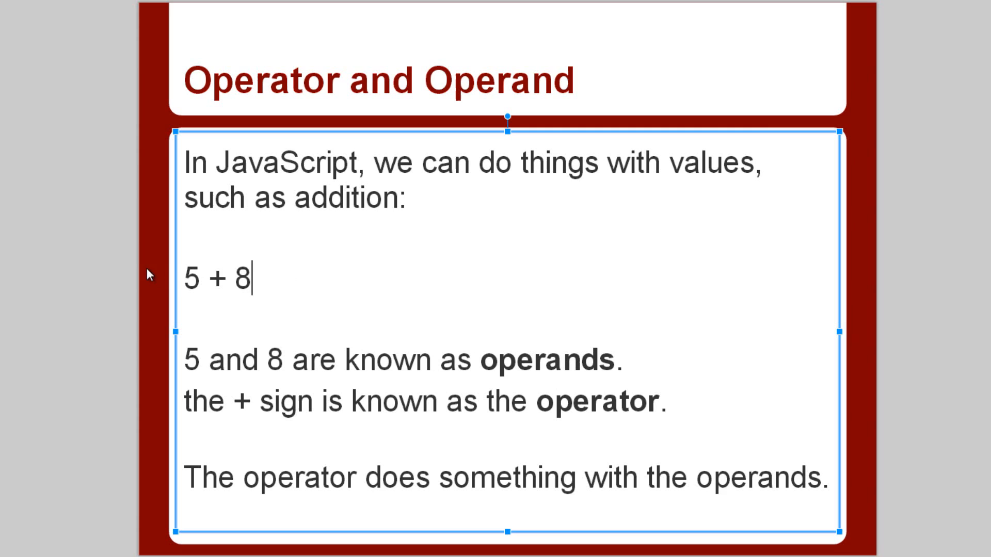
{"action": "double_click", "coordinate": [217, 279]}
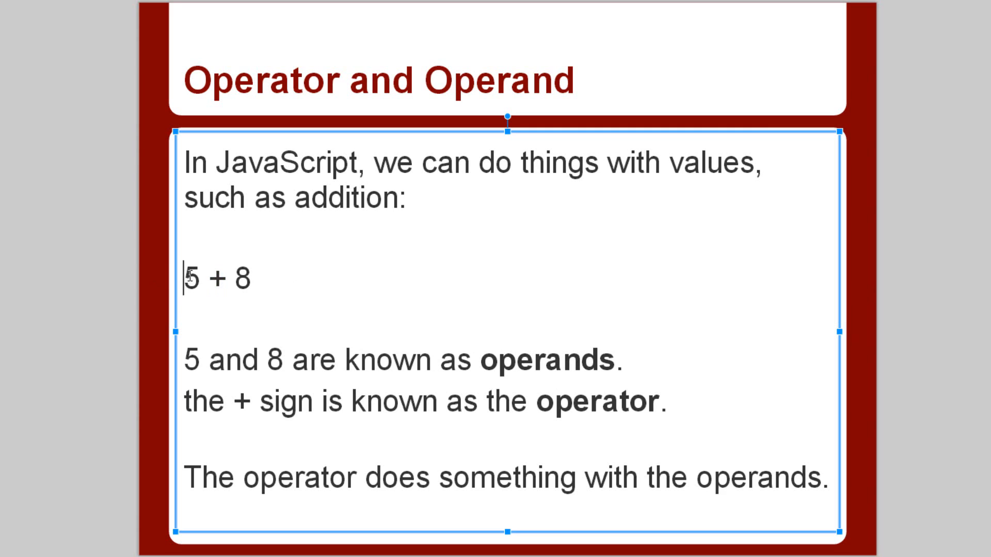
{"action": "double_click", "coordinate": [241, 279]}
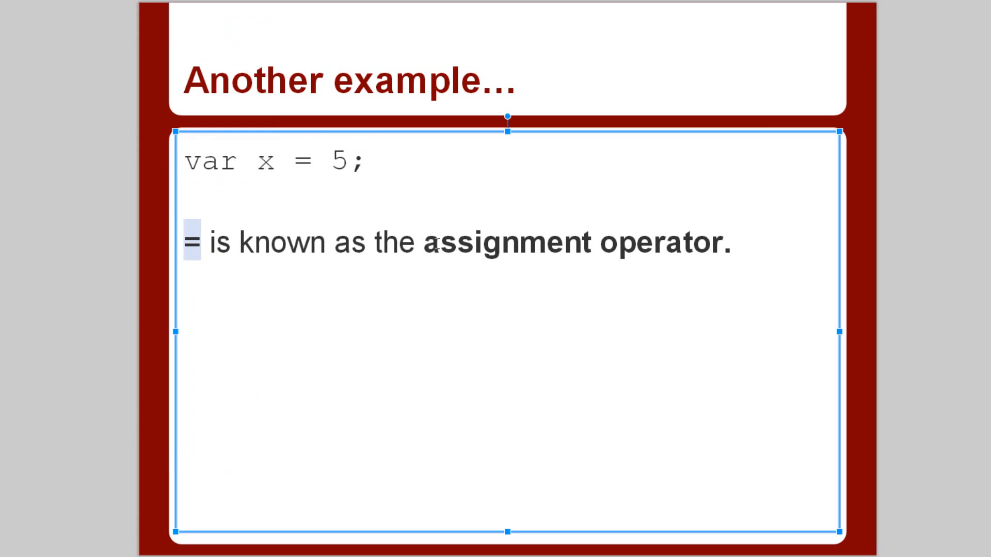
- Highlight 'assignment operator' on the var x = 5 slide and start a new line after the sentence
{"action": "left_click_drag", "start_coordinate": [422, 242], "coordinate": [726, 241]}
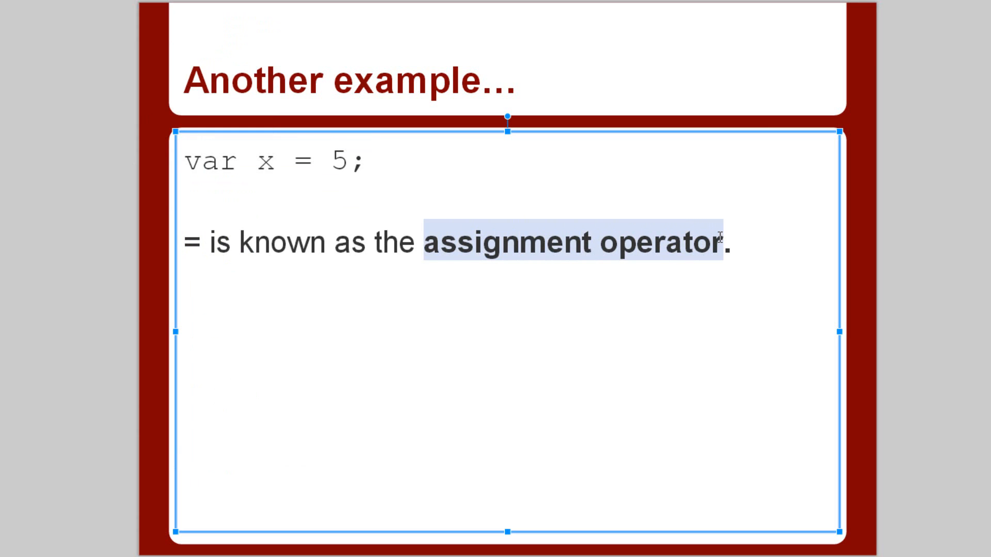
{"action": "left_click", "coordinate": [202, 236]}
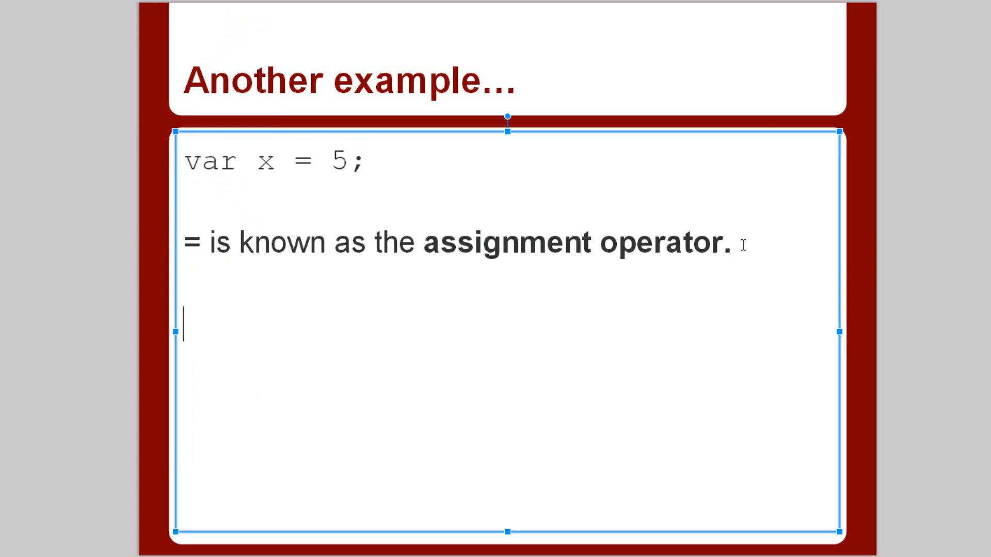
- Add a new line reading 5+5 = 10 below the assignment operator sentence, fixing its spacing
{"action": "type", "text": "=="}
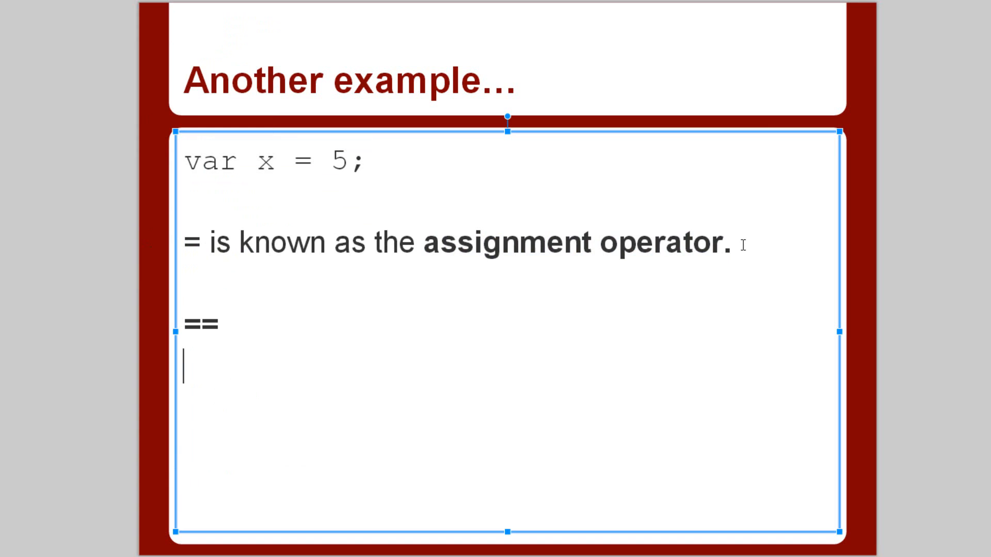
{"action": "type", "text": "==="}
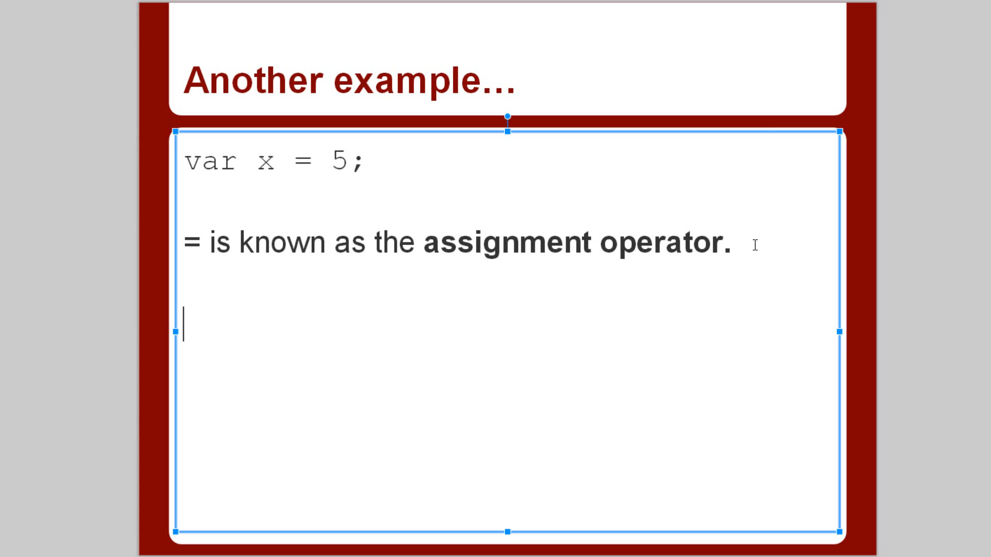
{"action": "type", "text": "5"}
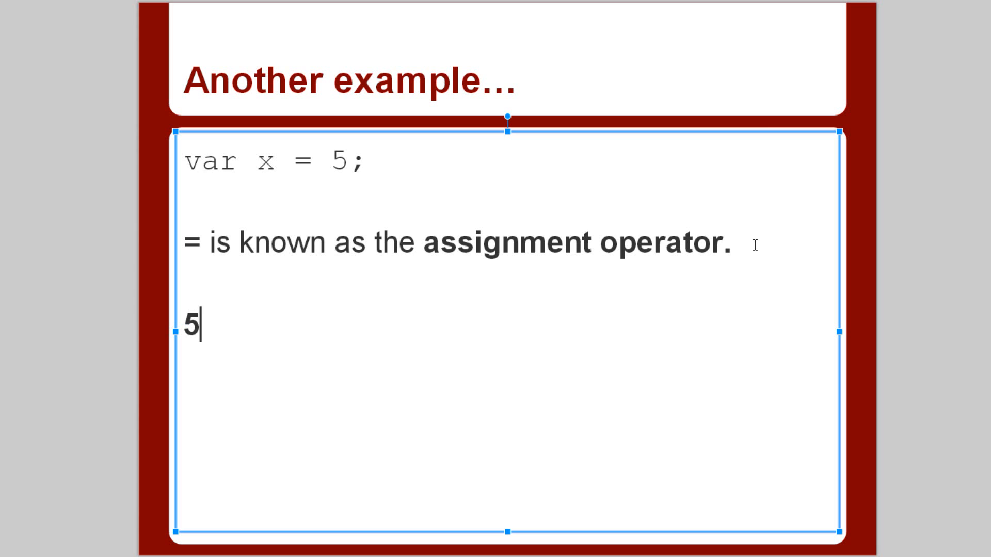
{"action": "type", "text": "+5"}
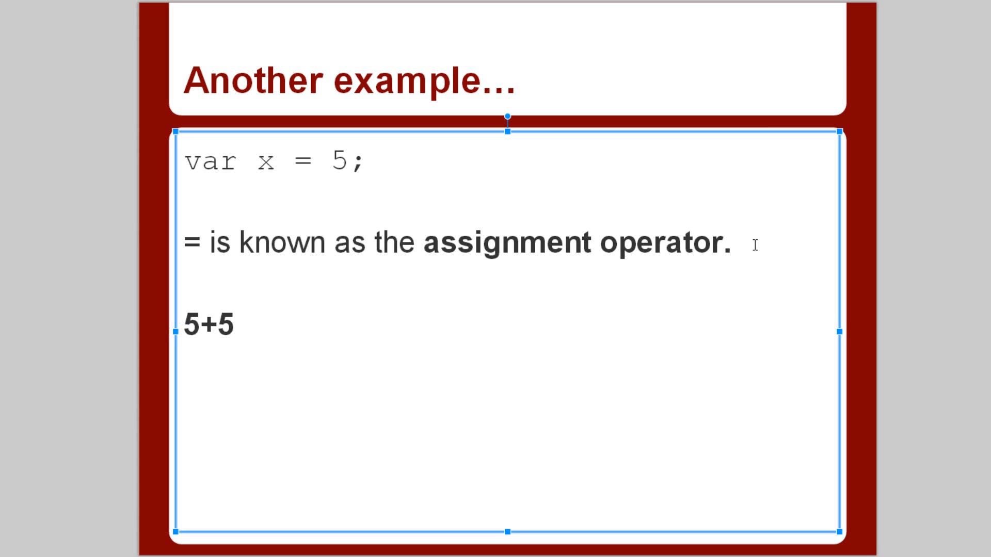
{"action": "type", "text": "=10"}
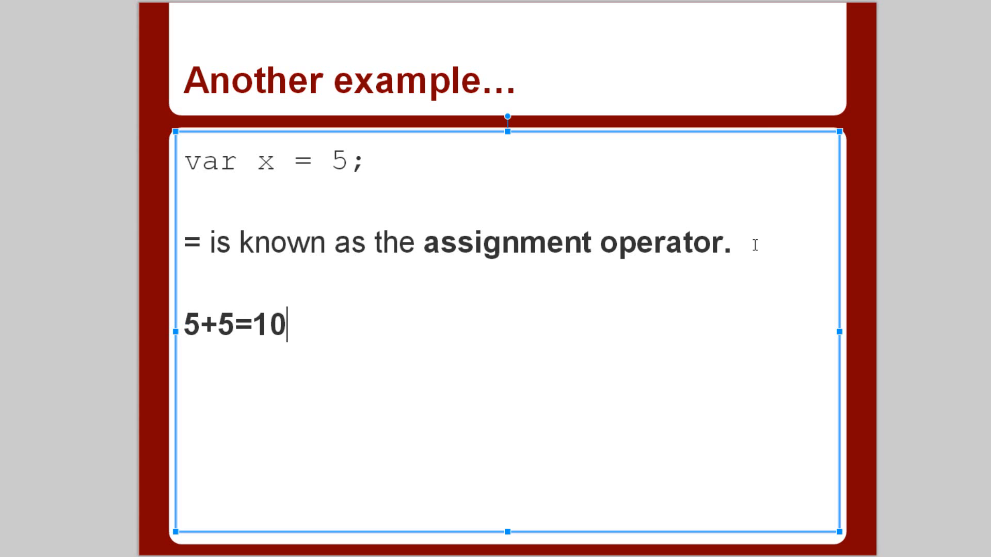
{"action": "key", "text": "BackSpace"}
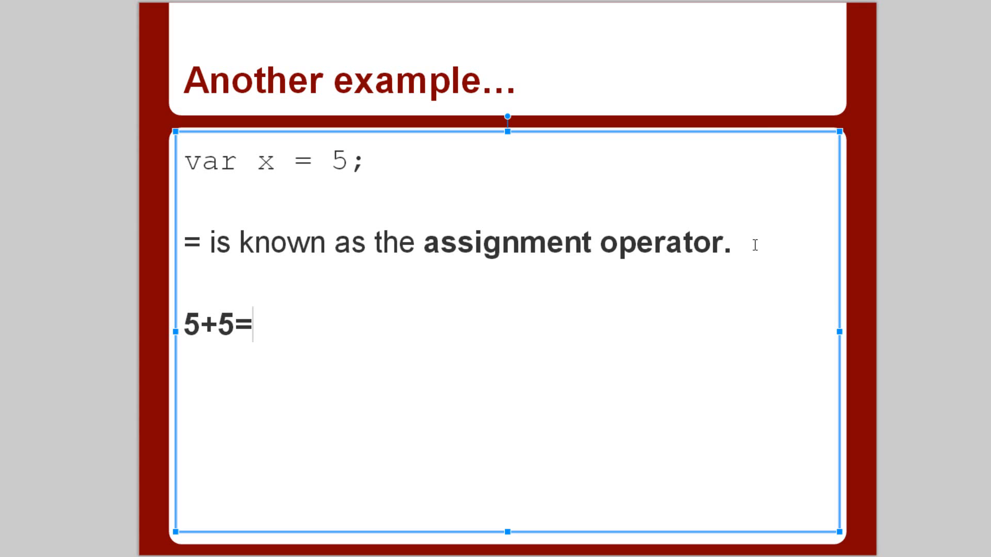
{"action": "key", "text": "Backspace"}
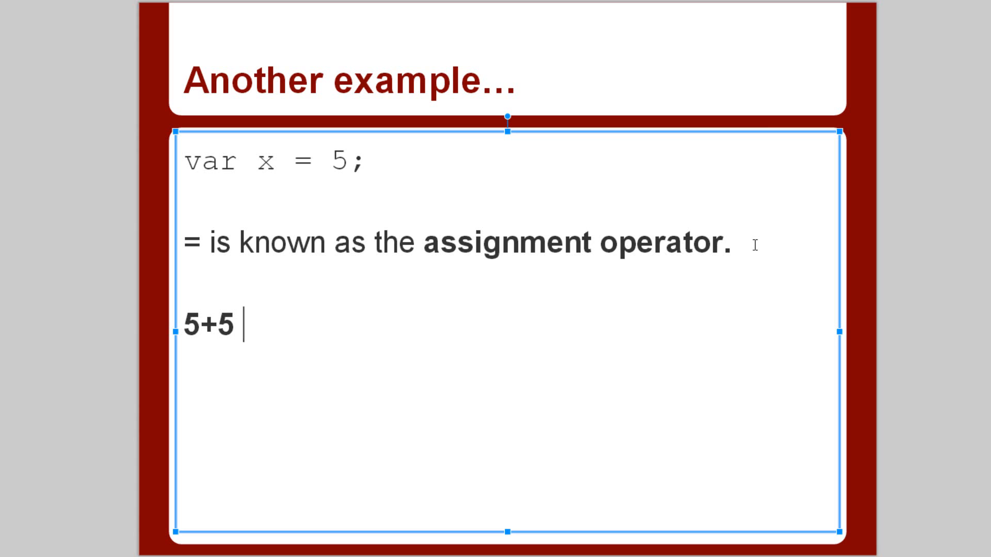
{"action": "type", "text": "="}
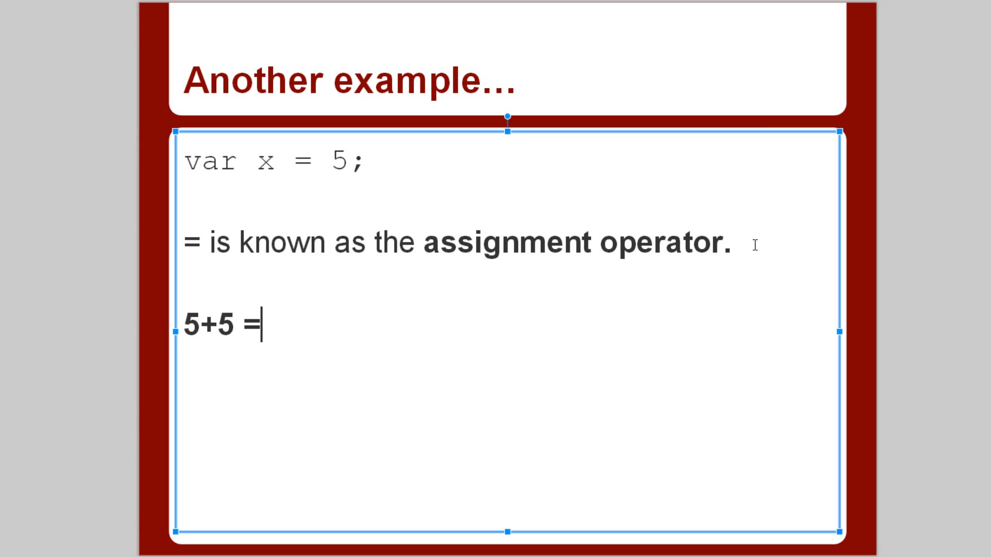
{"action": "type", "text": "10"}
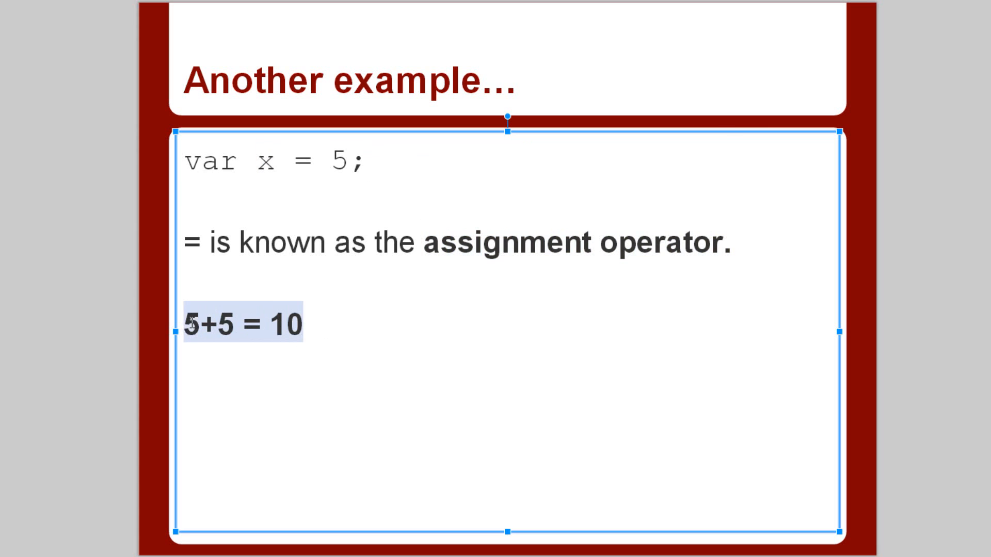
{"action": "left_click", "coordinate": [268, 325]}
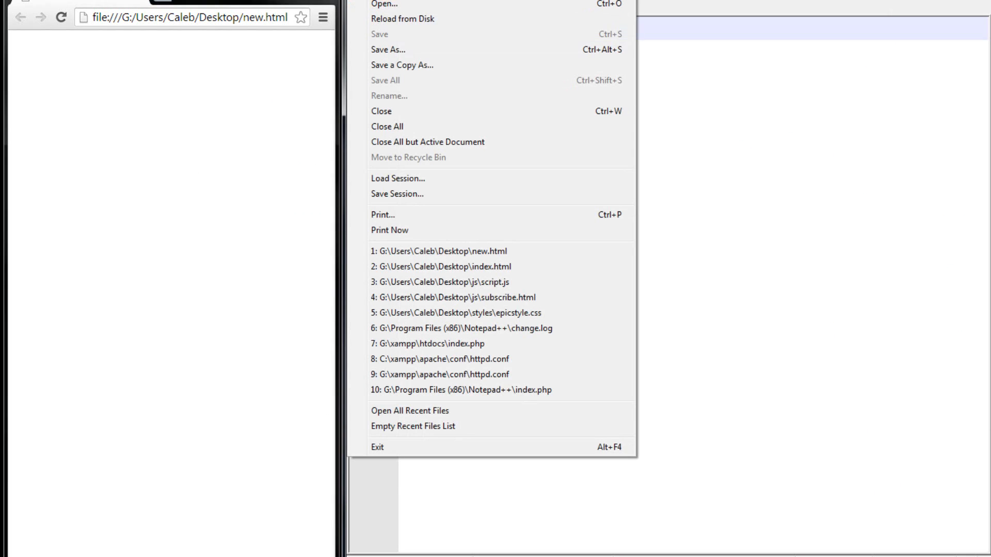
- Save the blank document as new.html on the Desktop, replacing the existing file
{"action": "left_click", "coordinate": [384, 49]}
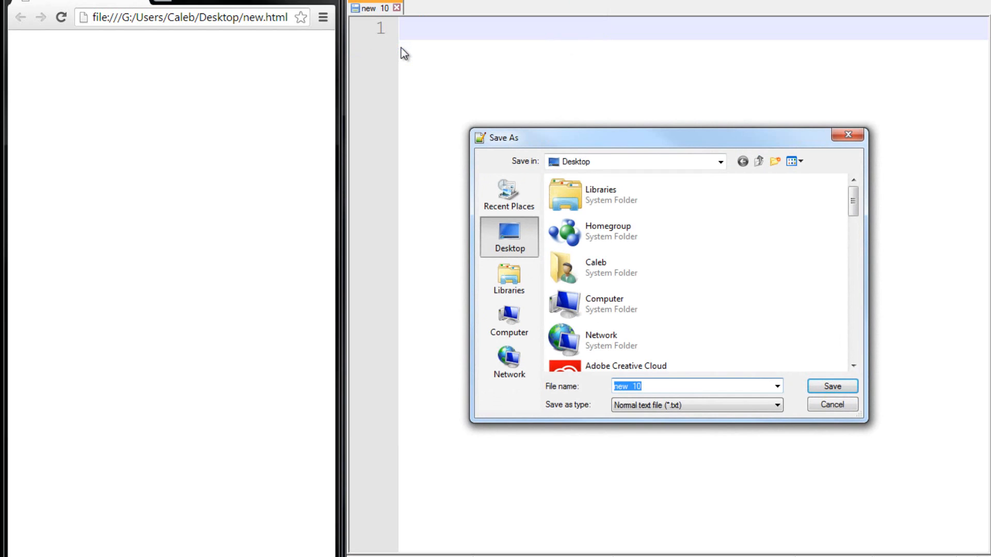
{"action": "type", "text": "NEW.HTML"}
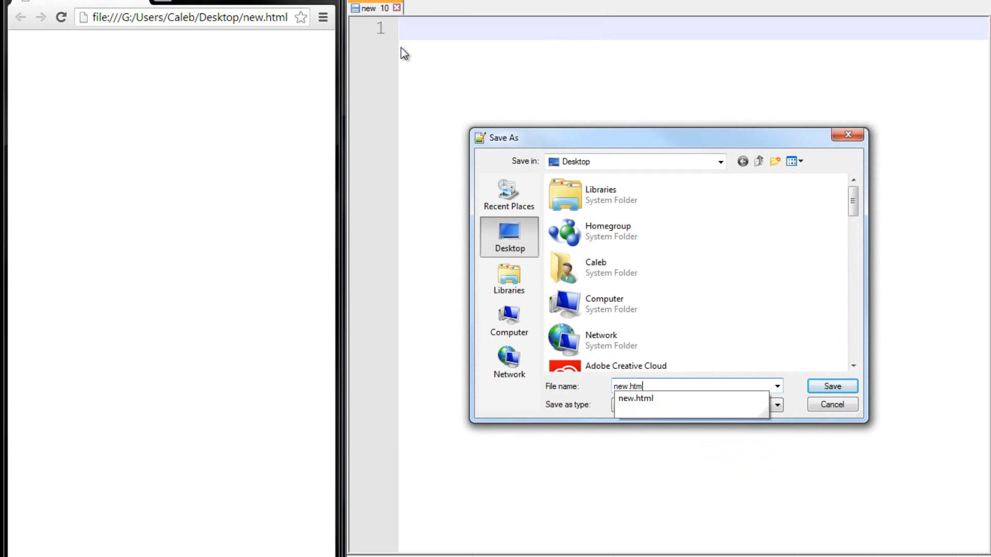
{"action": "left_click", "coordinate": [832, 386]}
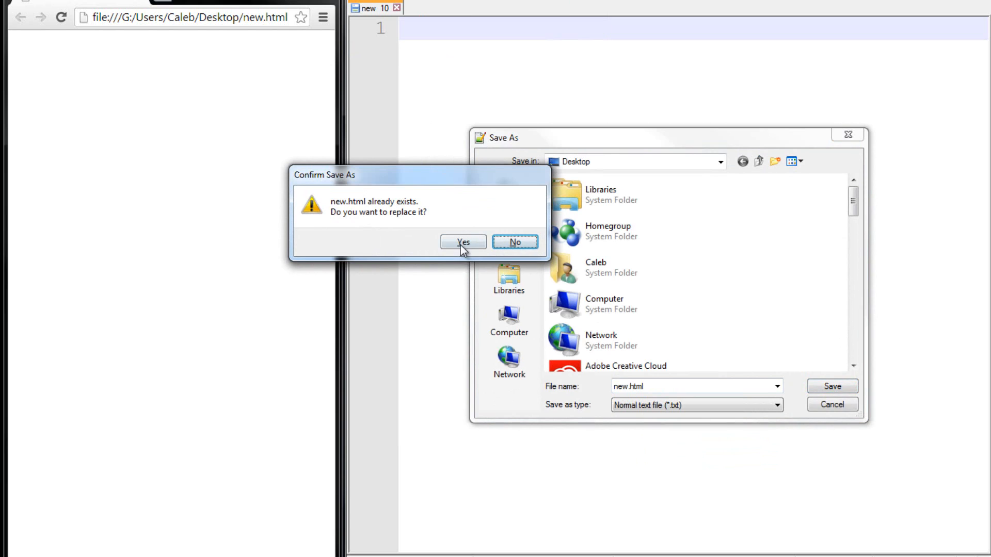
{"action": "left_click", "coordinate": [463, 241]}
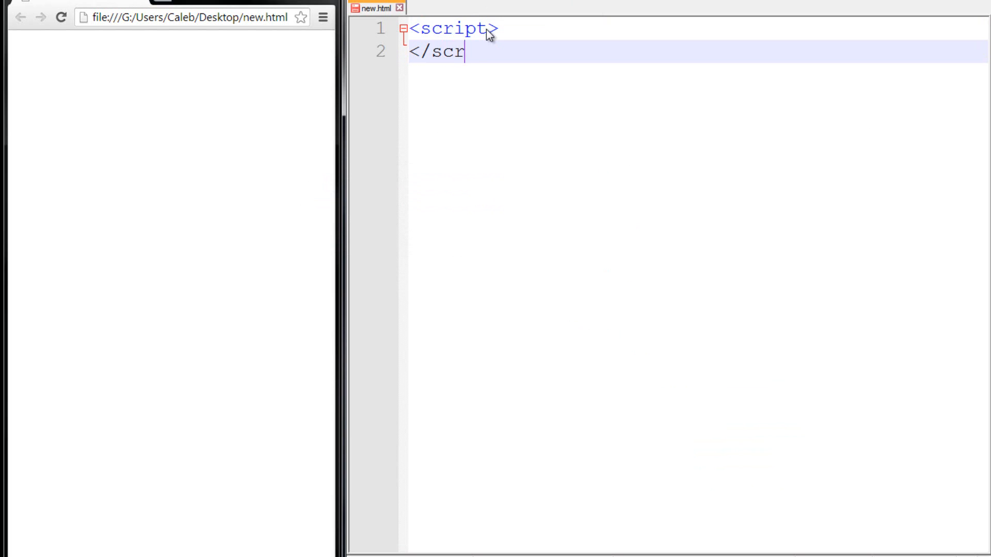
- Finish the script tag and write var x = 13; inside it, replacing the initial value 5
{"action": "type", "text": "ipt>"}
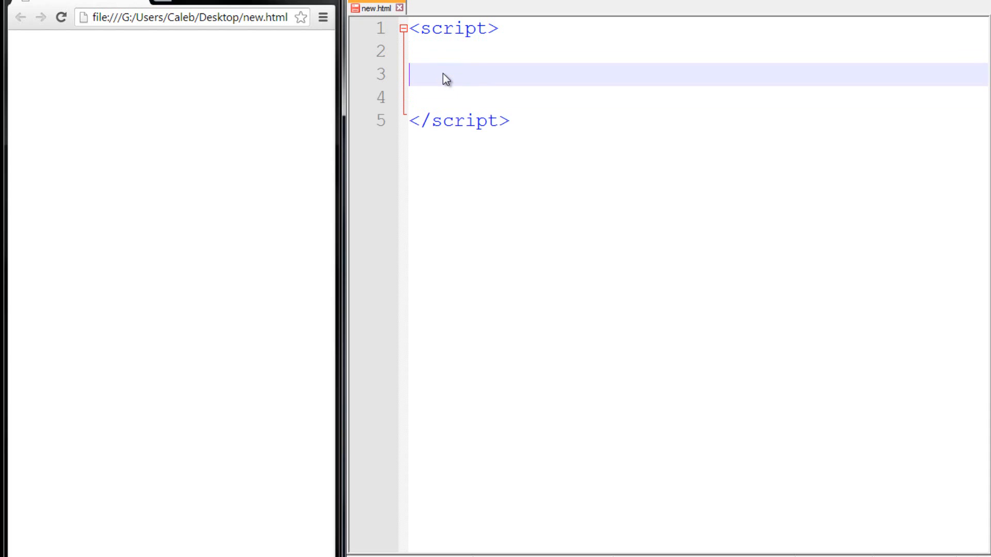
{"action": "mouse_move", "coordinate": [419, 104]}
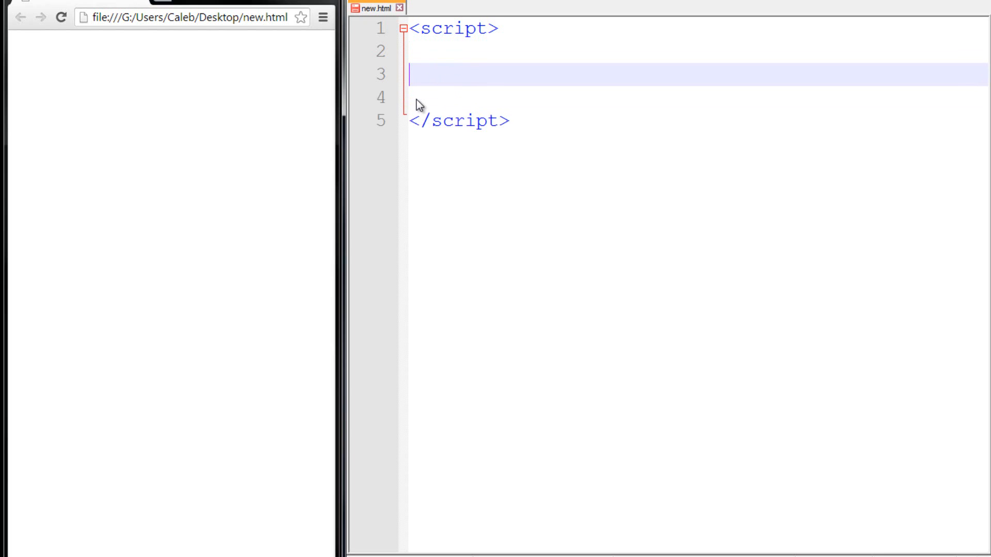
{"action": "type", "text": "var x"}
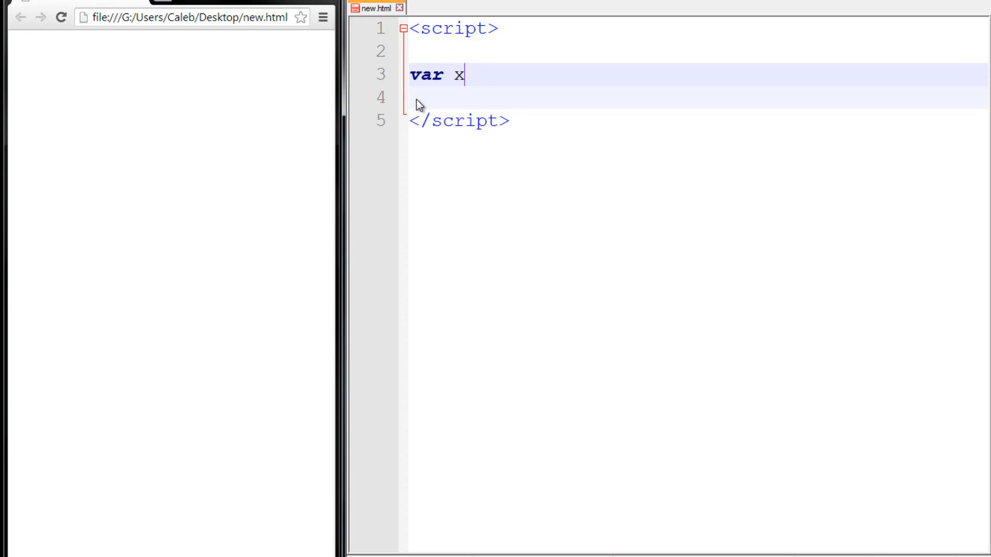
{"action": "type", "text": "= 5;"}
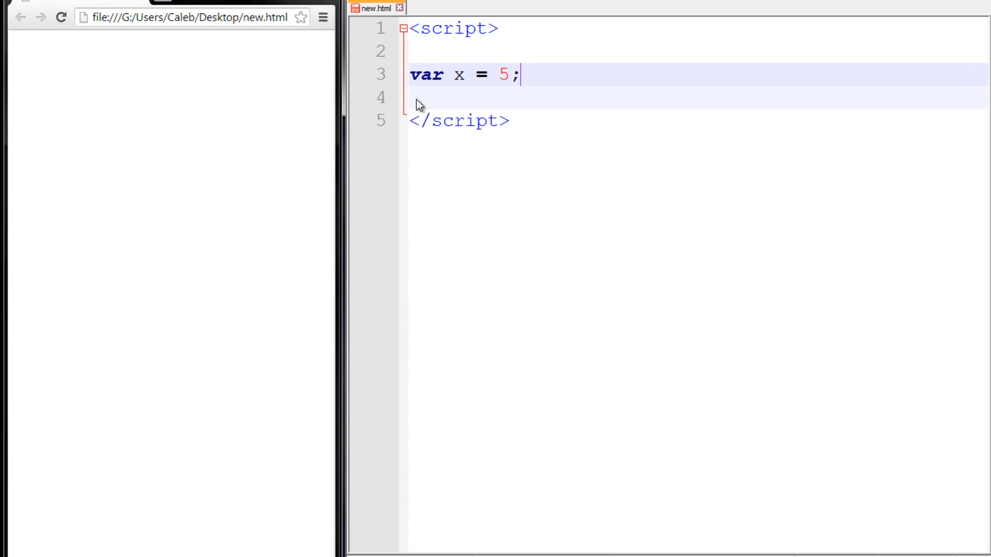
{"action": "mouse_move", "coordinate": [547, 32]}
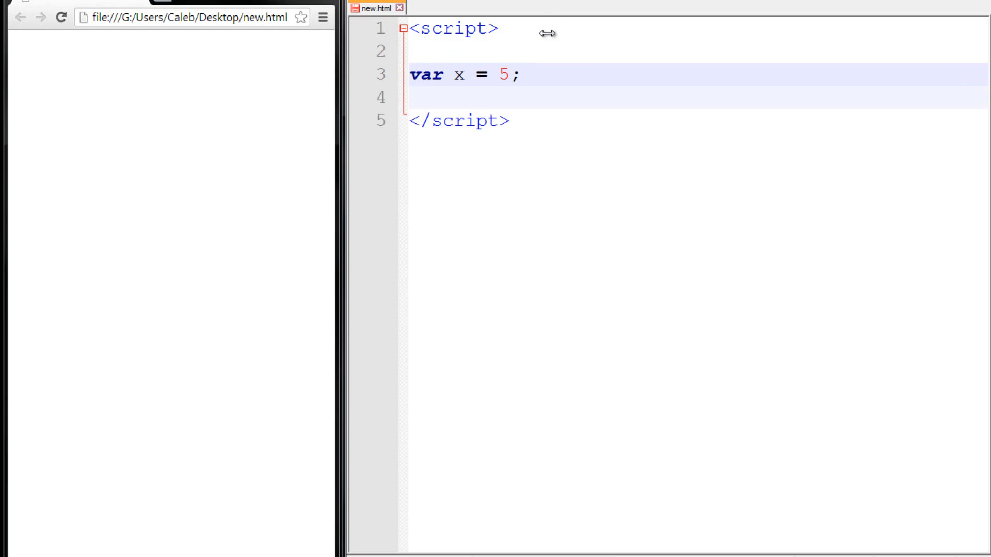
{"action": "key", "text": "Backspace"}
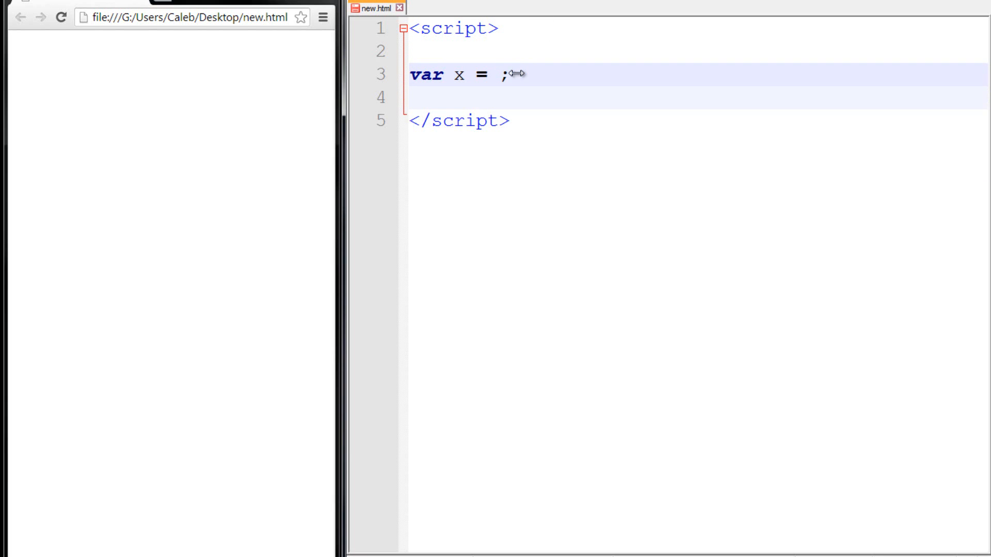
{"action": "type", "text": "13"}
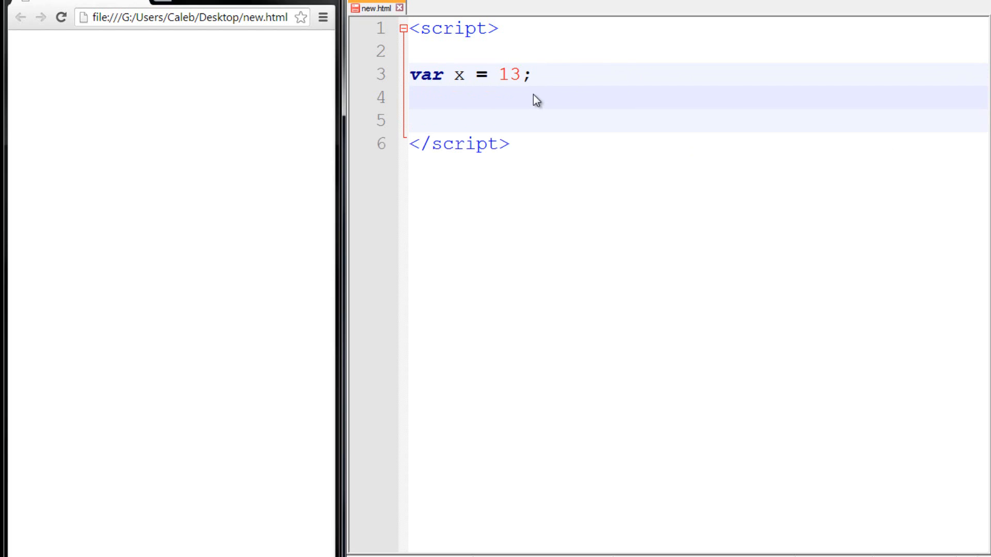
{"action": "mouse_move", "coordinate": [541, 99]}
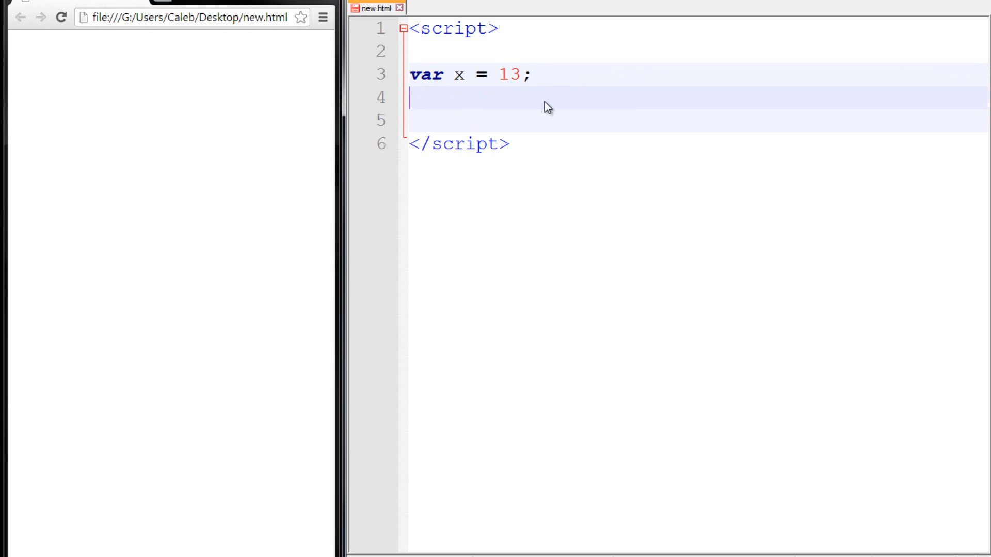
- Change line 3 to var x = 13 % 2; and delete the scratch 13 % 2 line
{"action": "type", "text": "13"}
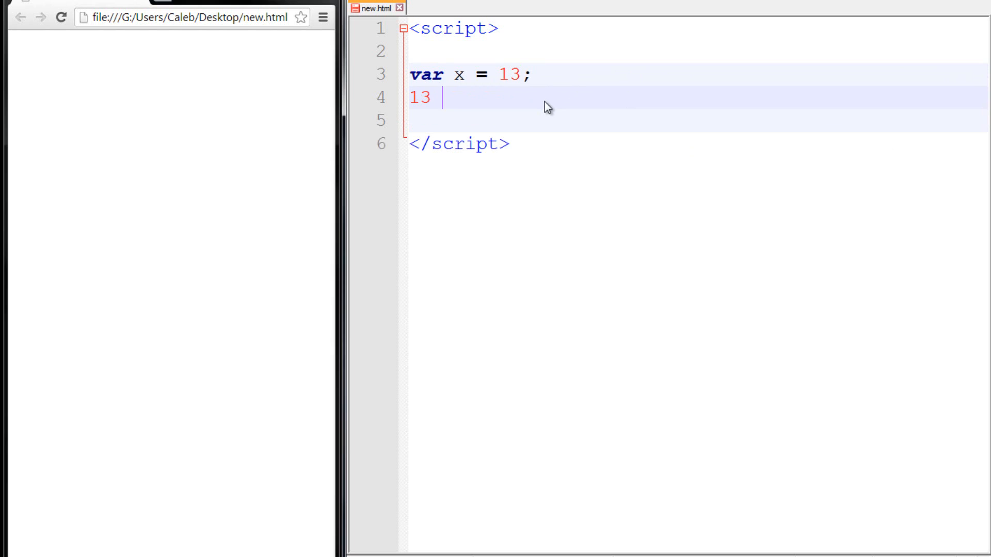
{"action": "type", "text": "%"}
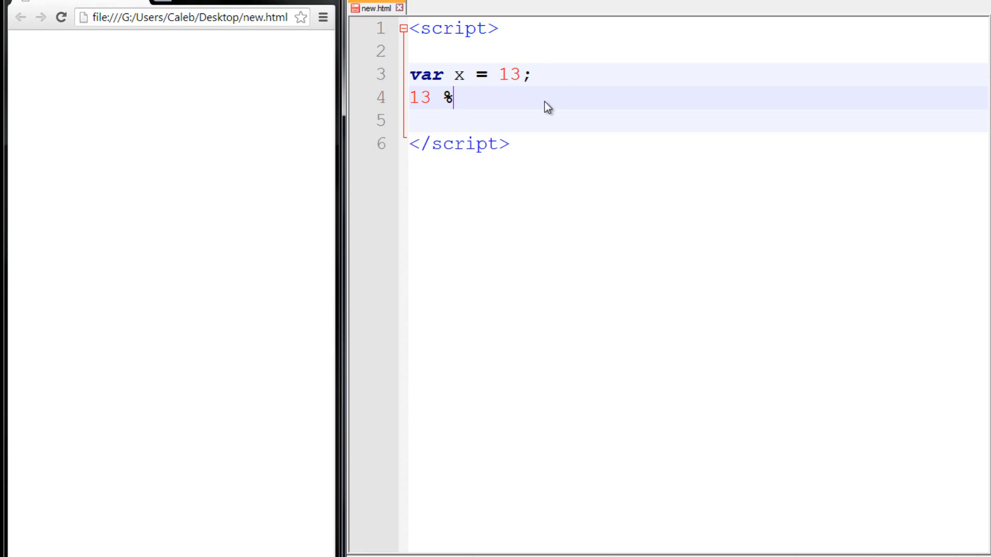
{"action": "type", "text": "2"}
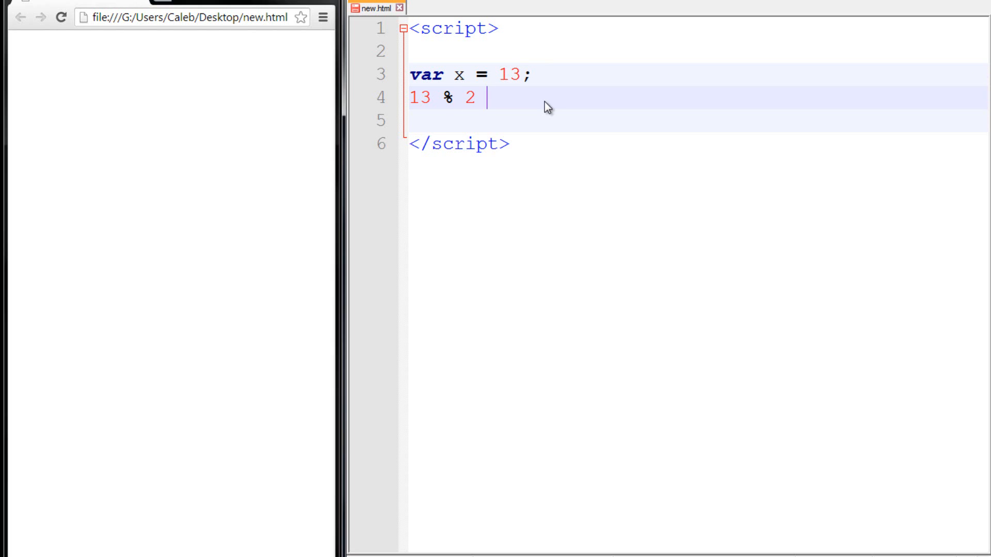
{"action": "mouse_move", "coordinate": [521, 82]}
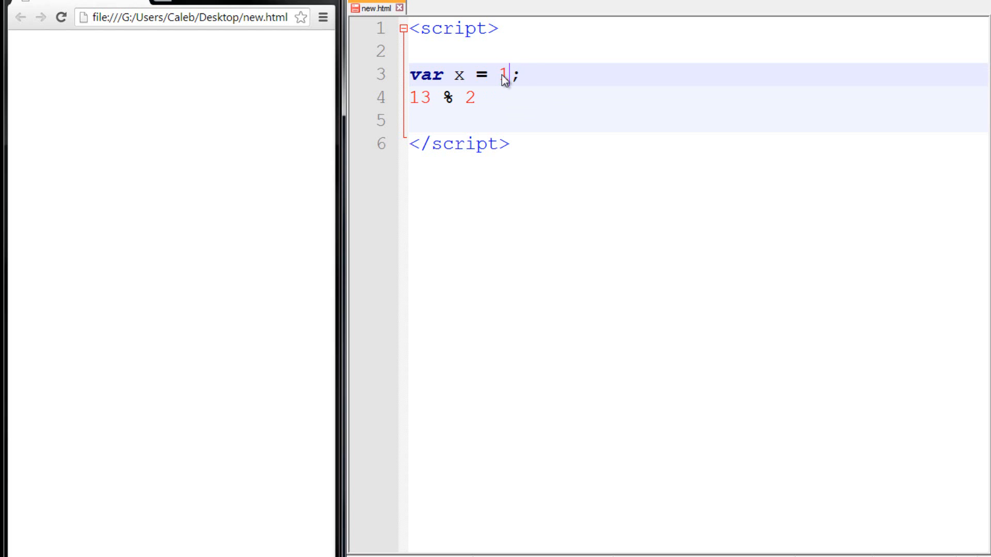
{"action": "type", "text": "3"}
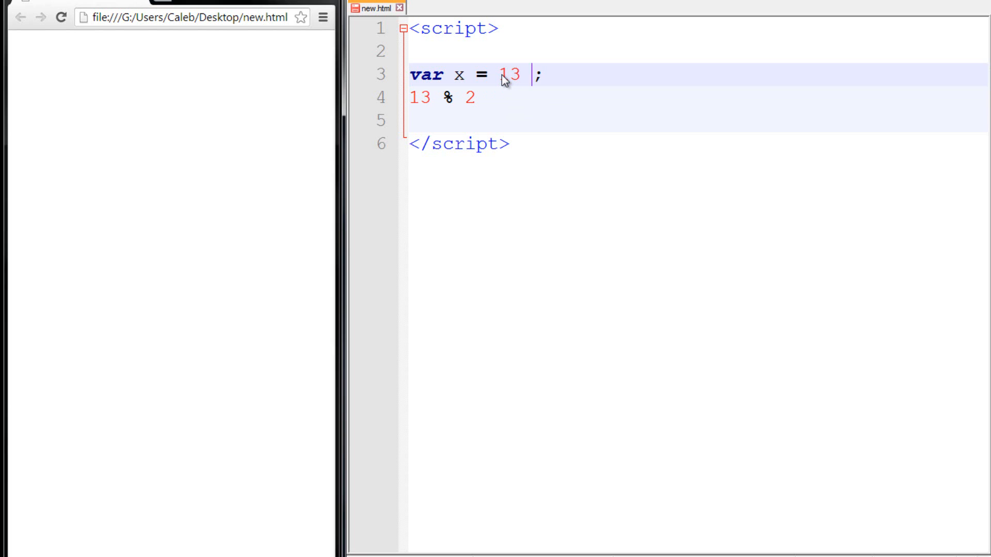
{"action": "type", "text": "% 2"}
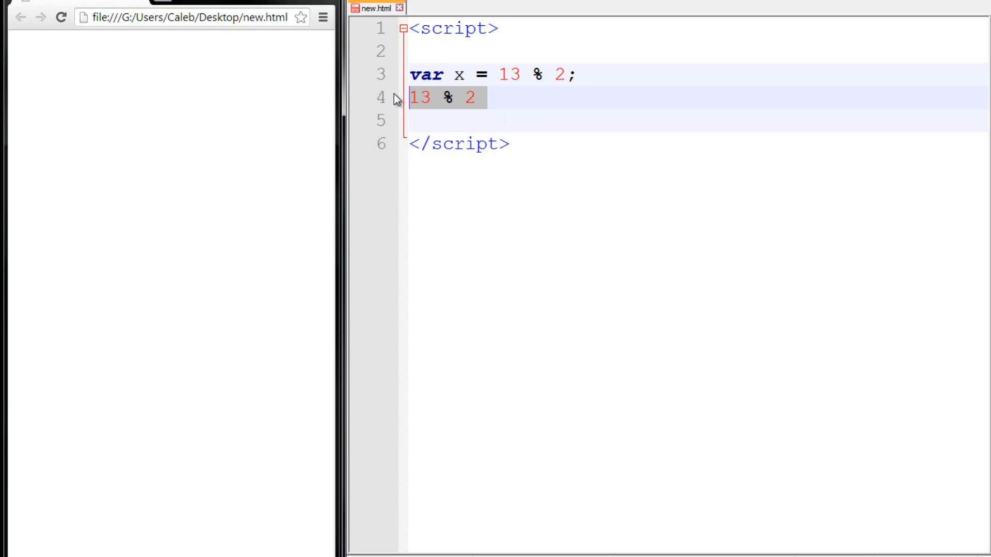
{"action": "key", "text": "Delete"}
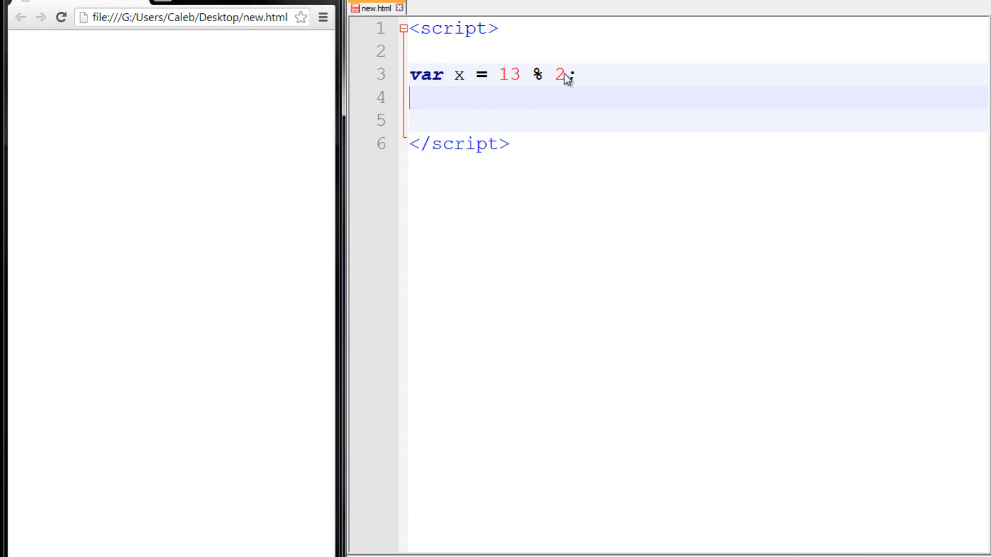
{"action": "left_click", "coordinate": [568, 76]}
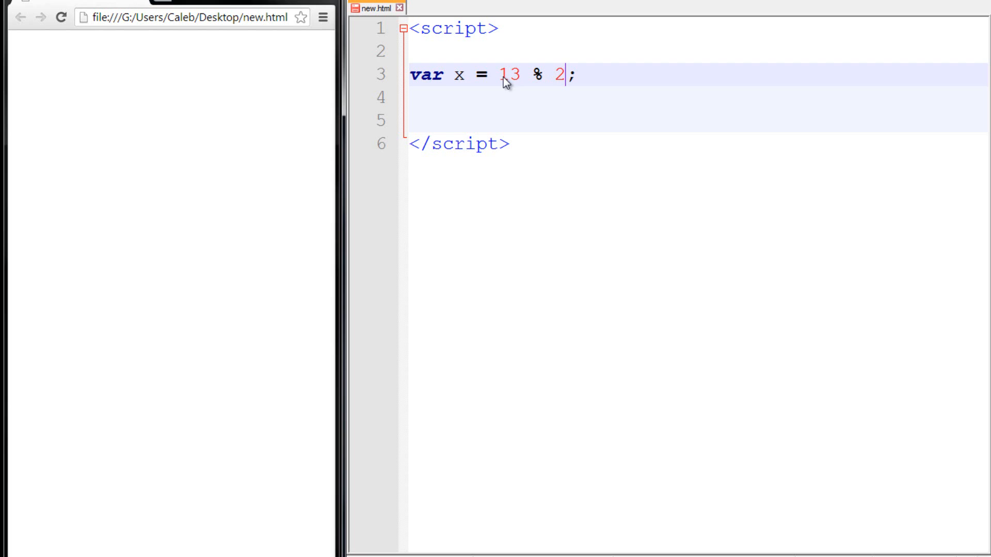
{"action": "mouse_move", "coordinate": [519, 91]}
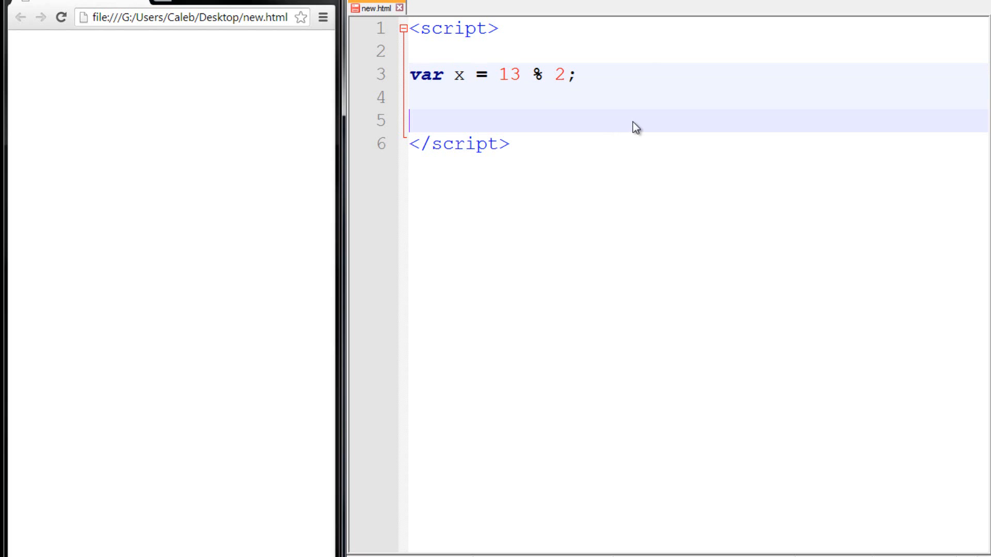
- Add alert(x); to the script, reload new.html in Chrome and dismiss the alert showing 1
{"action": "type", "text": "A"}
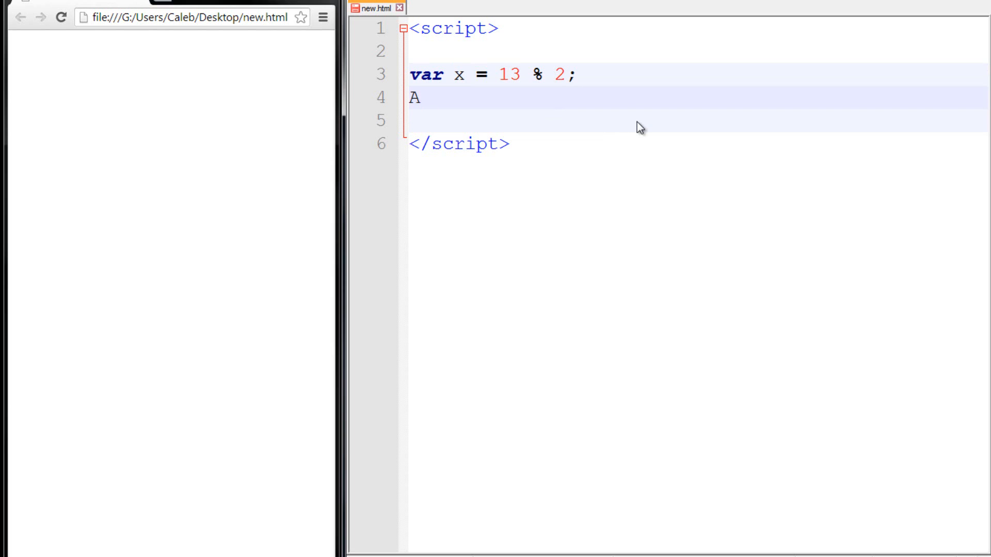
{"action": "type", "text": "lert"}
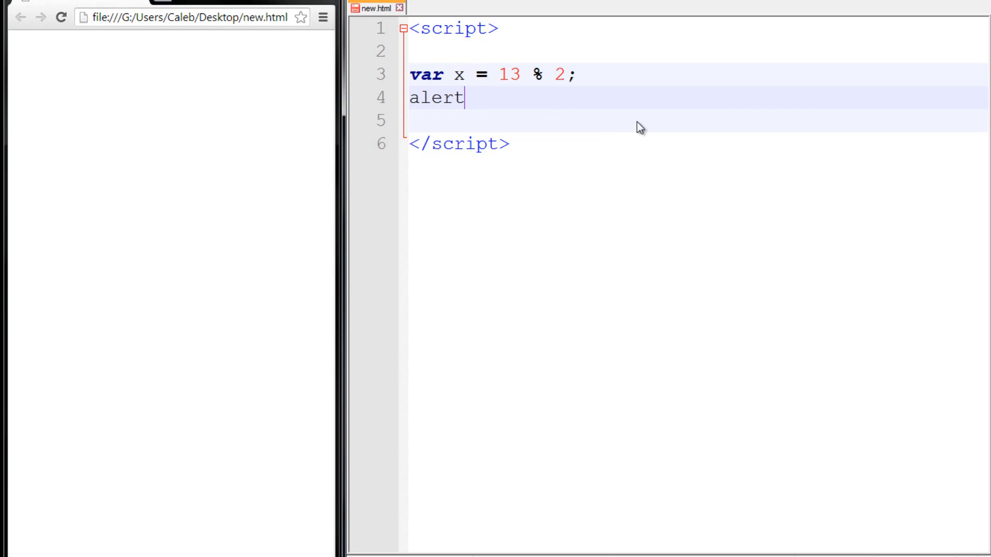
{"action": "type", "text": "(x"}
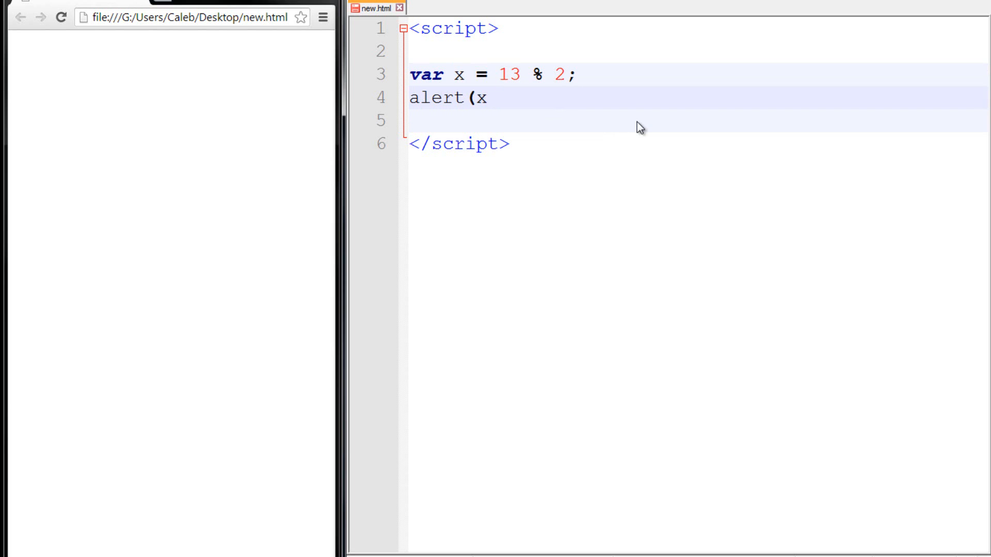
{"action": "type", "text": ");"}
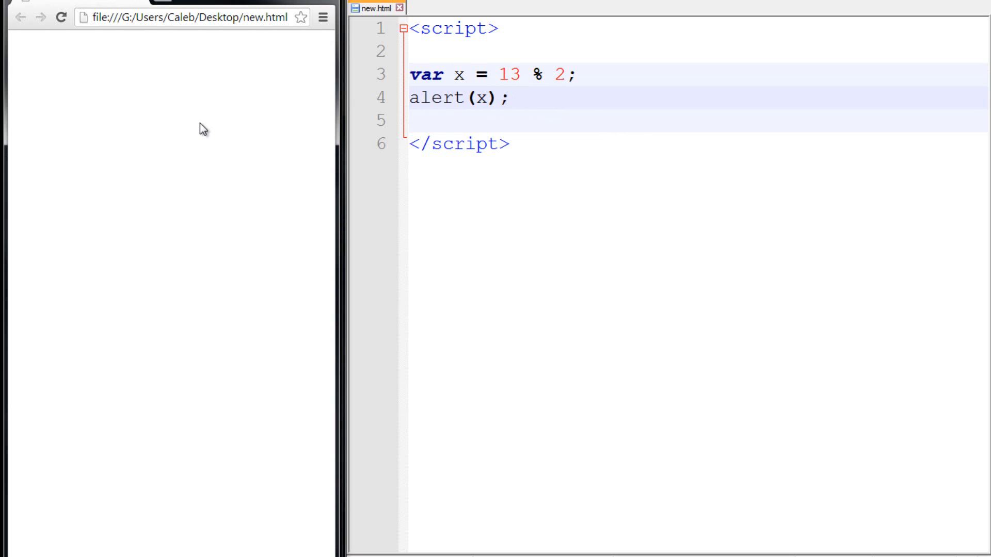
{"action": "left_click", "coordinate": [60, 16]}
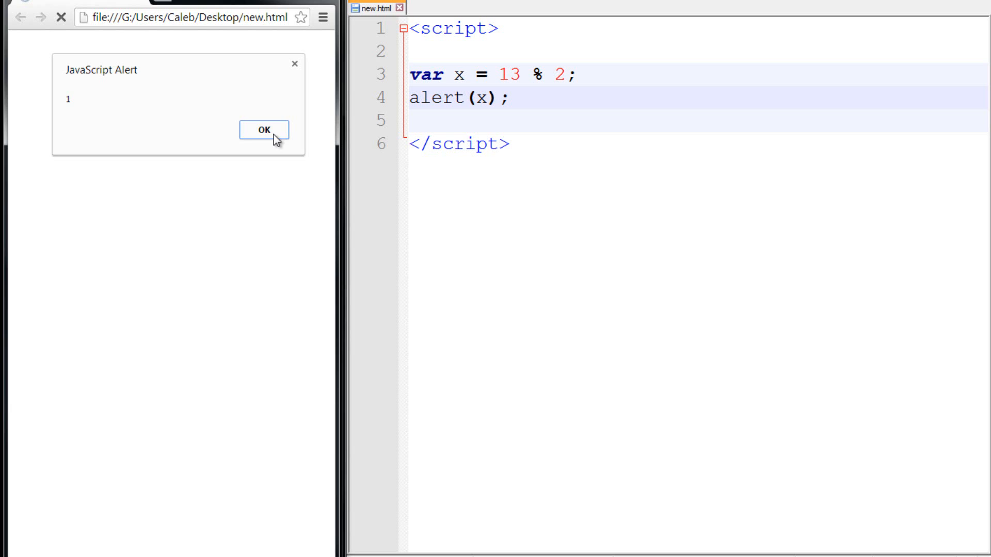
{"action": "left_click", "coordinate": [265, 129]}
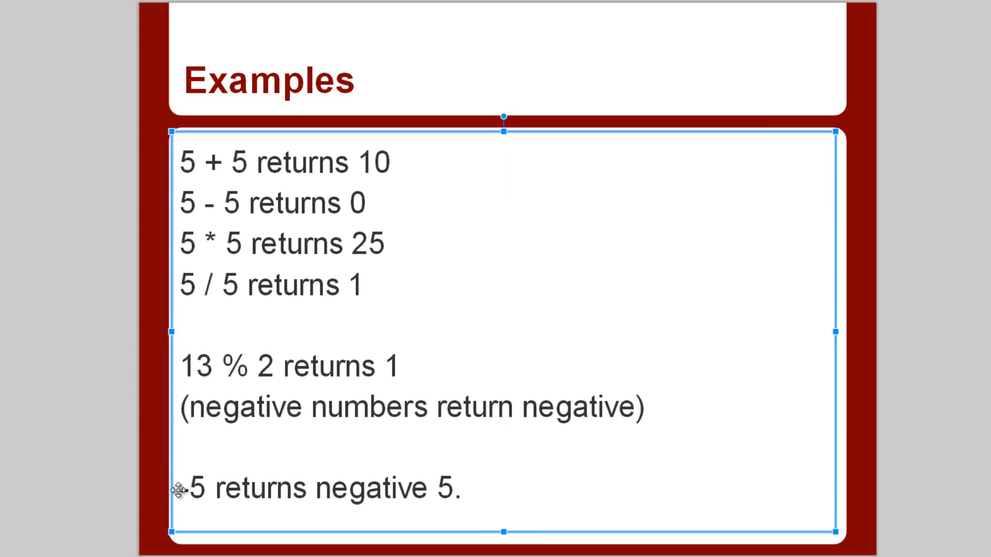
{"action": "mouse_move", "coordinate": [859, 355]}
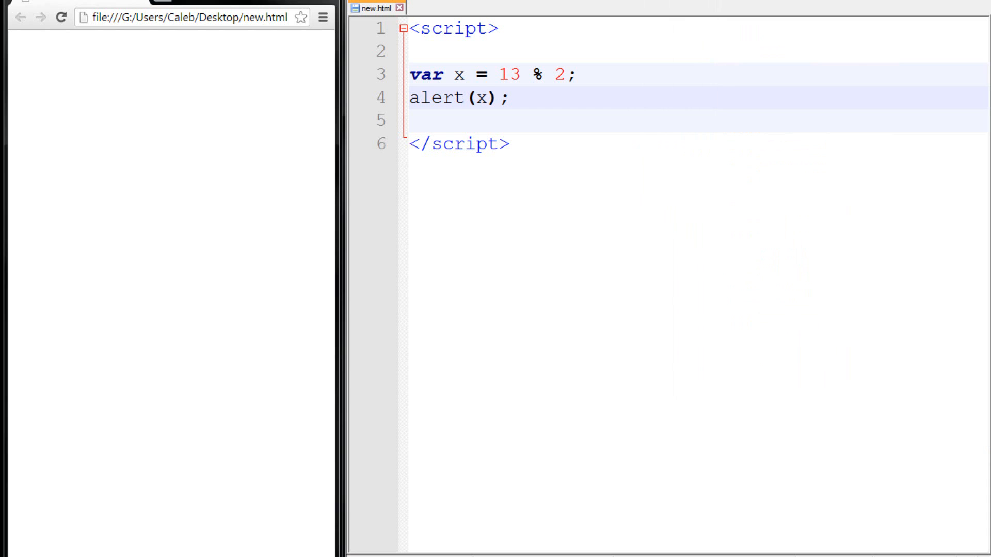
- Return to the editor between the Examples slide and the More... slide on x++ and --x
{"action": "double_click", "coordinate": [537, 74]}
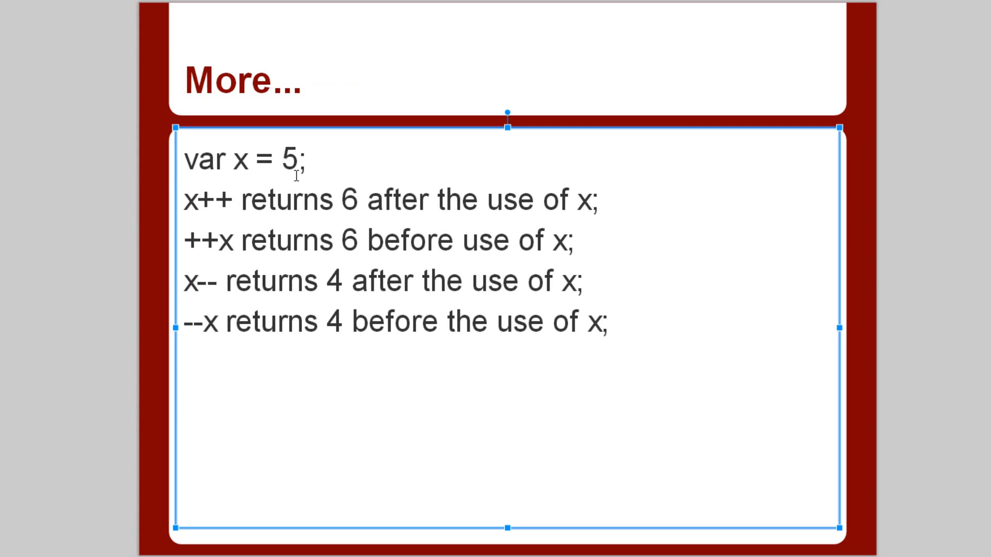
{"action": "double_click", "coordinate": [239, 159]}
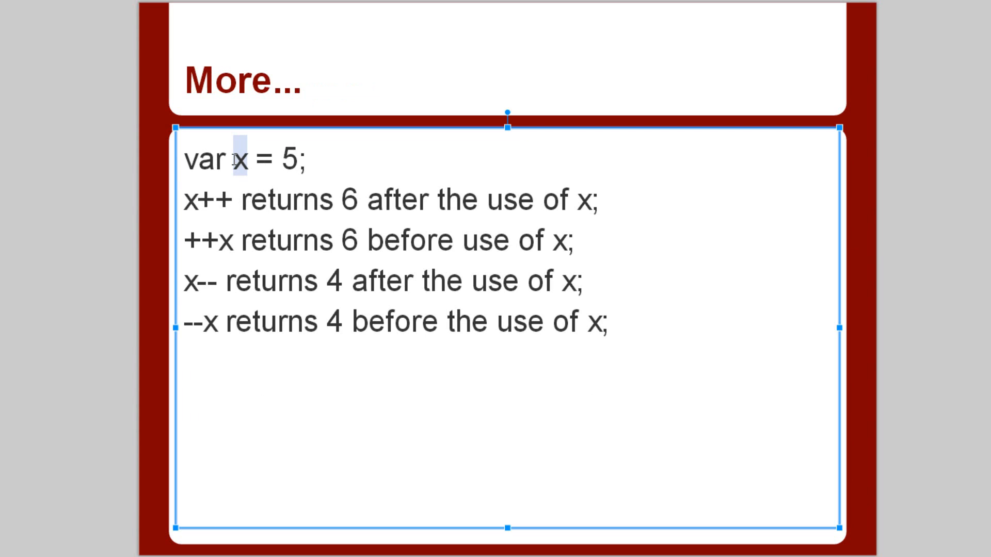
{"action": "mouse_move", "coordinate": [225, 258]}
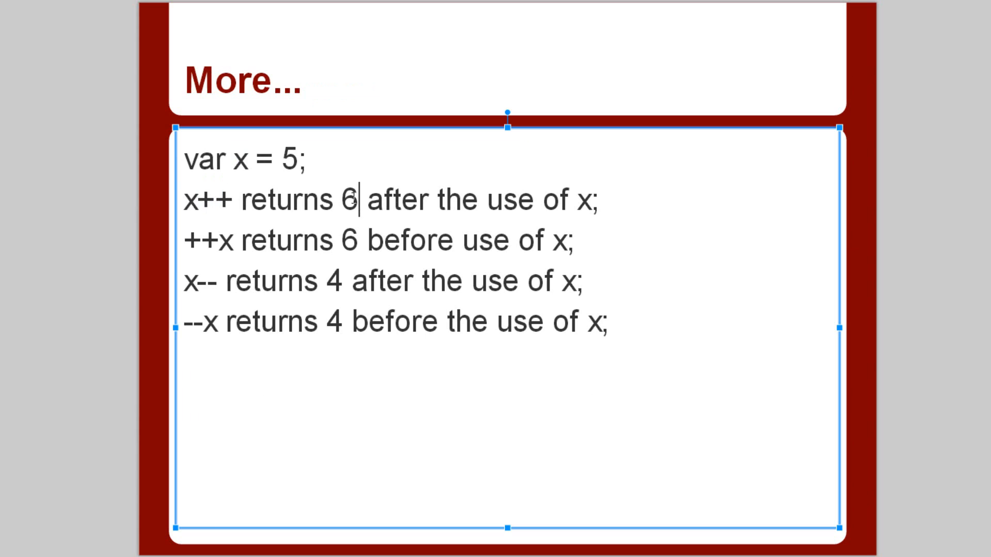
{"action": "left_click", "coordinate": [240, 239]}
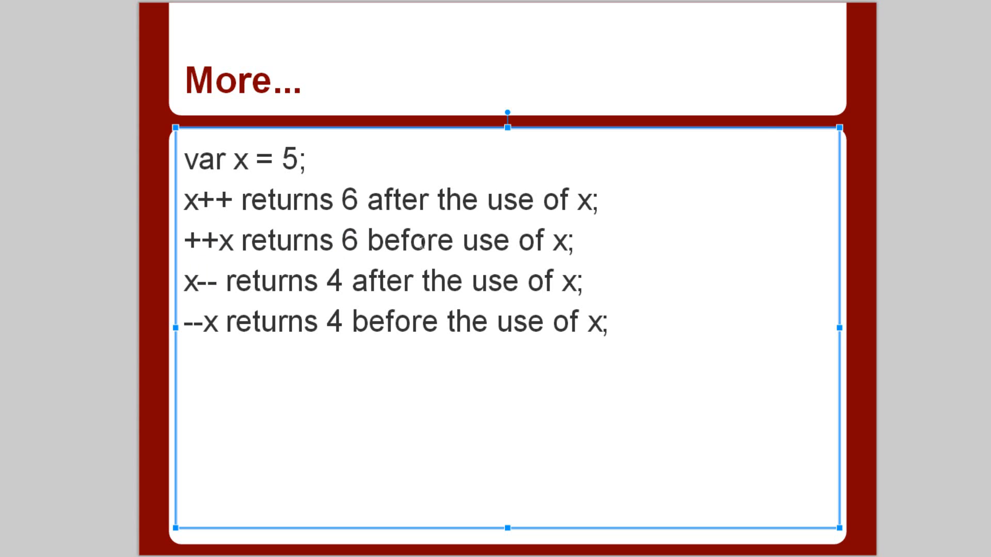
{"action": "mouse_move", "coordinate": [184, 199]}
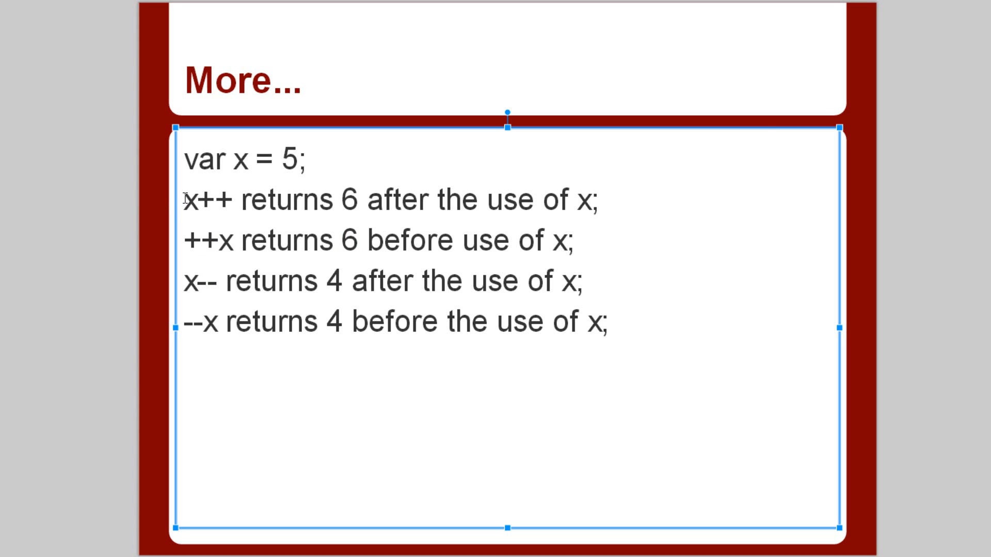
{"action": "double_click", "coordinate": [210, 199]}
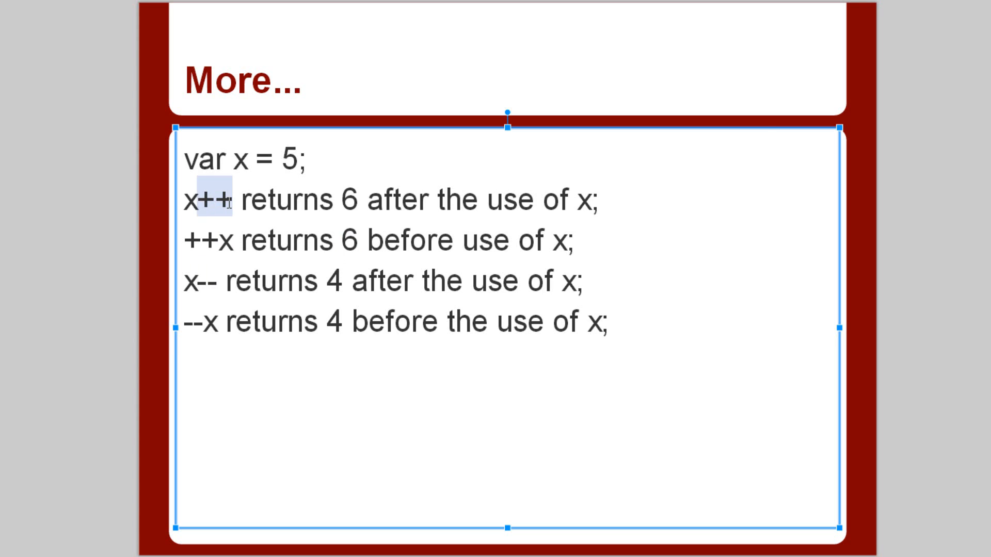
{"action": "mouse_move", "coordinate": [223, 283]}
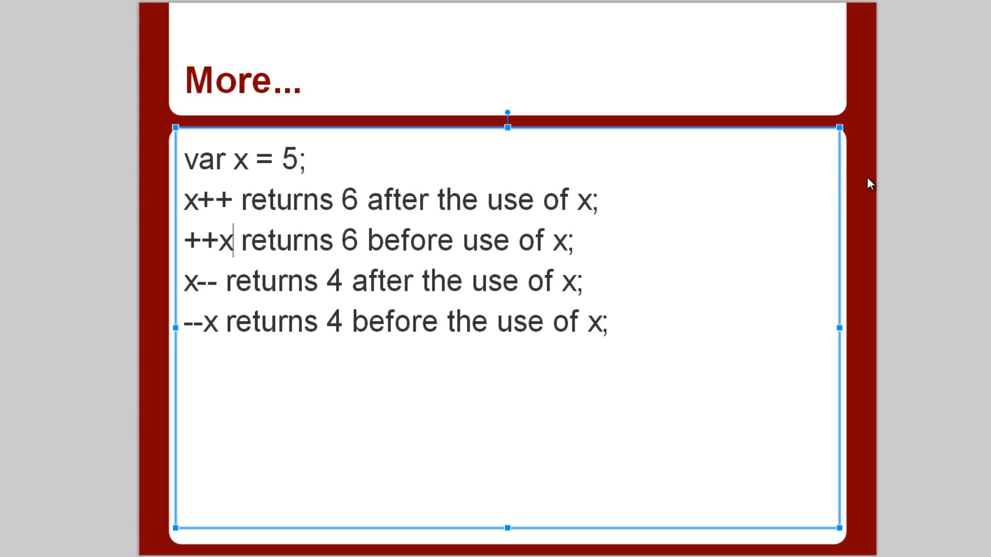
{"action": "double_click", "coordinate": [213, 199]}
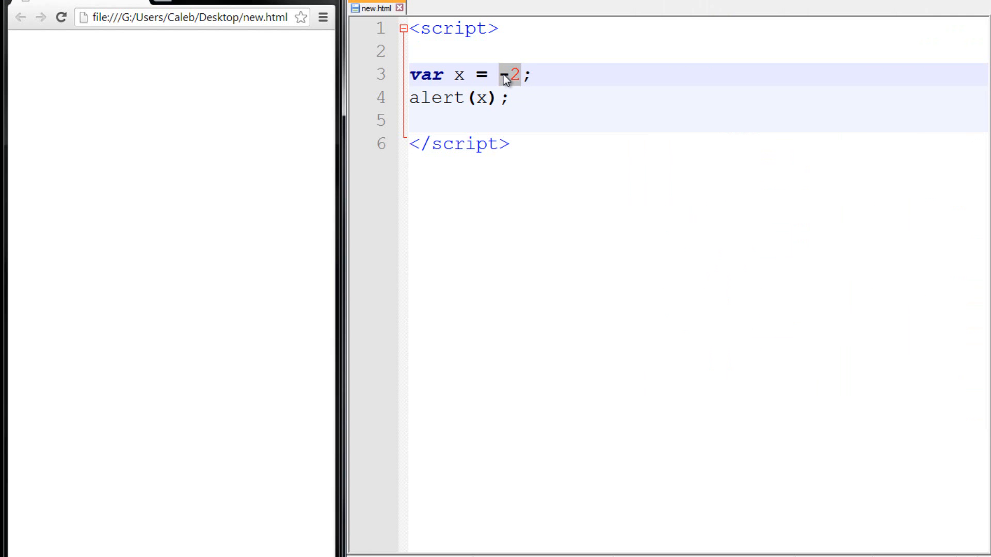
- Set var x = 10;, add x++; below it and dismiss the Chrome alert showing 11
{"action": "type", "text": "10"}
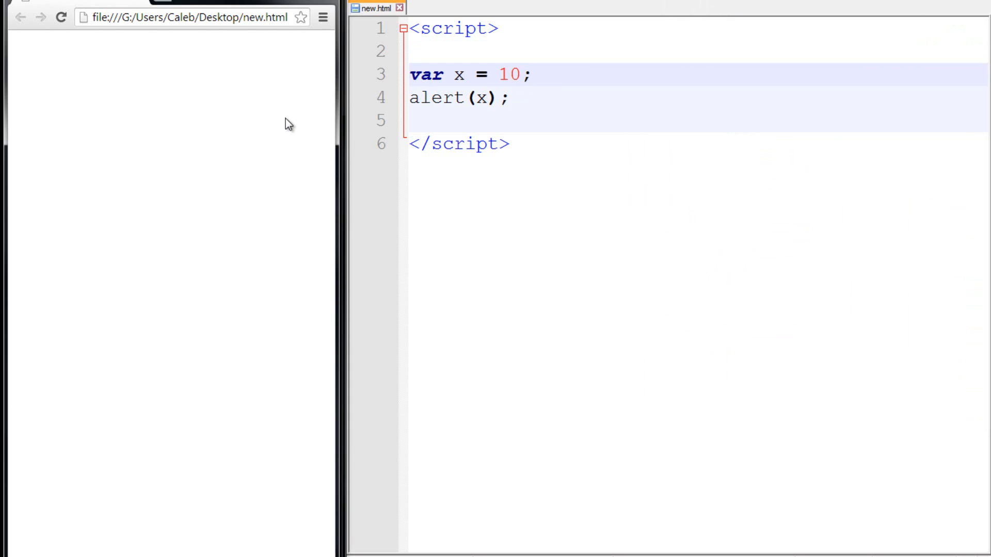
{"action": "left_click", "coordinate": [538, 77]}
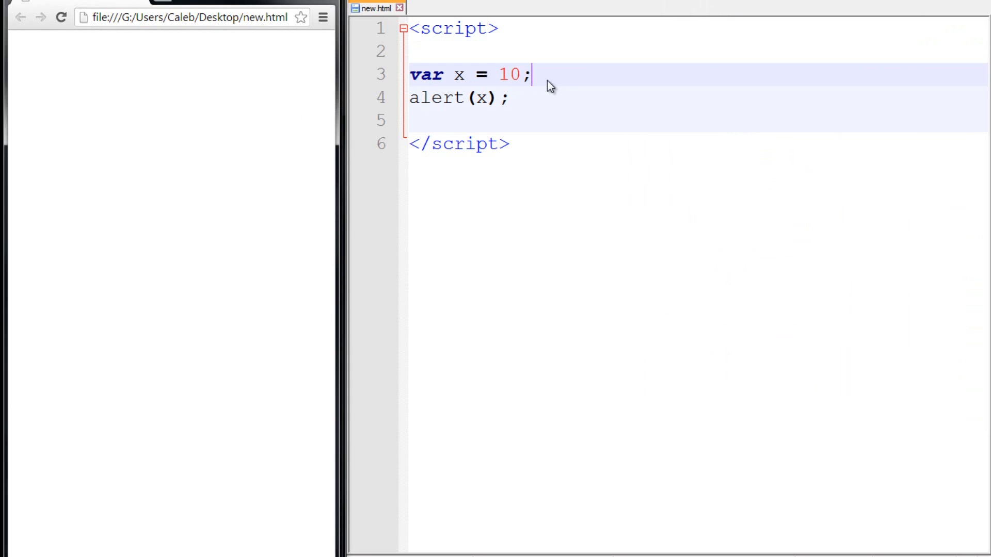
{"action": "key", "text": "Enter"}
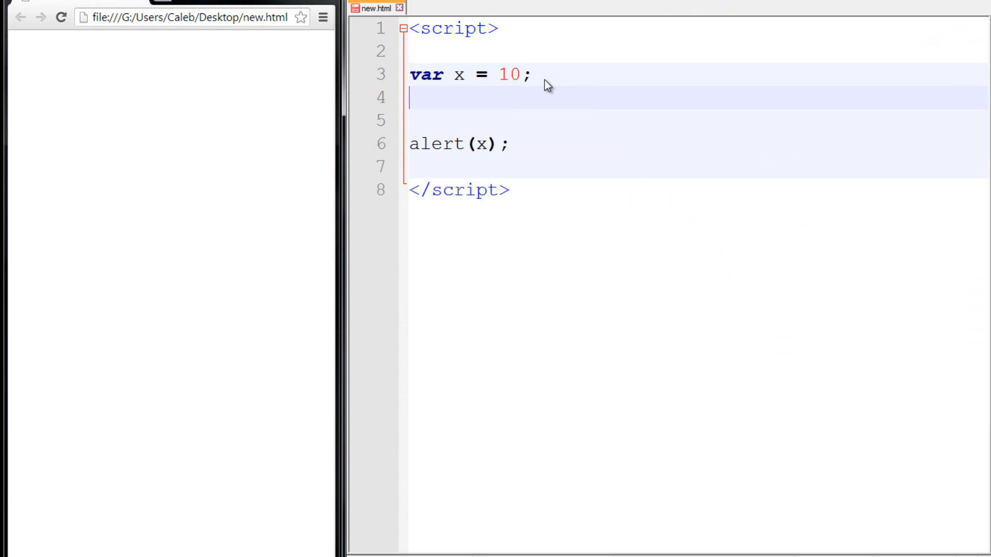
{"action": "type", "text": "x++;"}
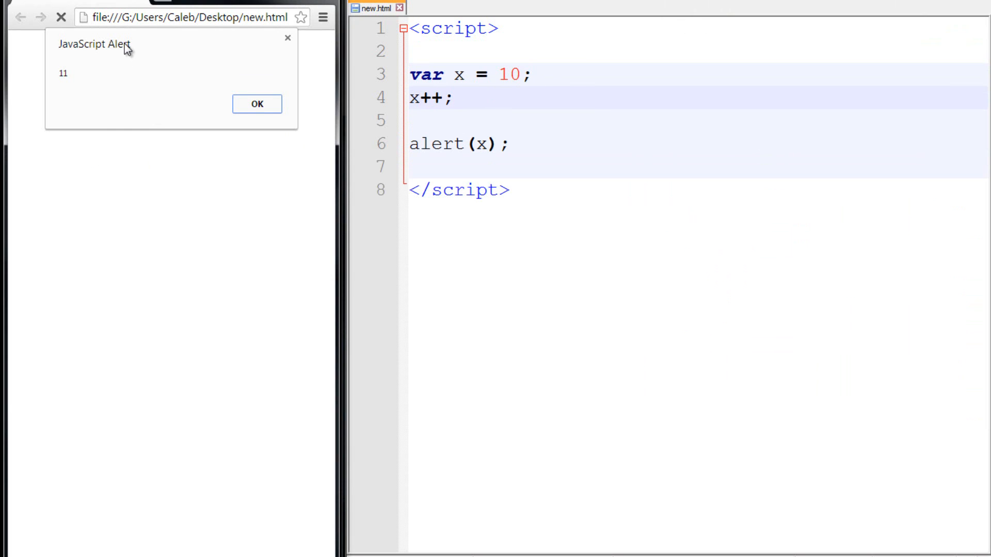
{"action": "left_click", "coordinate": [257, 104]}
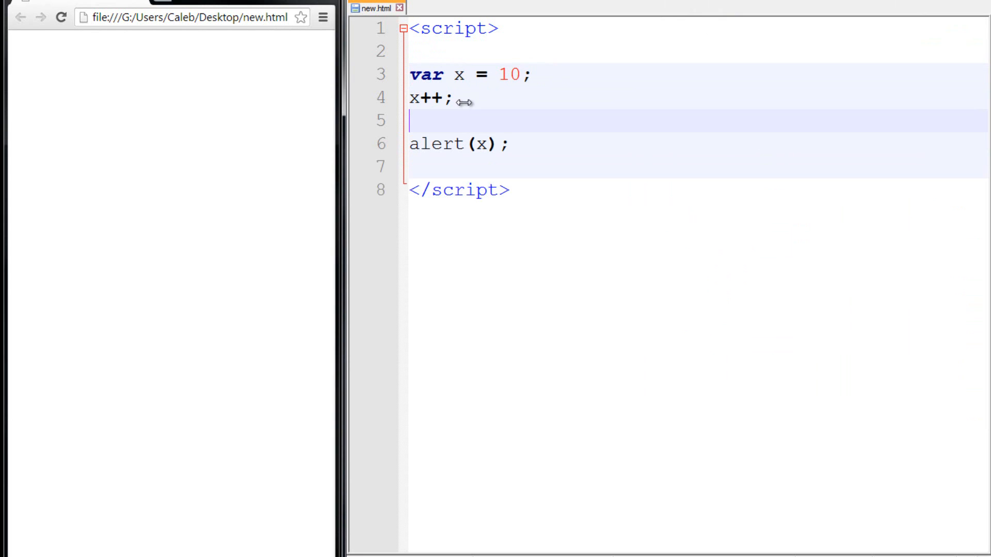
- Add ++x; as well, dismiss the alert showing 12, and begin retyping the var declaration
{"action": "type", "text": "++"}
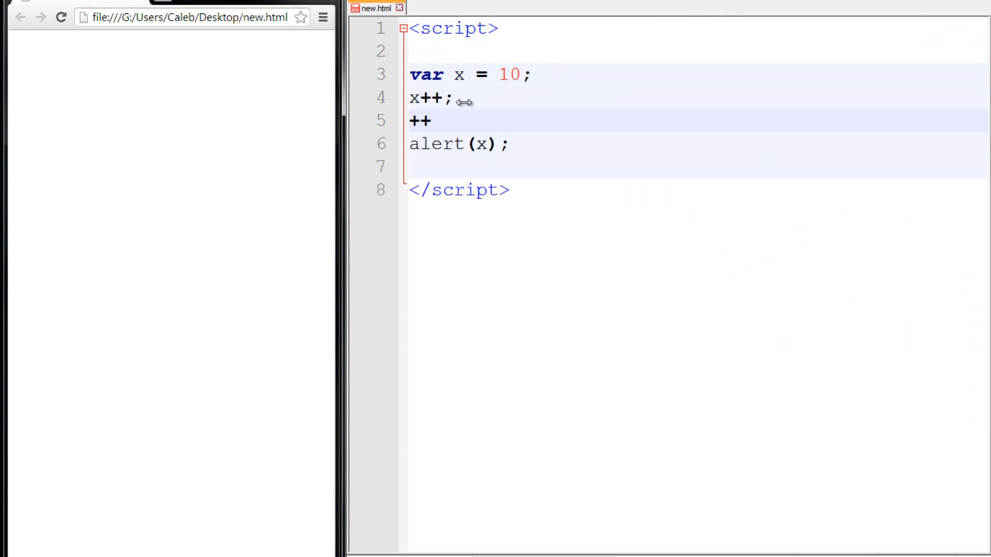
{"action": "type", "text": "x;"}
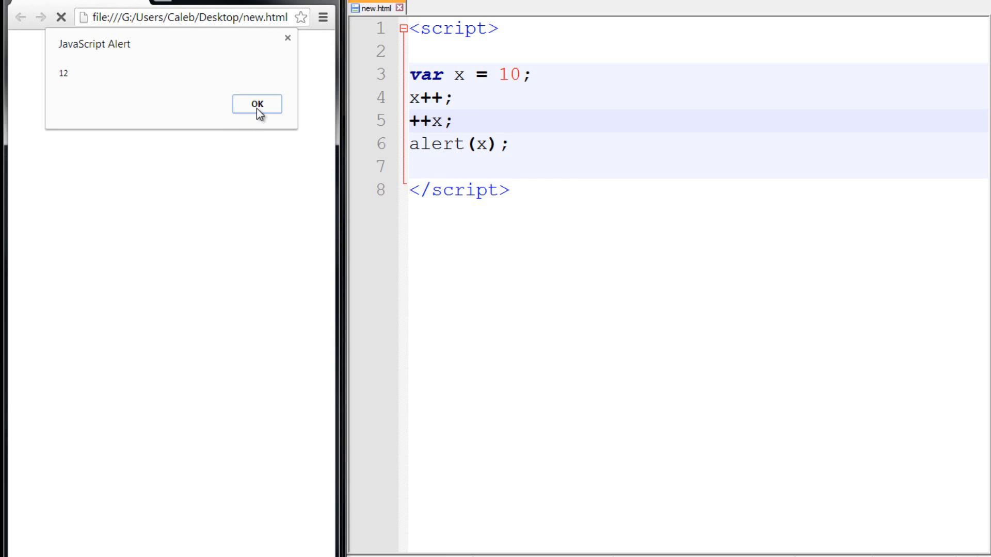
{"action": "left_click", "coordinate": [256, 103]}
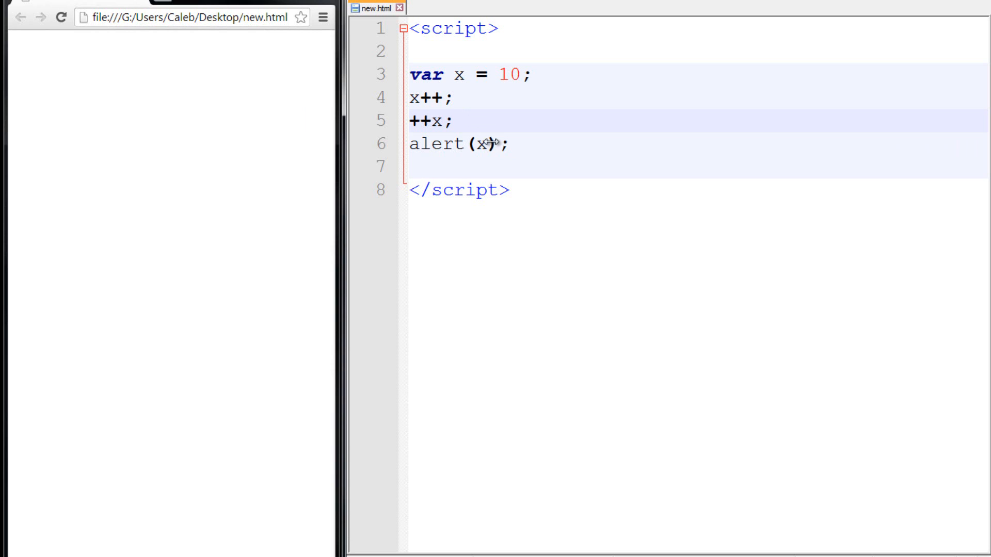
{"action": "type", "text": "var"}
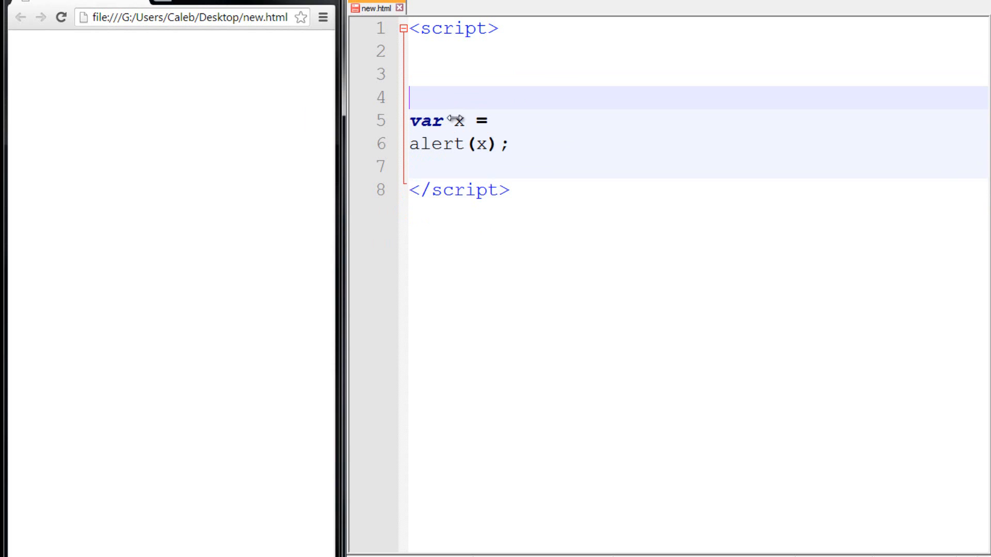
- Retype var x = 10;, try x = x + 1; and dismiss the Chrome alert showing 11
{"action": "type", "text": "x = 10;"}
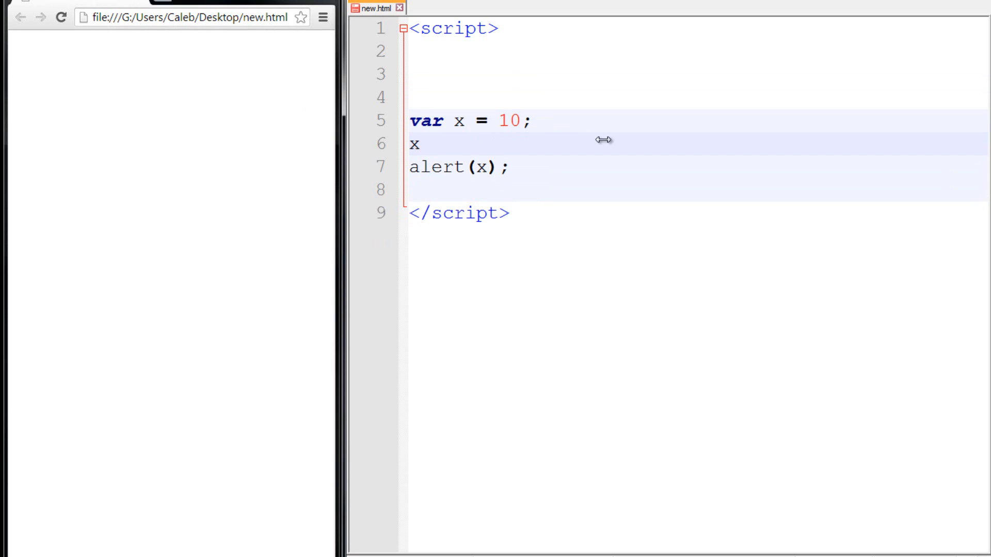
{"action": "type", "text": "= x"}
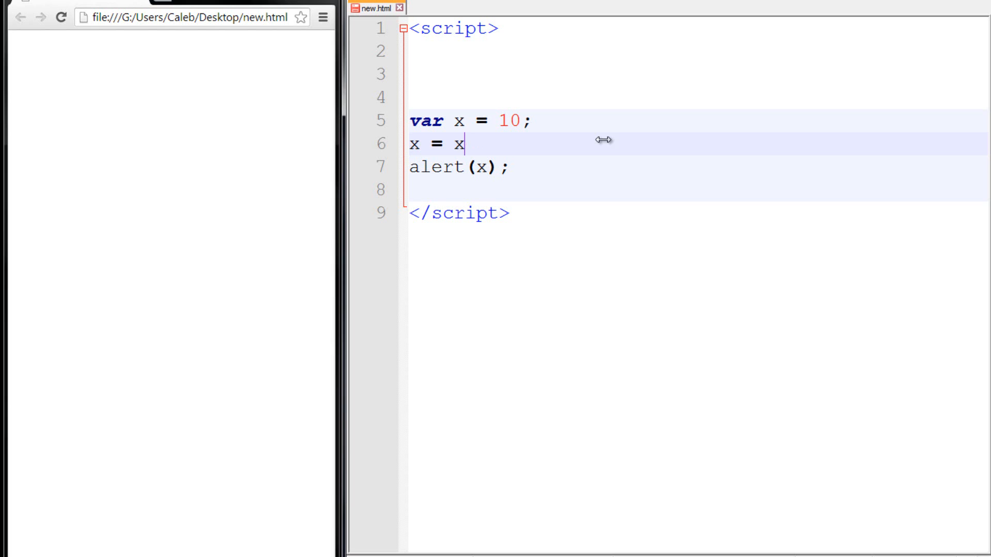
{"action": "type", "text": "+"}
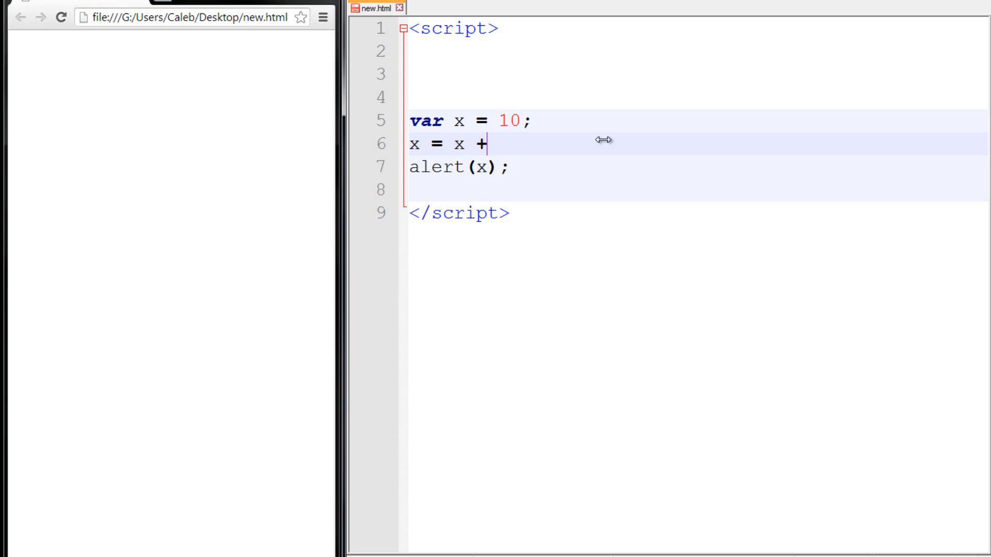
{"action": "type", "text": "1;"}
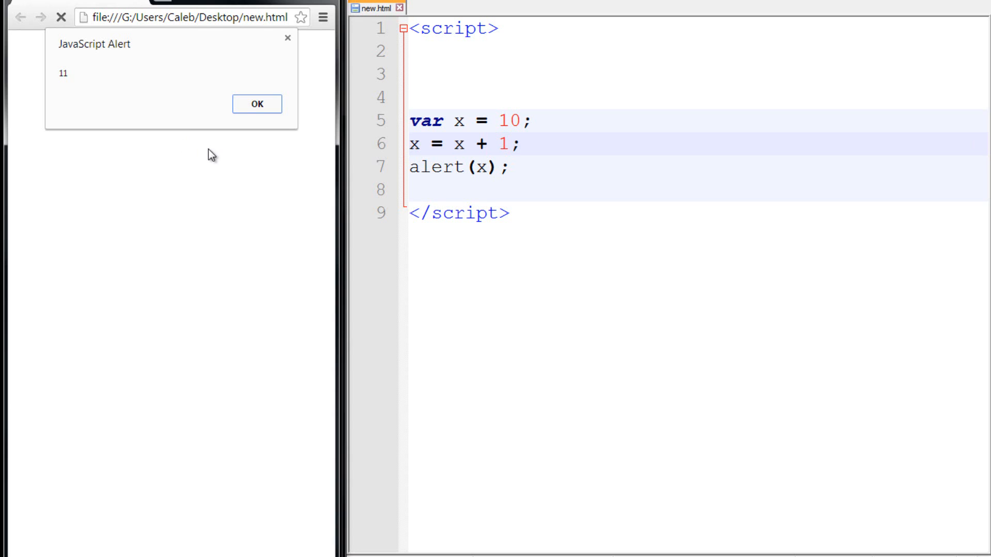
{"action": "left_click", "coordinate": [257, 103]}
{"action": "type", "text": "x"}
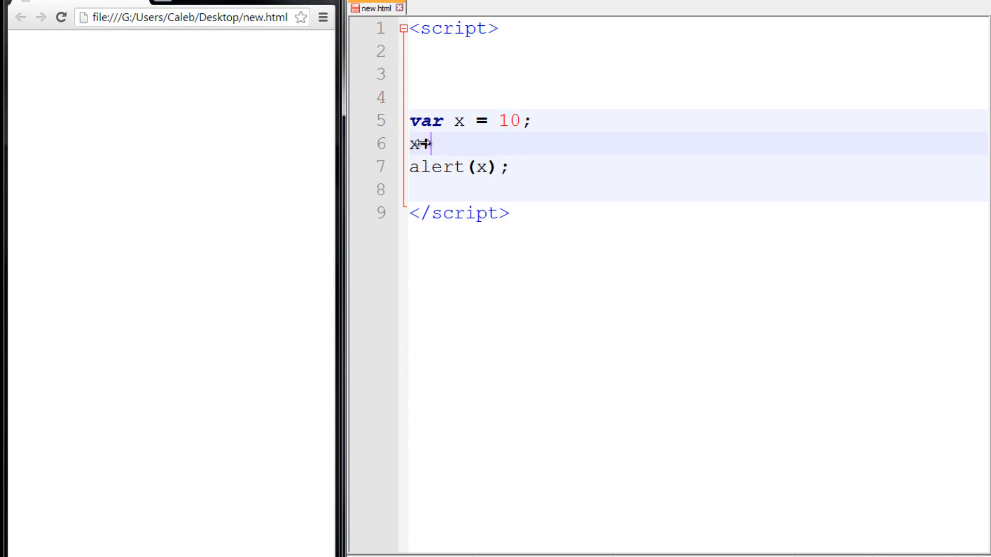
- Replace it with x++; (alert again shows 11), then add ++x; below it
{"action": "type", "text": "+;"}
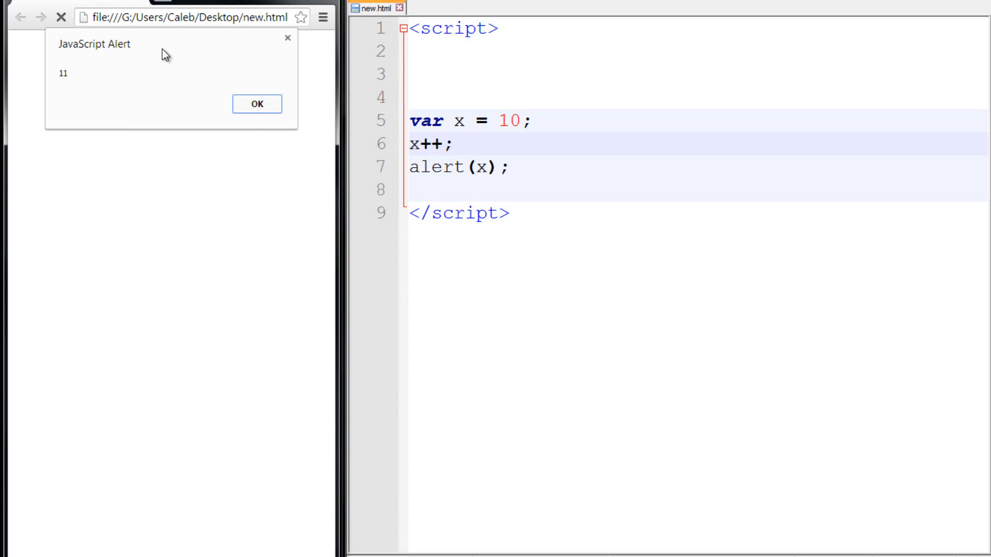
{"action": "left_click", "coordinate": [256, 103]}
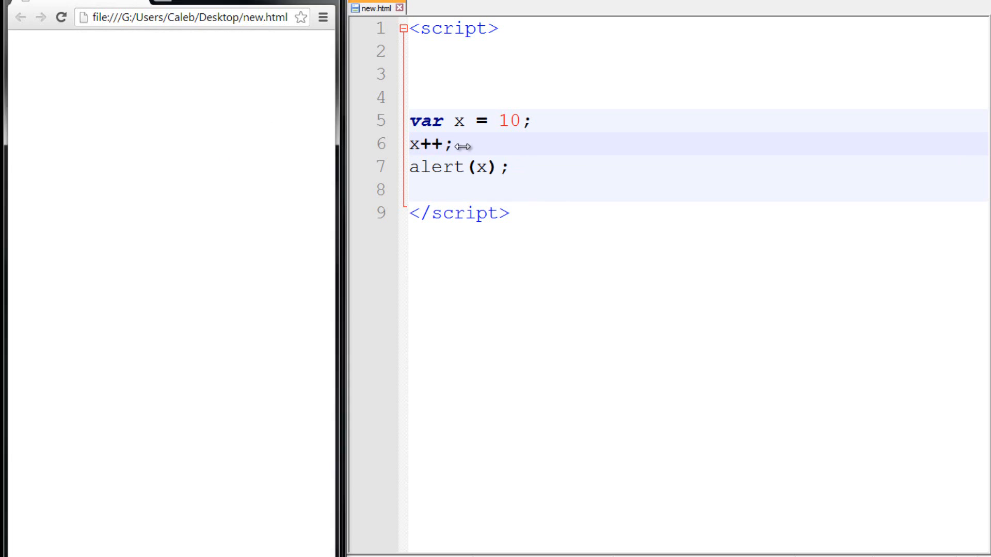
{"action": "type", "text": "++"}
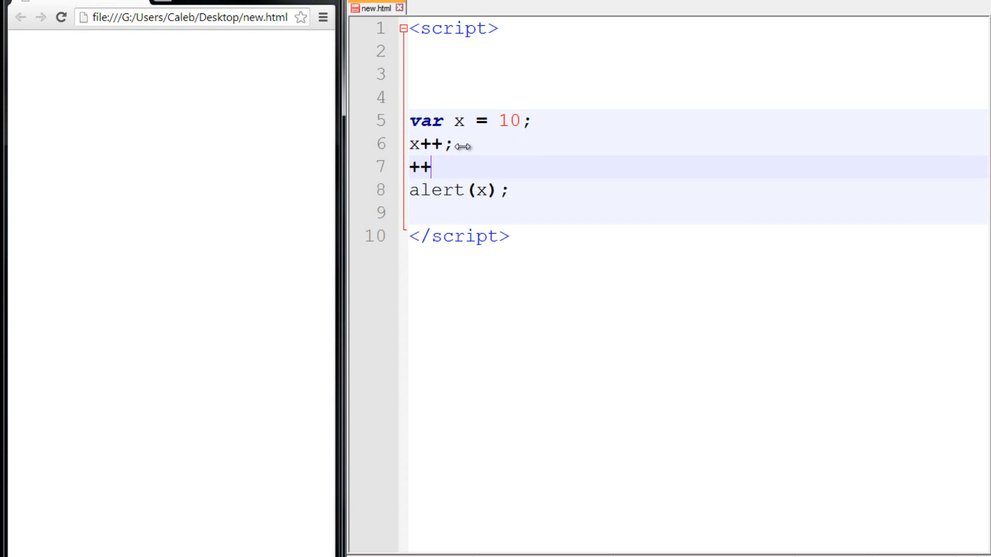
{"action": "type", "text": "x;"}
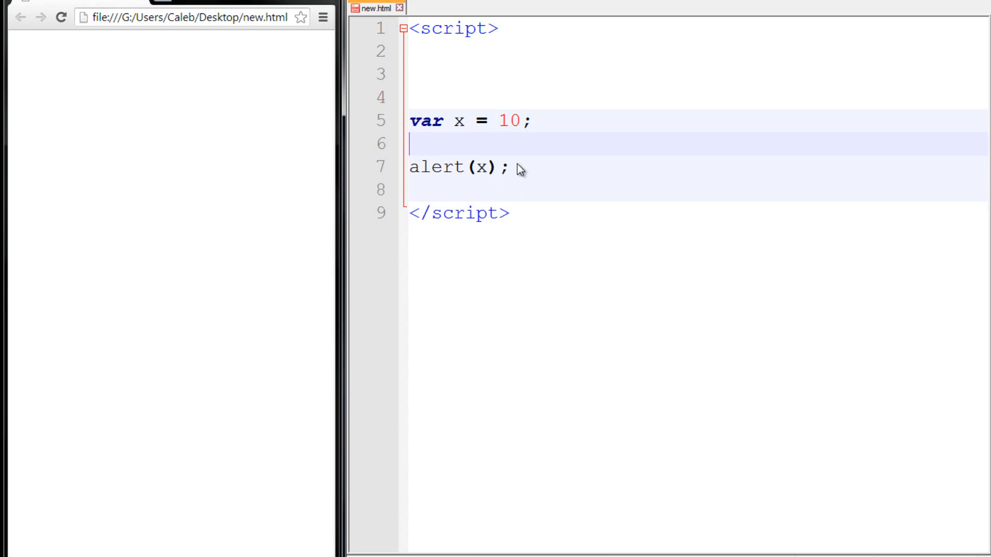
- Replace the increments with var awesome = x; and change alert(x) to alert(awesome)
{"action": "type", "text": "var"}
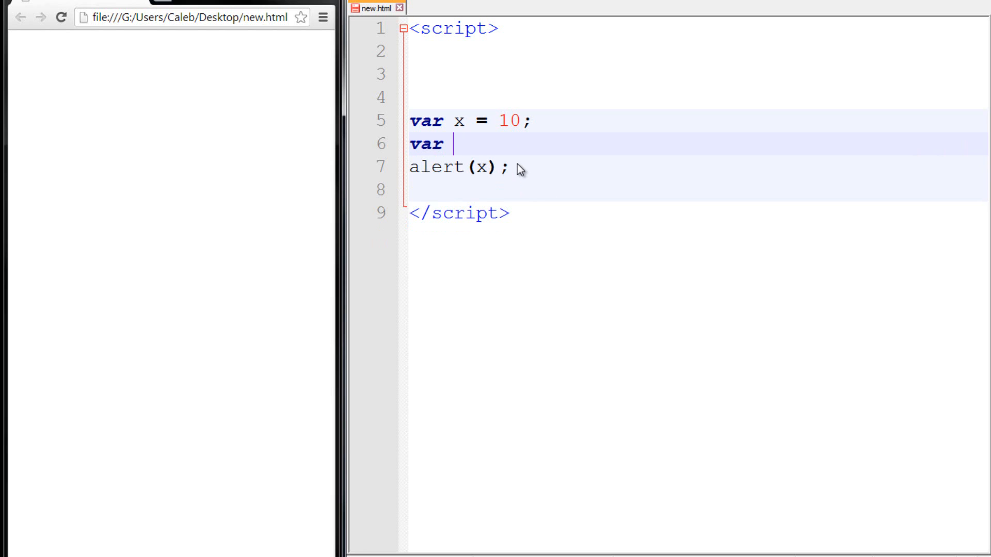
{"action": "type", "text": "awsome"}
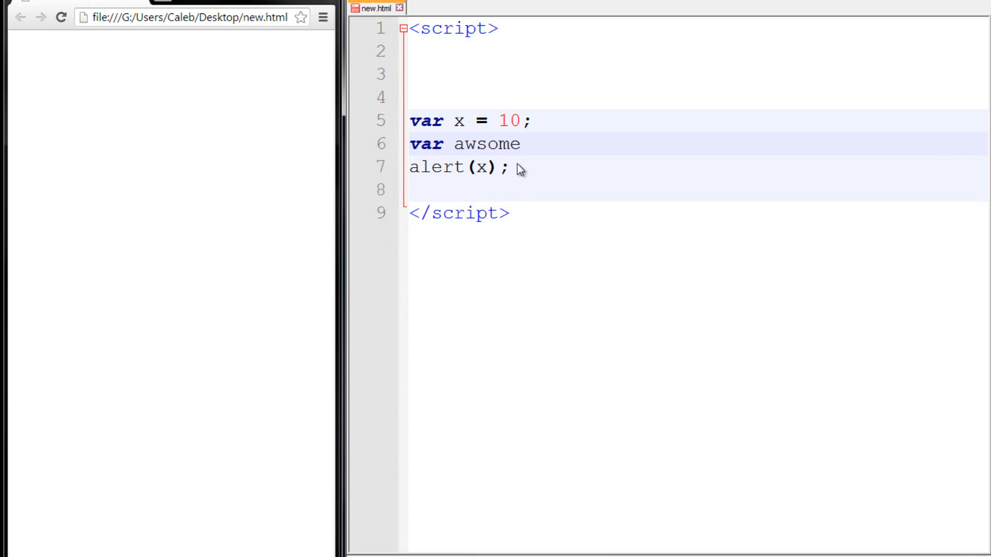
{"action": "type", "text": "= x'"}
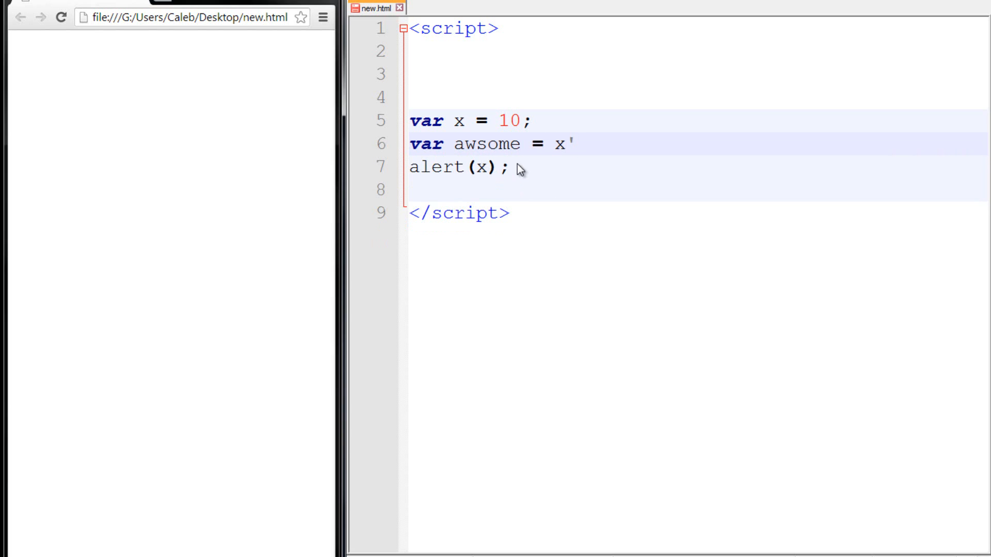
{"action": "type", "text": ";"}
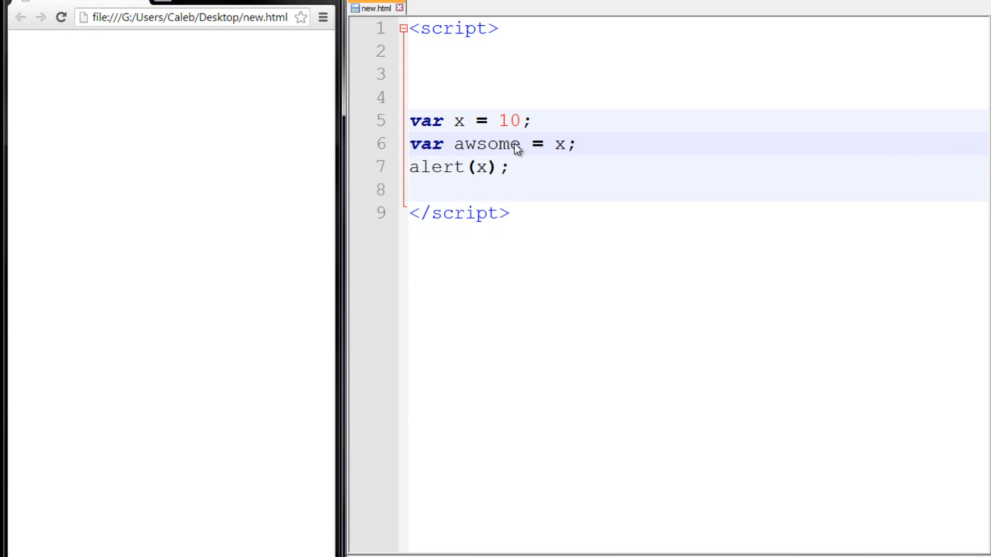
{"action": "double_click", "coordinate": [489, 144]}
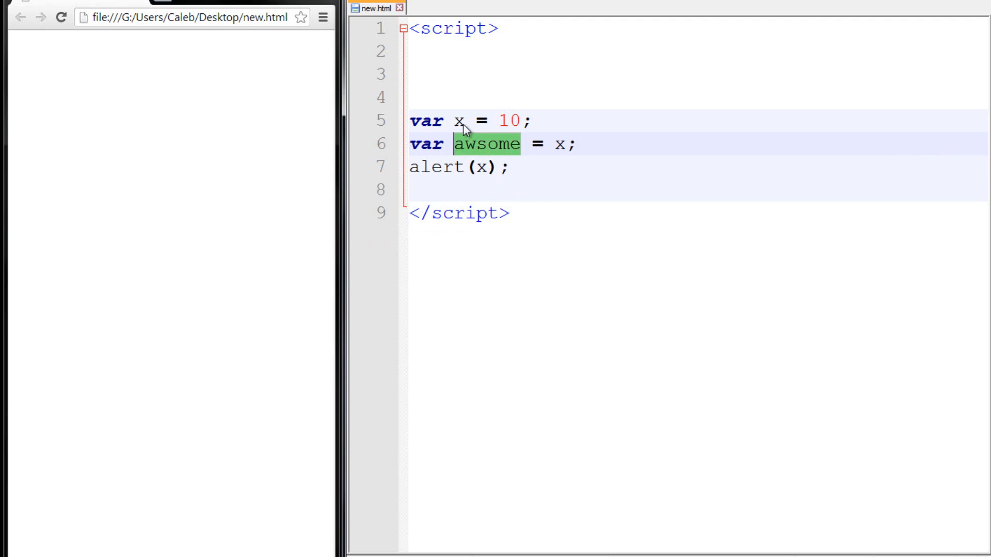
{"action": "double_click", "coordinate": [456, 120]}
{"action": "type", "text": "awesome"}
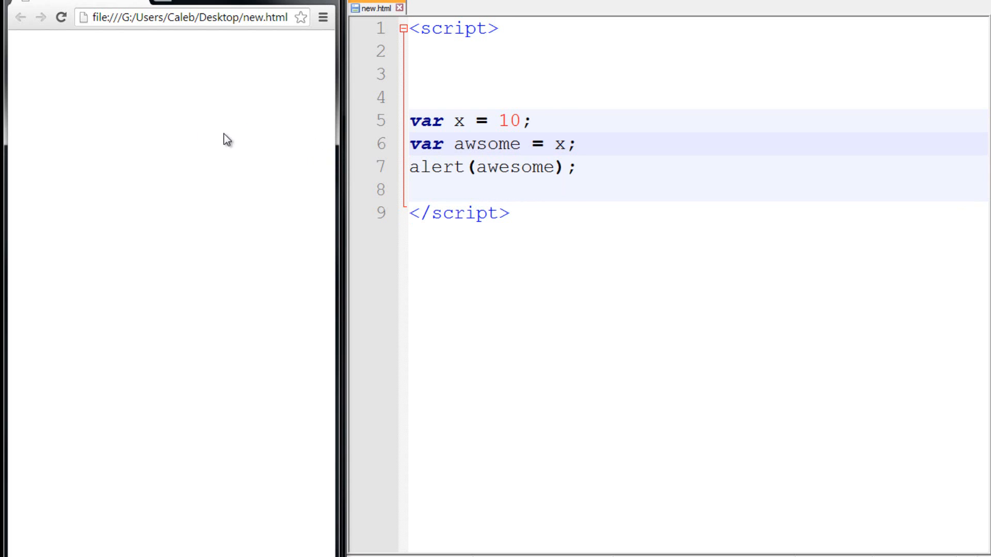
- Reload new.html in Chrome and dismiss the alert showing 10
{"action": "left_click", "coordinate": [577, 167]}
{"action": "type", "text": "e"}
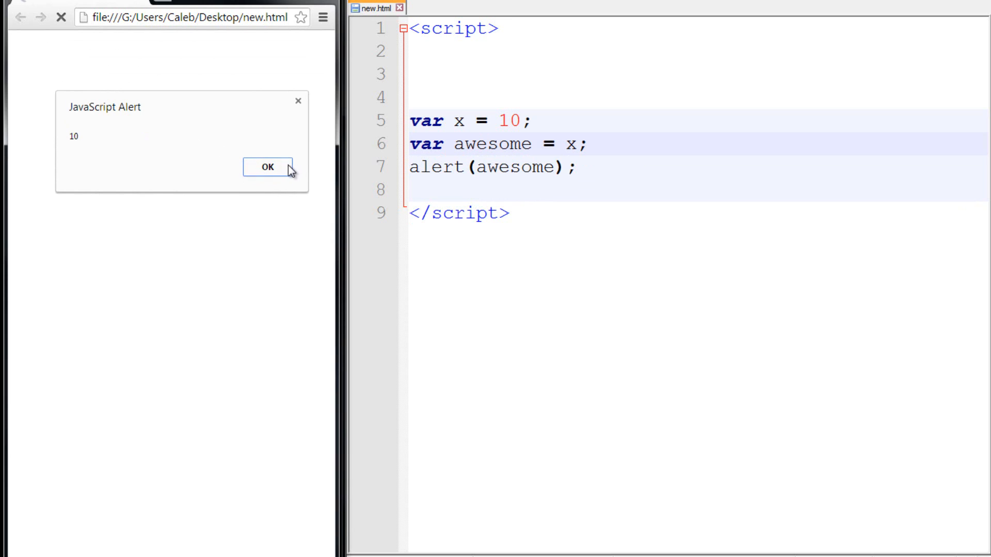
{"action": "left_click", "coordinate": [267, 167]}
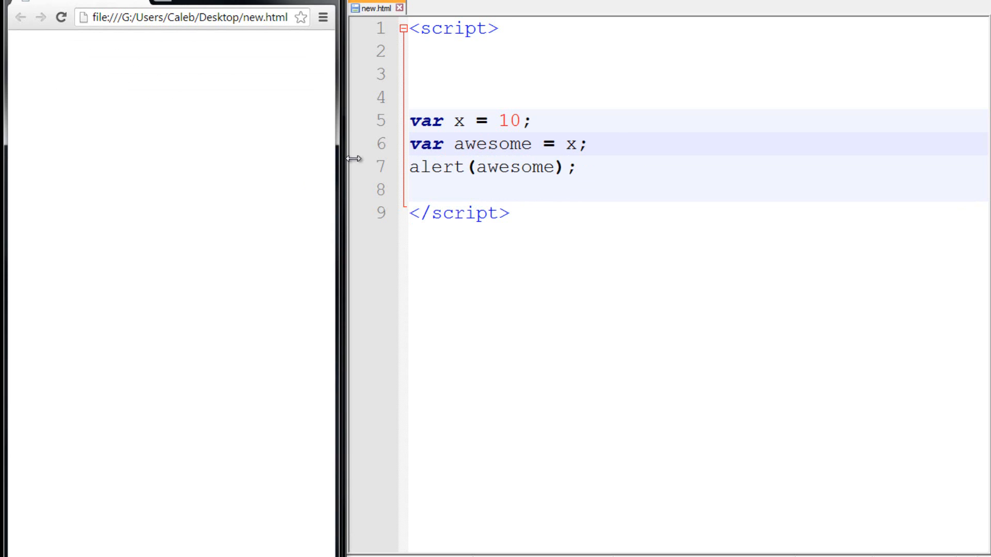
{"action": "mouse_move", "coordinate": [577, 151]}
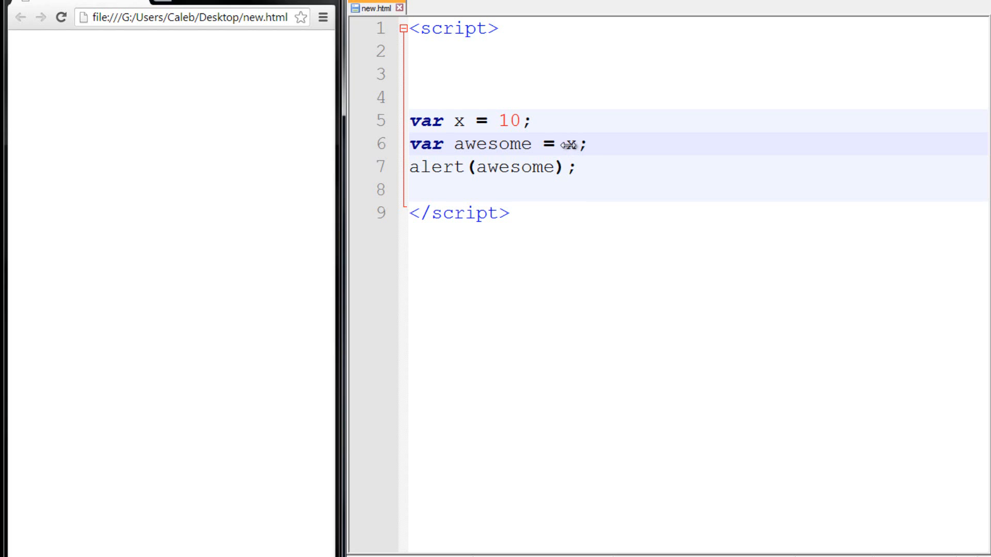
- Change line 6 from ++x (alert 11) to var awesome = x++; and see the alert show 10
{"action": "type", "text": "++x"}
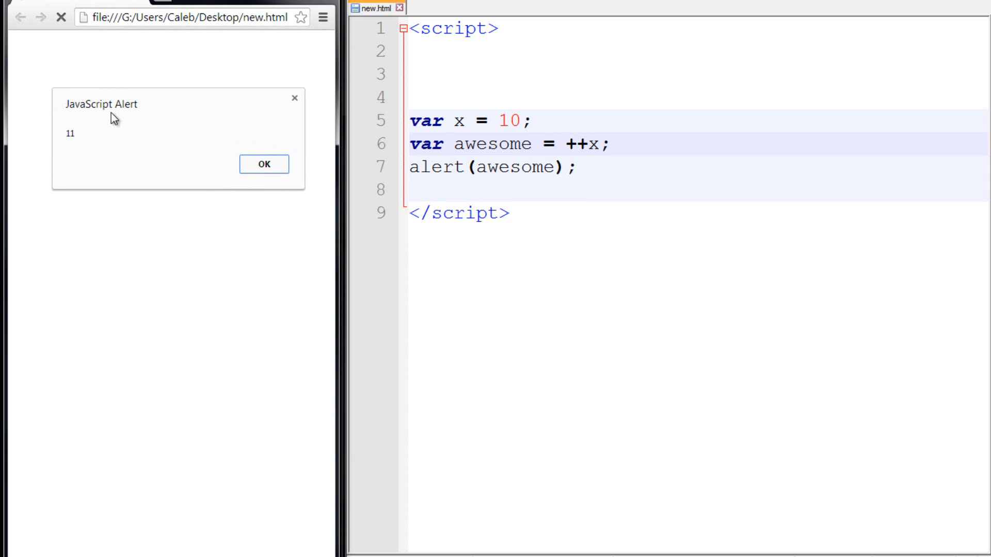
{"action": "left_click", "coordinate": [263, 164]}
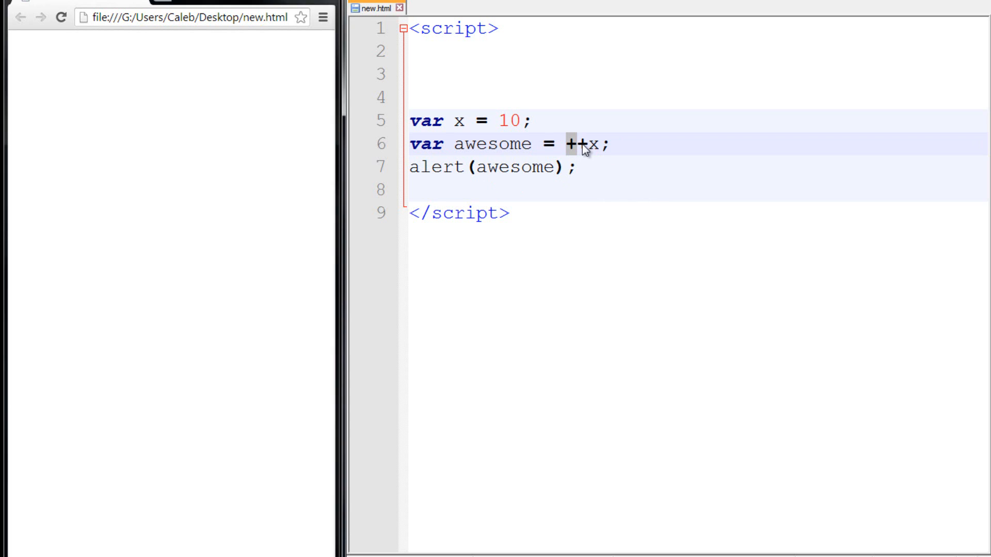
{"action": "double_click", "coordinate": [595, 143]}
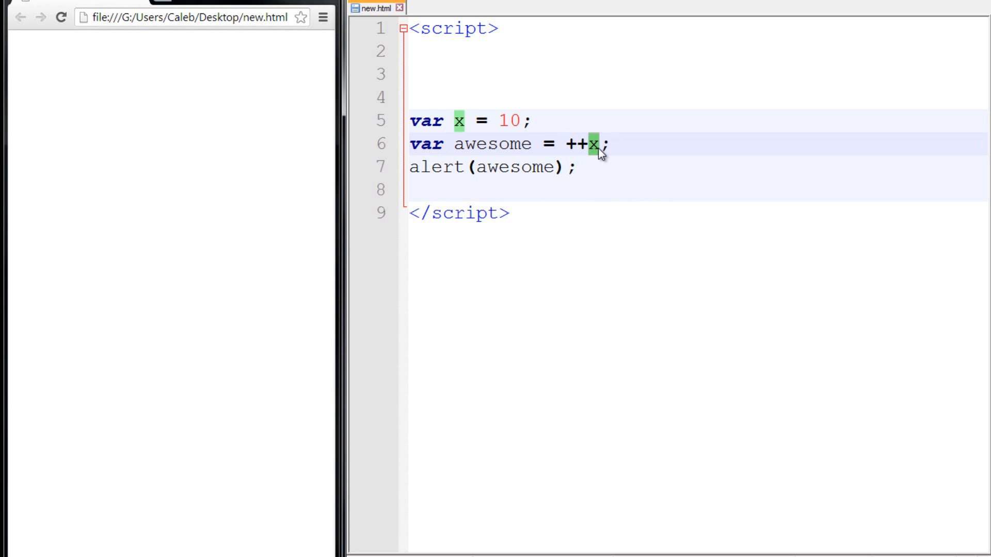
{"action": "left_click", "coordinate": [496, 143]}
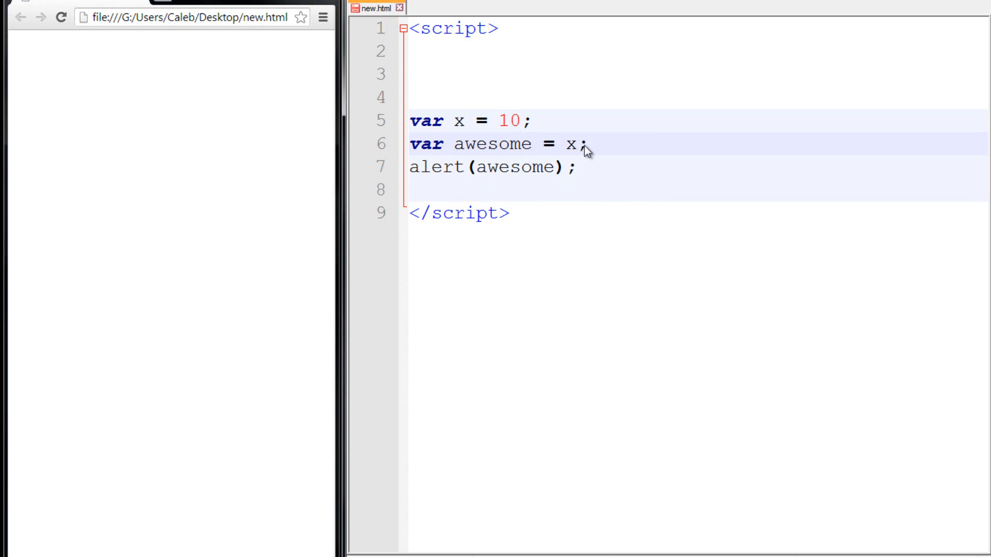
{"action": "type", "text": "++"}
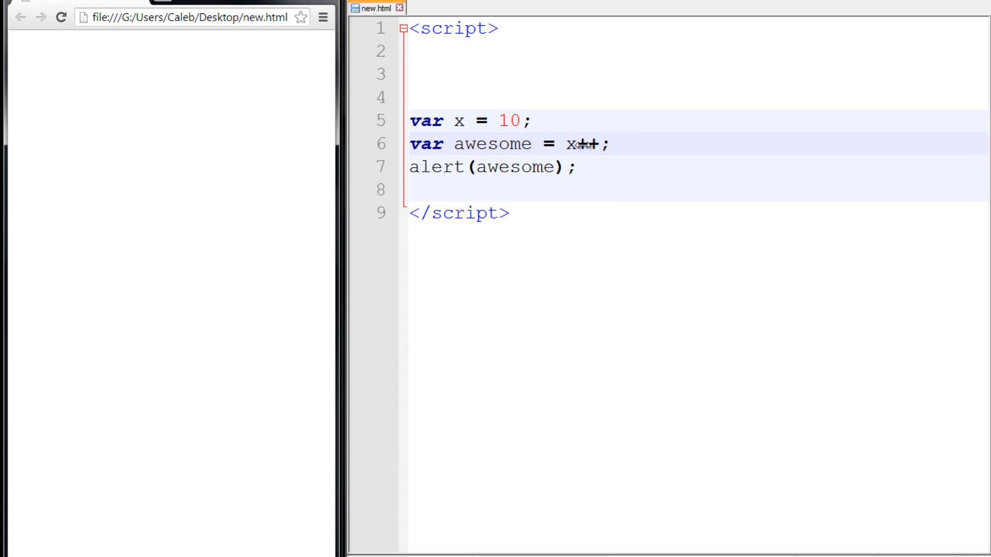
{"action": "double_click", "coordinate": [572, 143]}
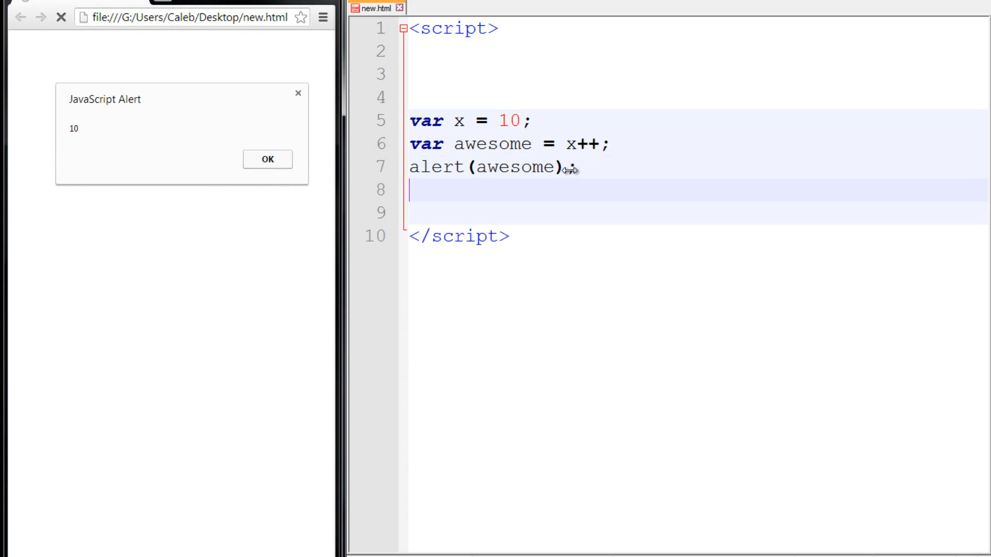
- Add alert(x); on line 8 after alert(awesome);, reload and dismiss the alerts 10 then 11
{"action": "key", "text": "Backspace"}
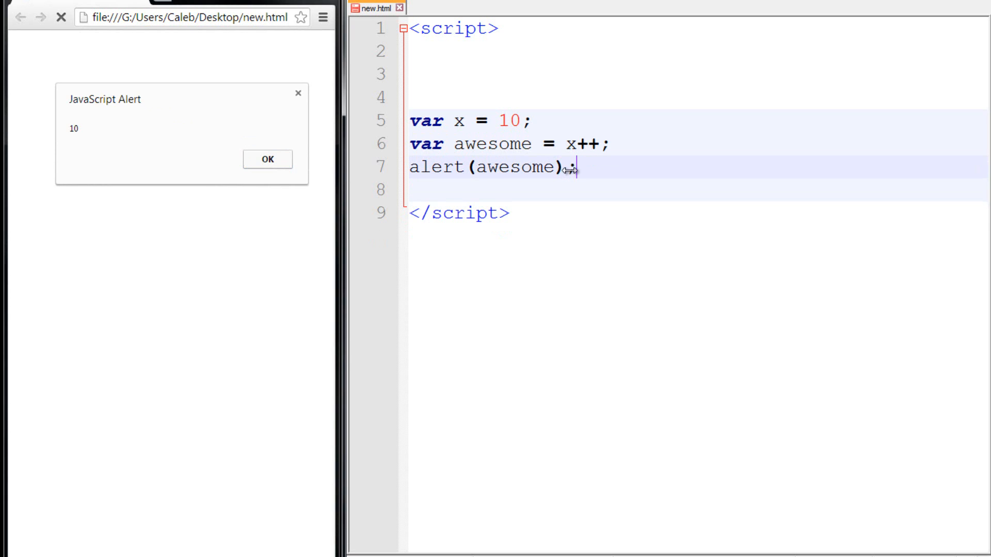
{"action": "type", "text": "alert(awesome);"}
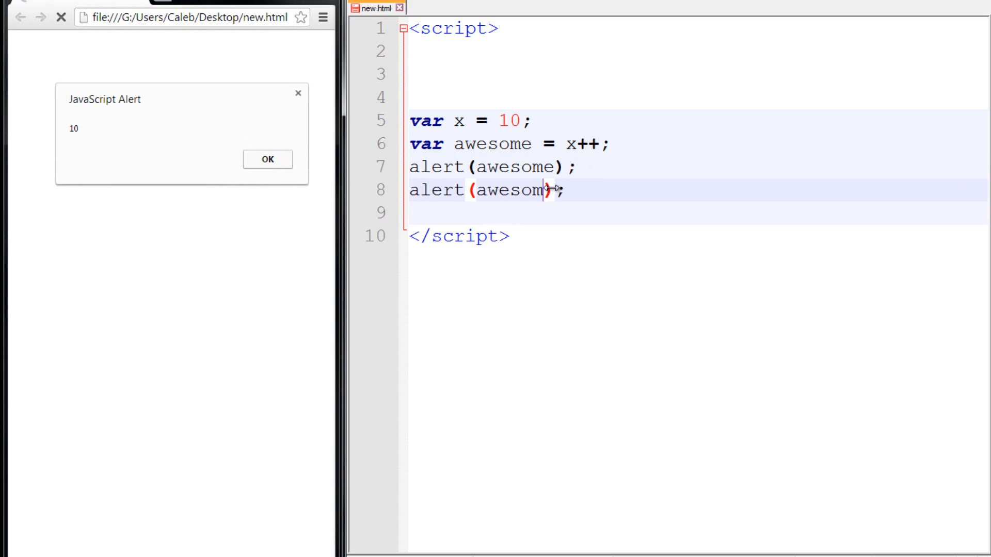
{"action": "type", "text": "x"}
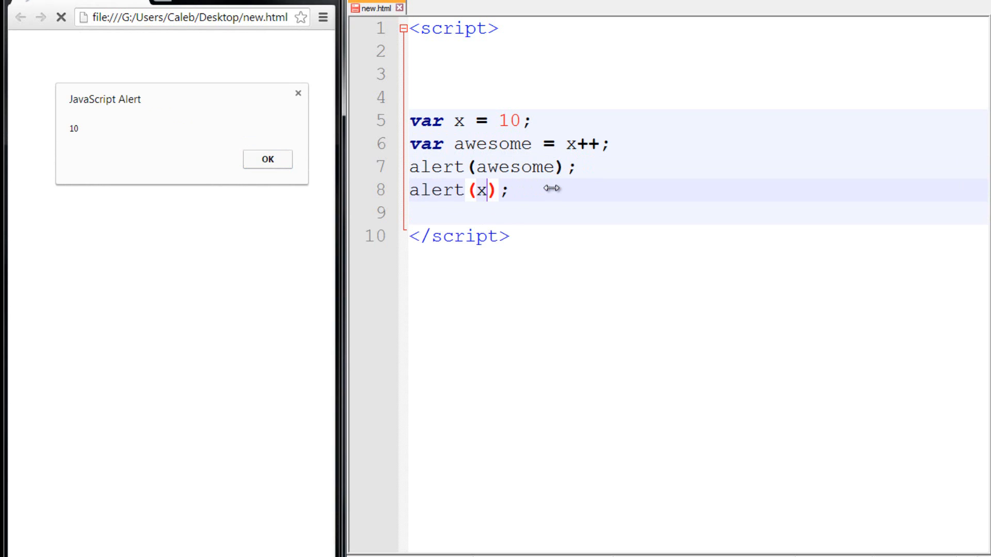
{"action": "left_click", "coordinate": [267, 159]}
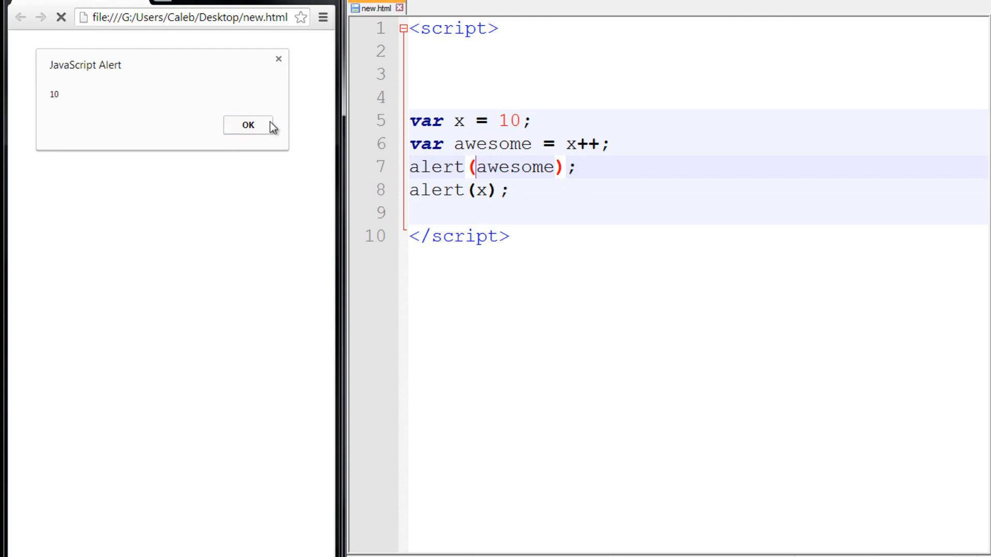
{"action": "left_click", "coordinate": [247, 125]}
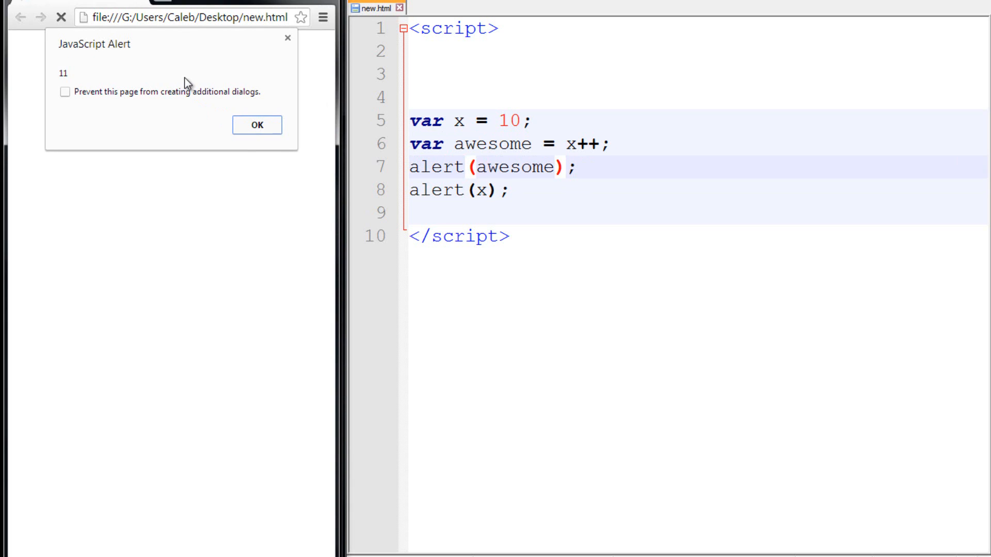
{"action": "mouse_move", "coordinate": [264, 127]}
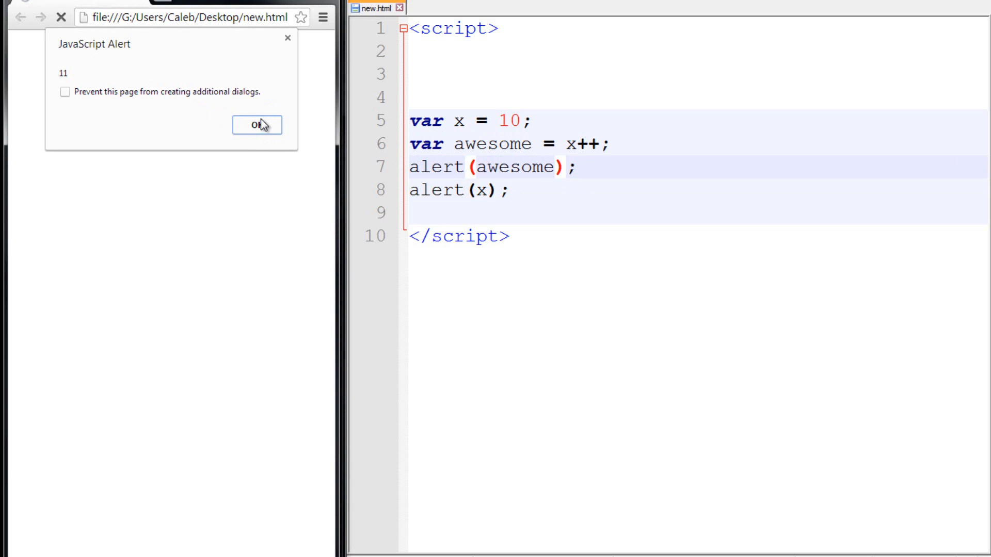
{"action": "left_click", "coordinate": [256, 125]}
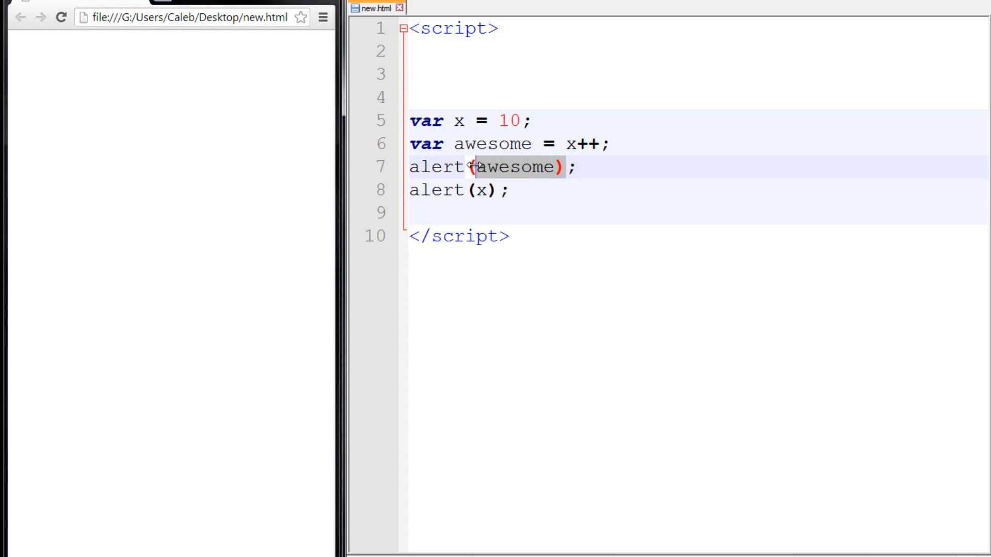
- Point out the awesome alert on line 7 and select x++ on line 6 for replacement
{"action": "left_click", "coordinate": [485, 167]}
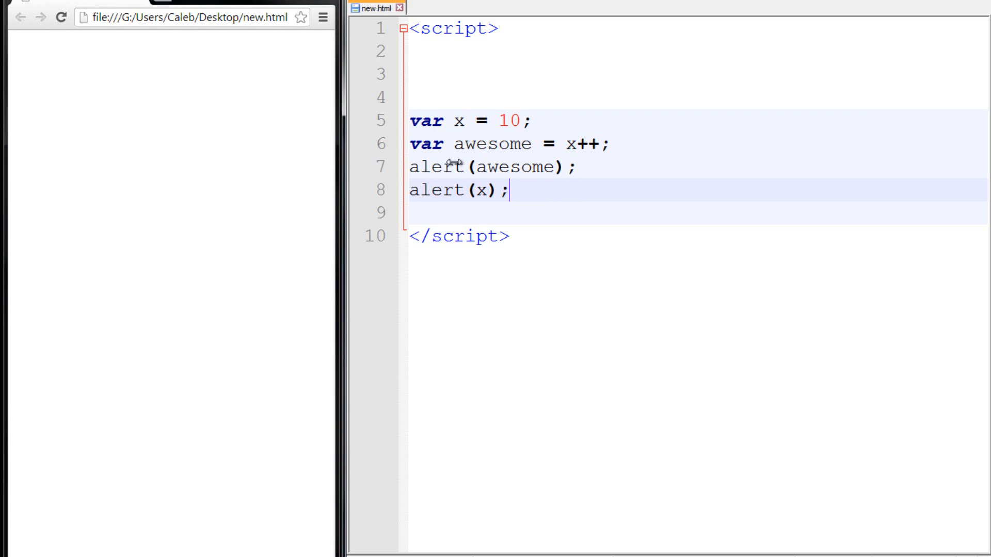
{"action": "double_click", "coordinate": [487, 144]}
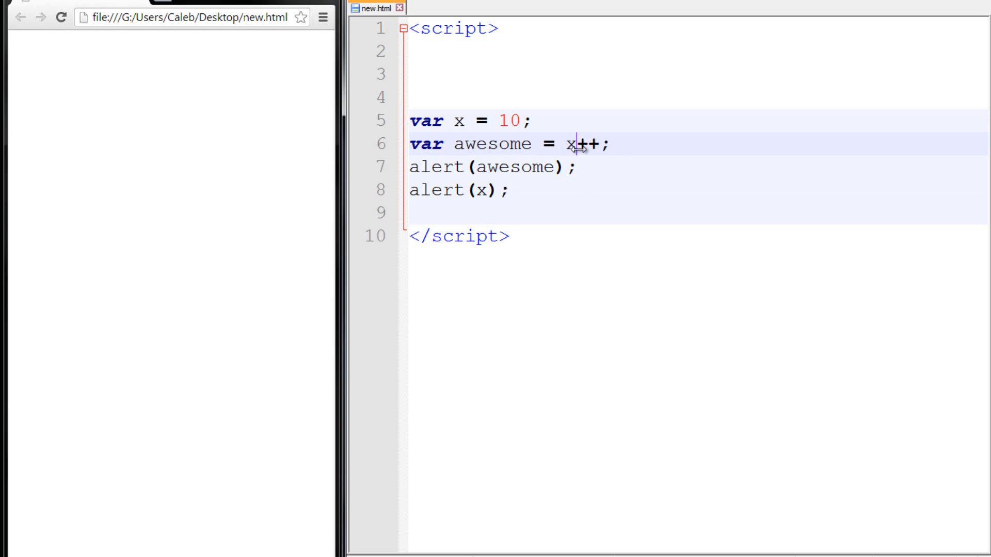
{"action": "double_click", "coordinate": [584, 145]}
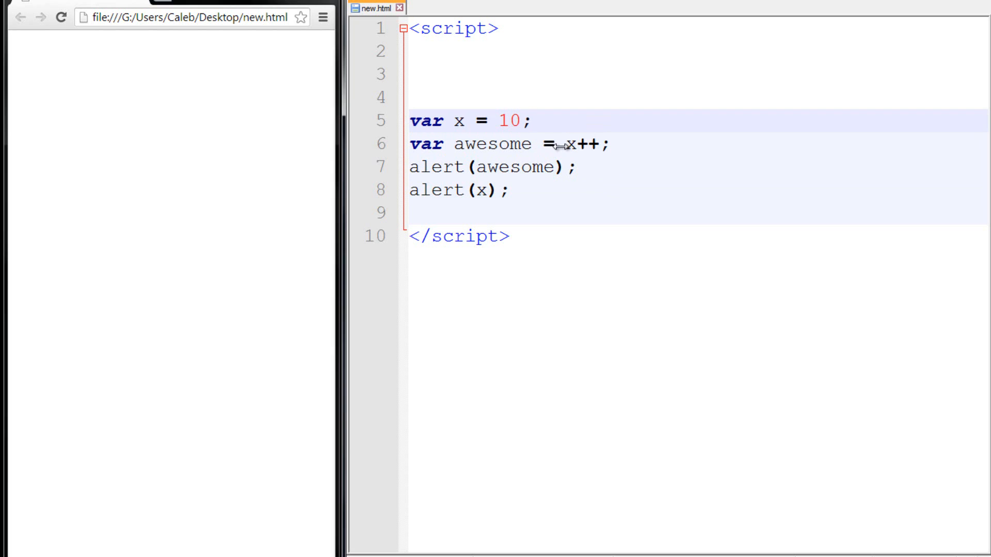
{"action": "double_click", "coordinate": [582, 144]}
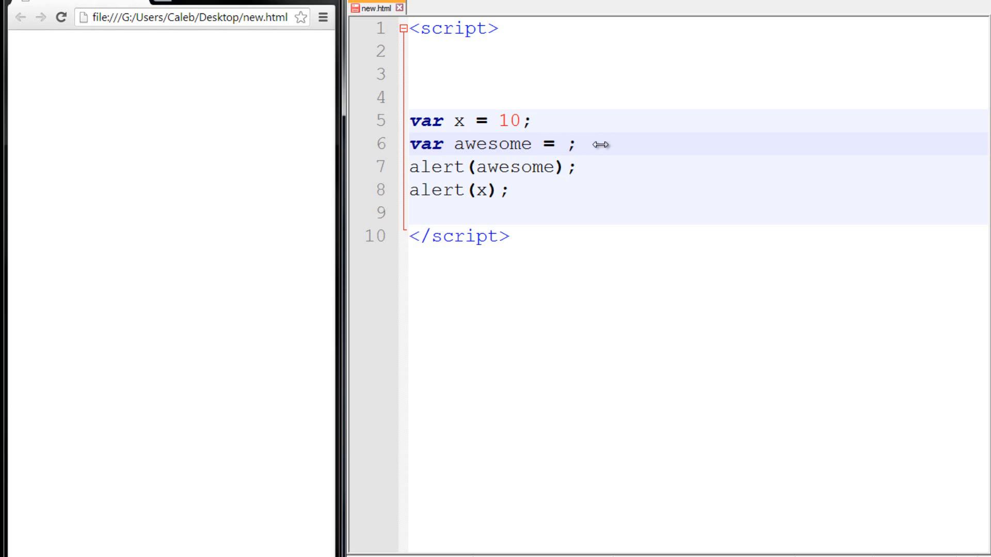
- Replace x++ with x-- on line 6, reload and dismiss the alerts 10 then 9
{"action": "type", "text": "x--"}
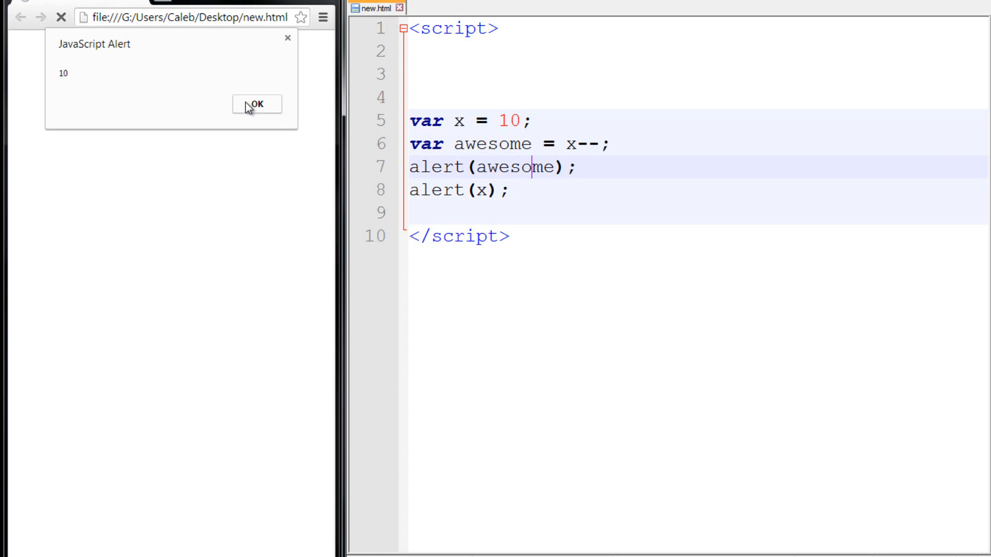
{"action": "left_click", "coordinate": [257, 103]}
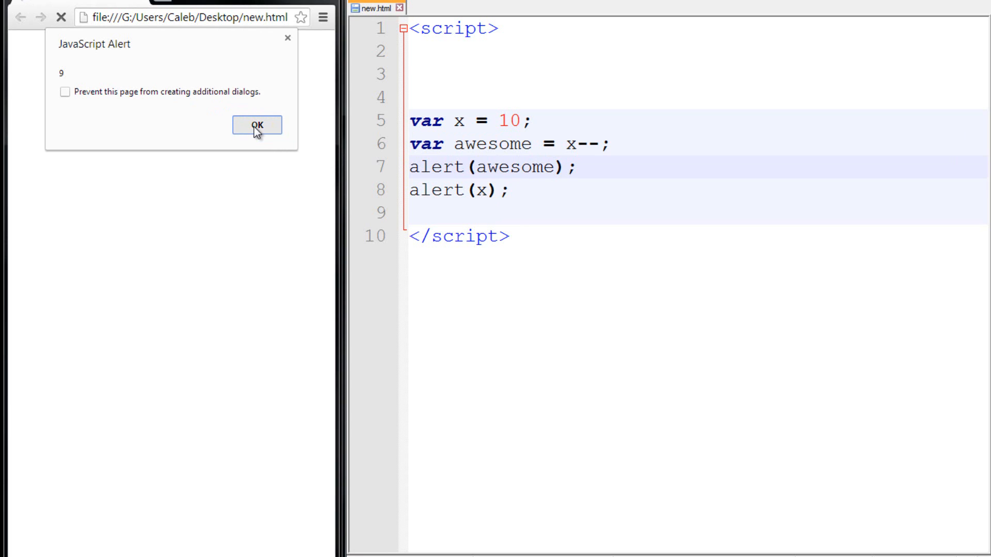
{"action": "left_click", "coordinate": [257, 125]}
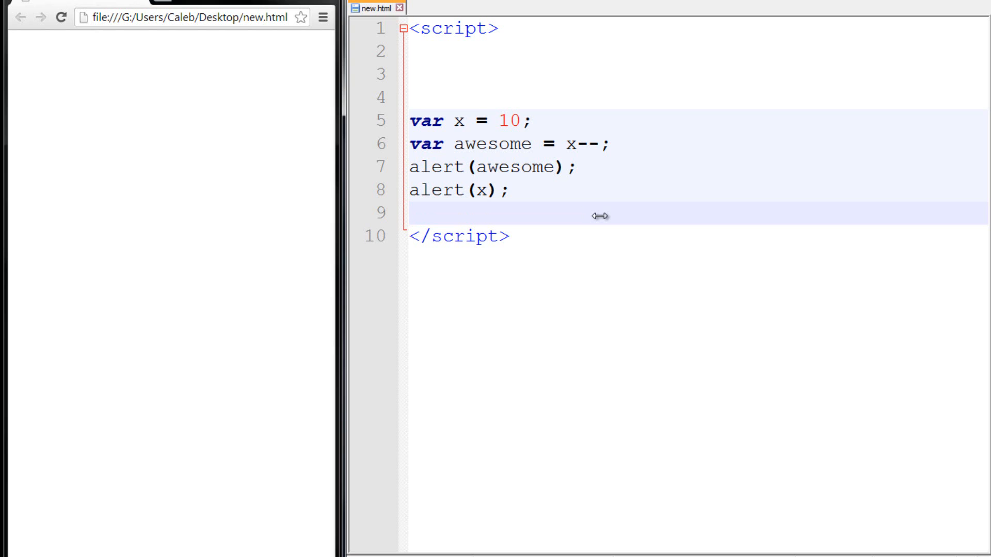
- Add a standalone x++ statement on line 9 and edit the value on line 5 with 0
{"action": "type", "text": "x++"}
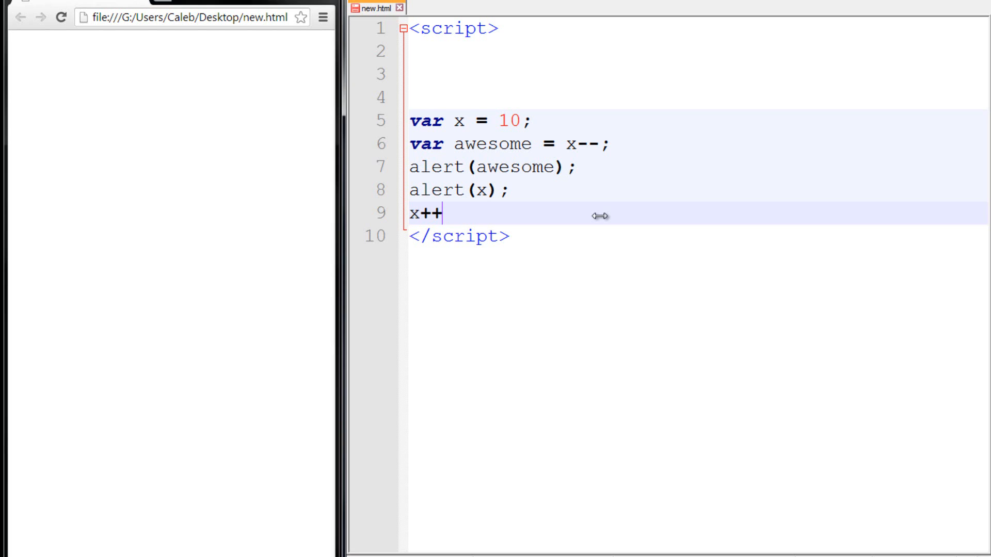
{"action": "mouse_move", "coordinate": [481, 194]}
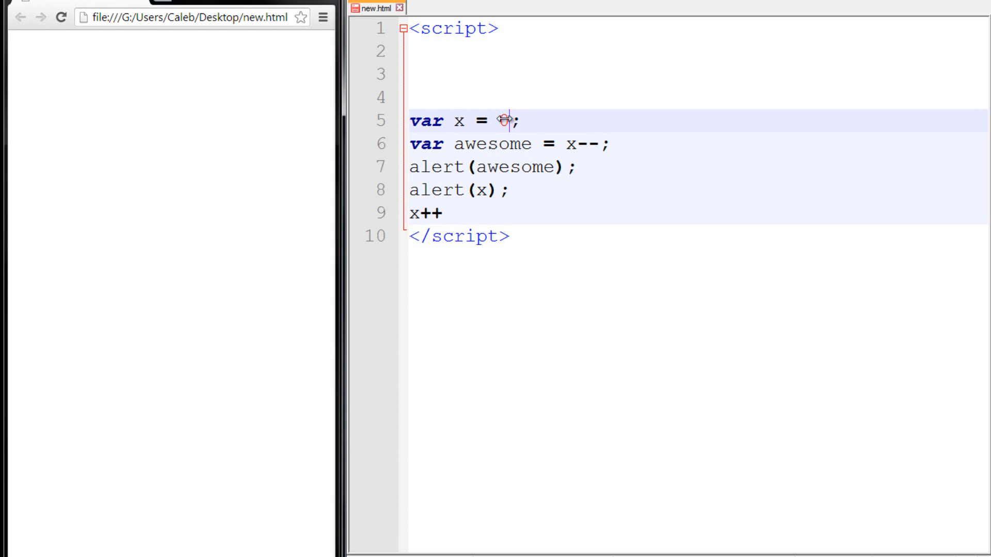
{"action": "type", "text": "0"}
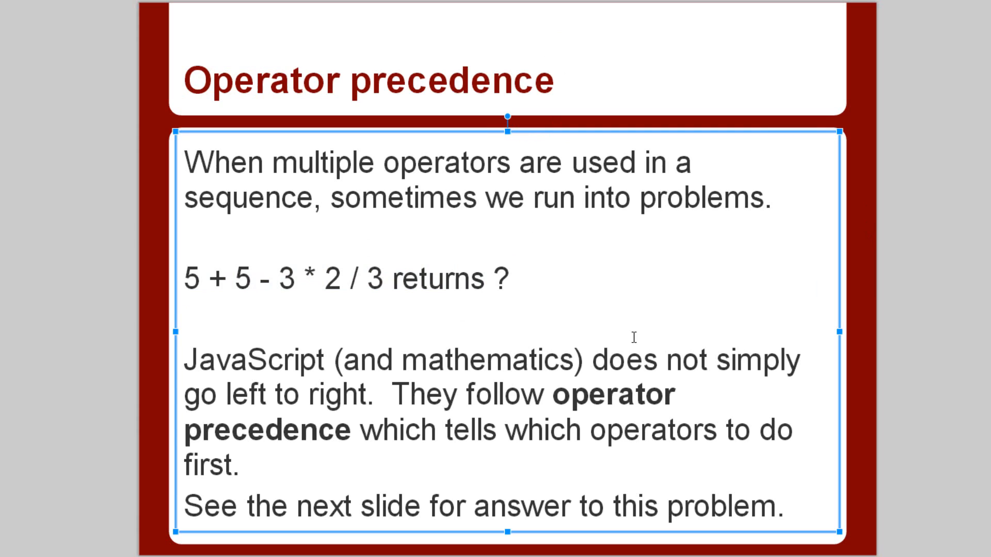
{"action": "mouse_move", "coordinate": [450, 371]}
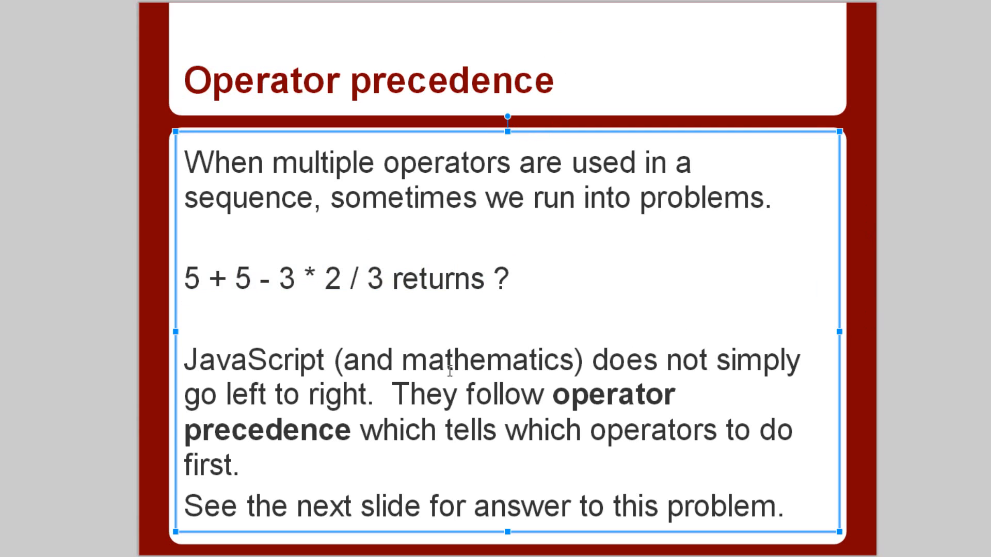
- Highlight the operator-order sentence and the phrase operator precedence on the slide
{"action": "left_click_drag", "start_coordinate": [187, 280], "coordinate": [249, 279]}
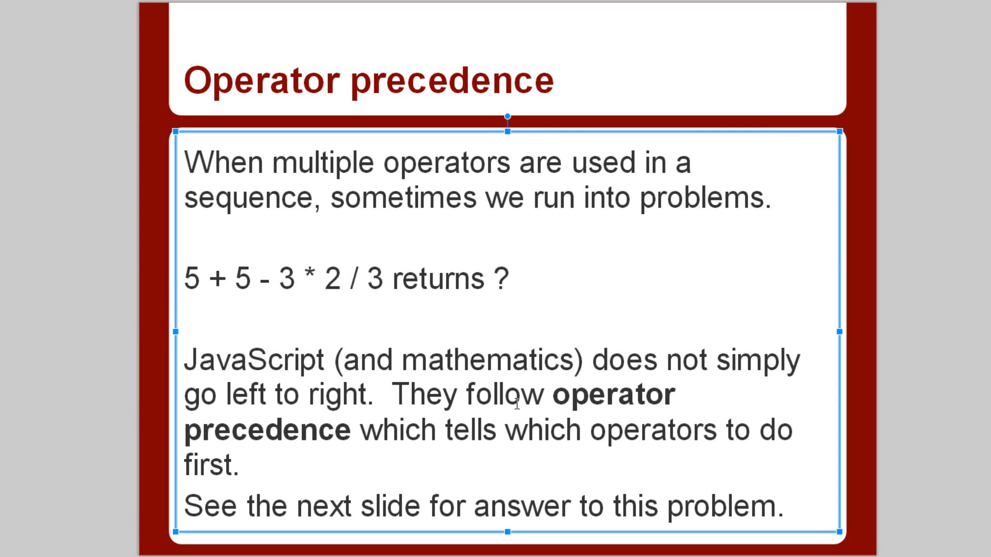
{"action": "left_click", "coordinate": [589, 394]}
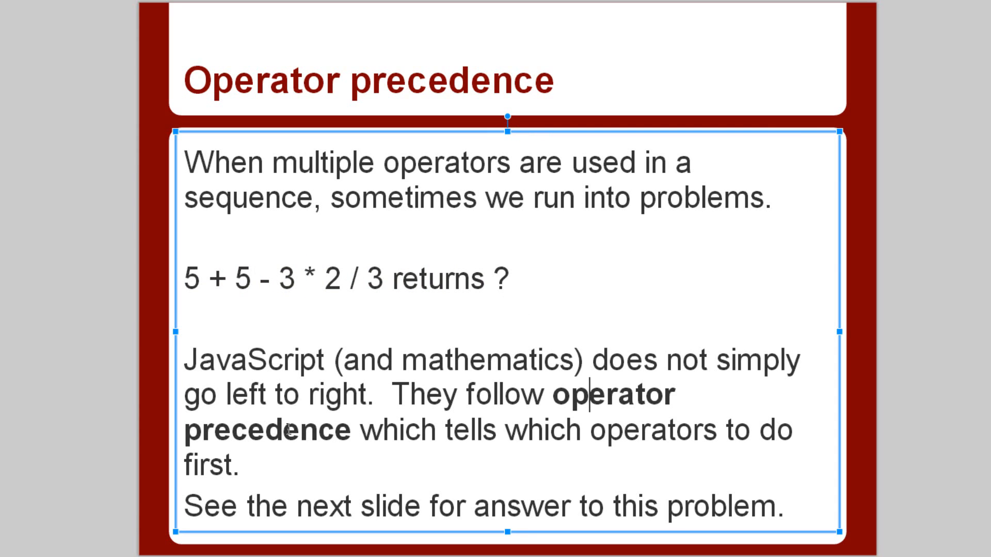
{"action": "mouse_move", "coordinate": [705, 418]}
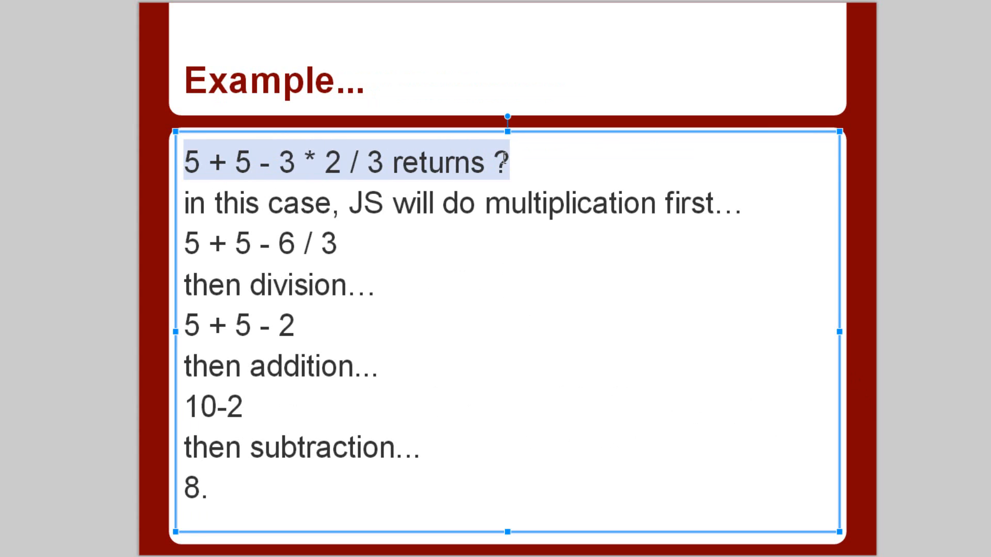
{"action": "left_click", "coordinate": [279, 164]}
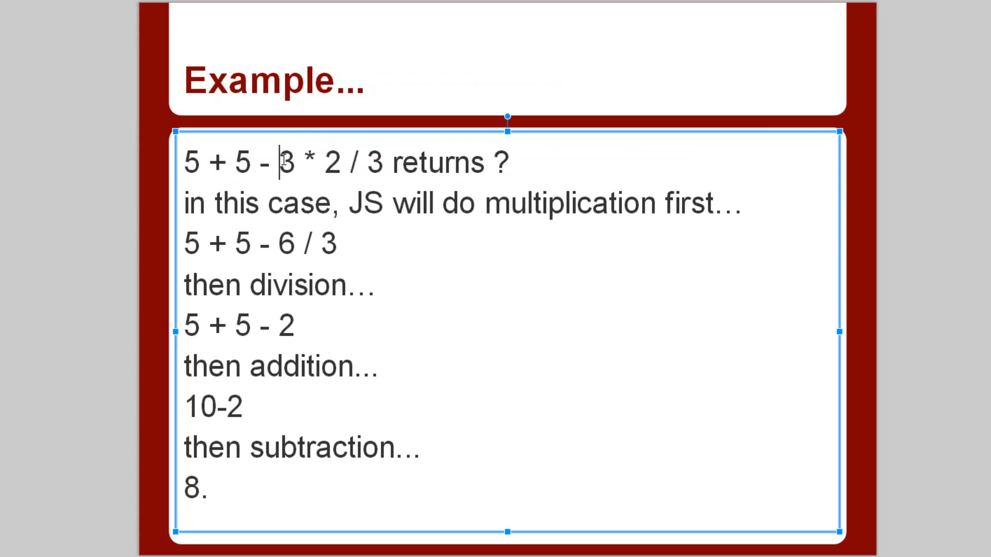
{"action": "double_click", "coordinate": [286, 244]}
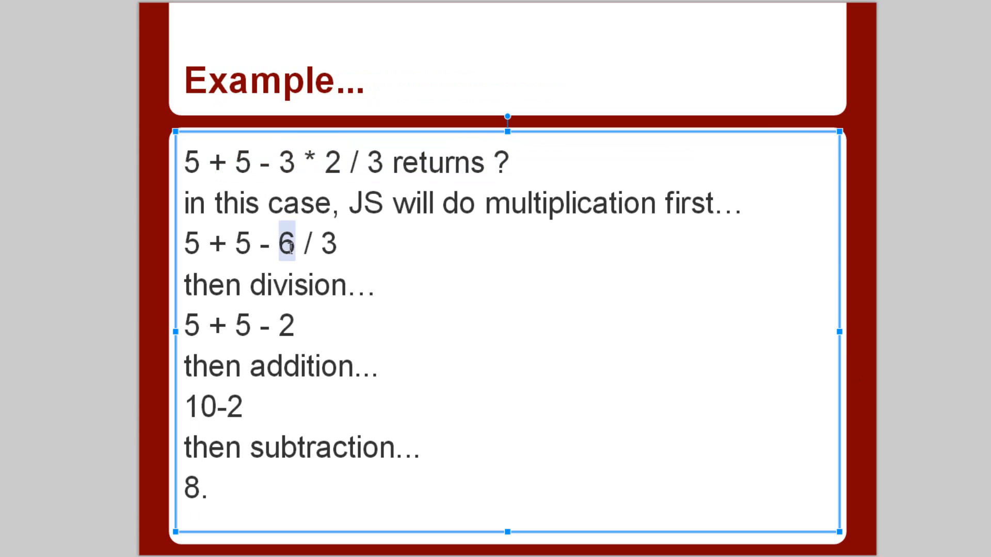
{"action": "mouse_move", "coordinate": [173, 328]}
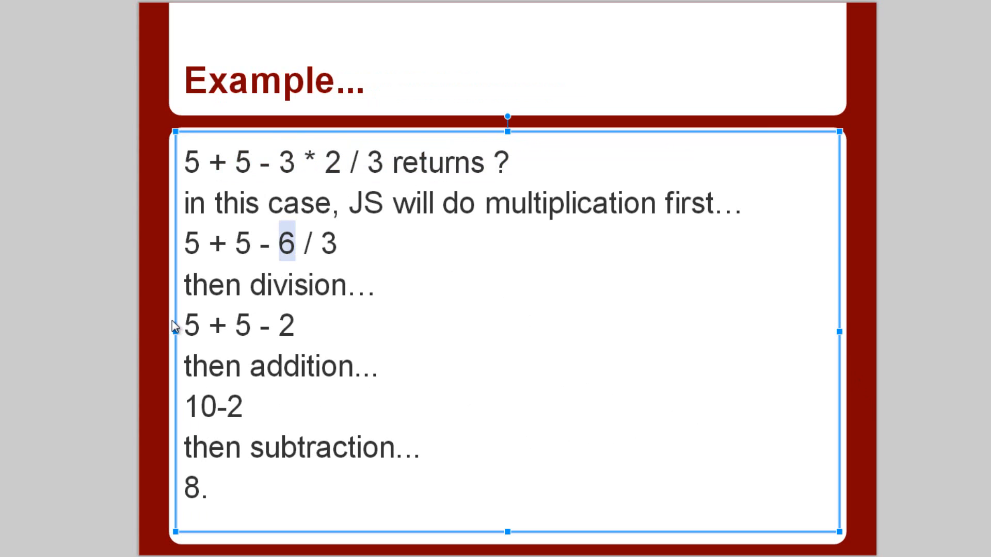
{"action": "left_click", "coordinate": [278, 244]}
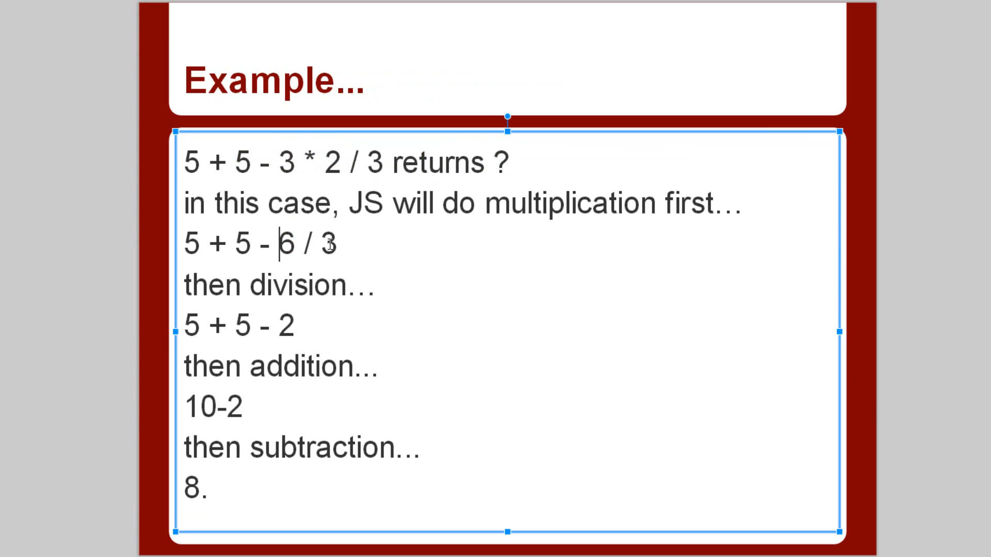
{"action": "double_click", "coordinate": [286, 325]}
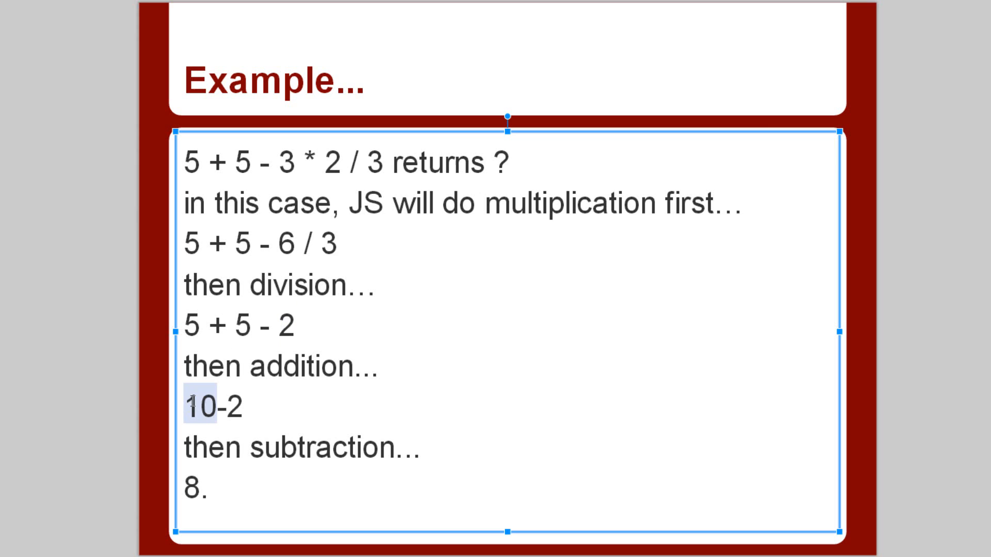
{"action": "left_click", "coordinate": [210, 496]}
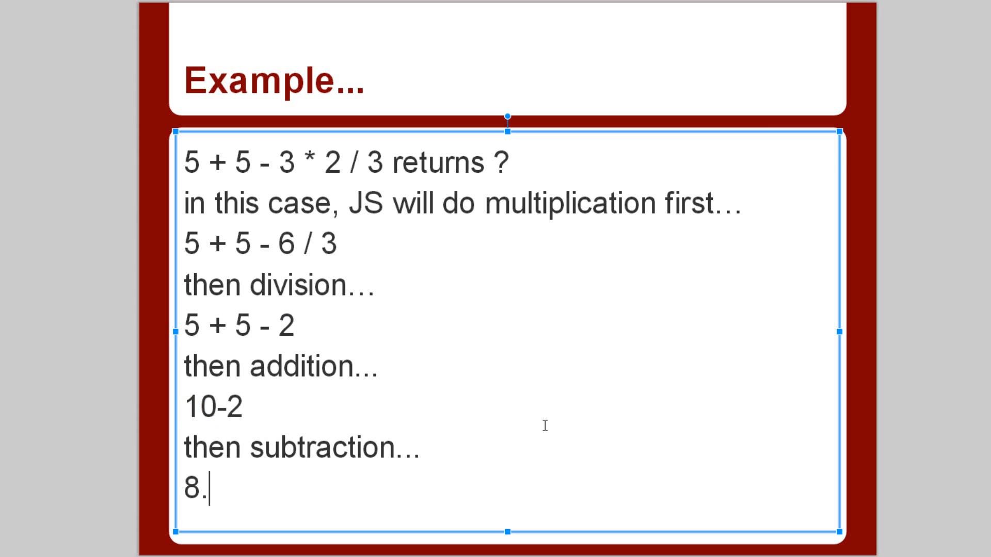
{"action": "mouse_move", "coordinate": [574, 383]}
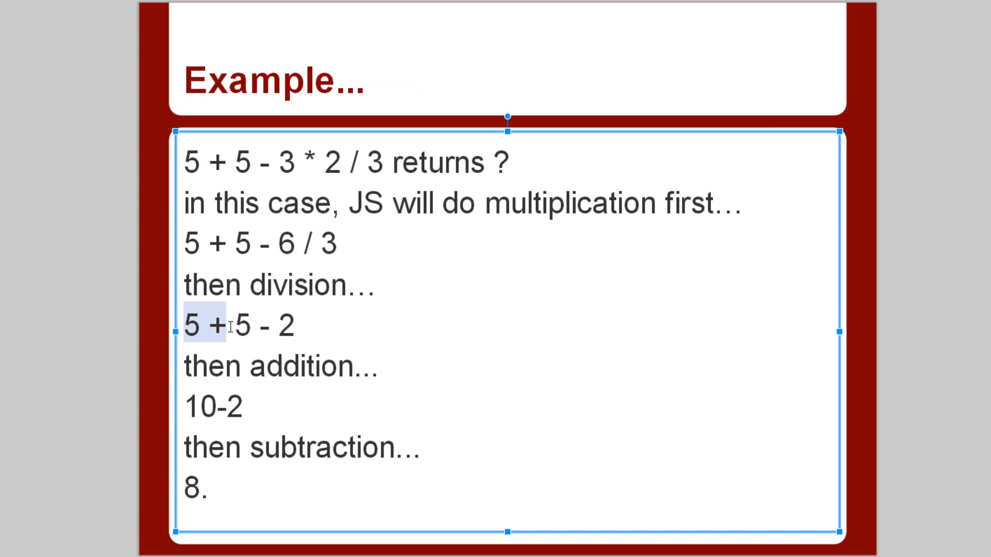
{"action": "left_click", "coordinate": [194, 334]}
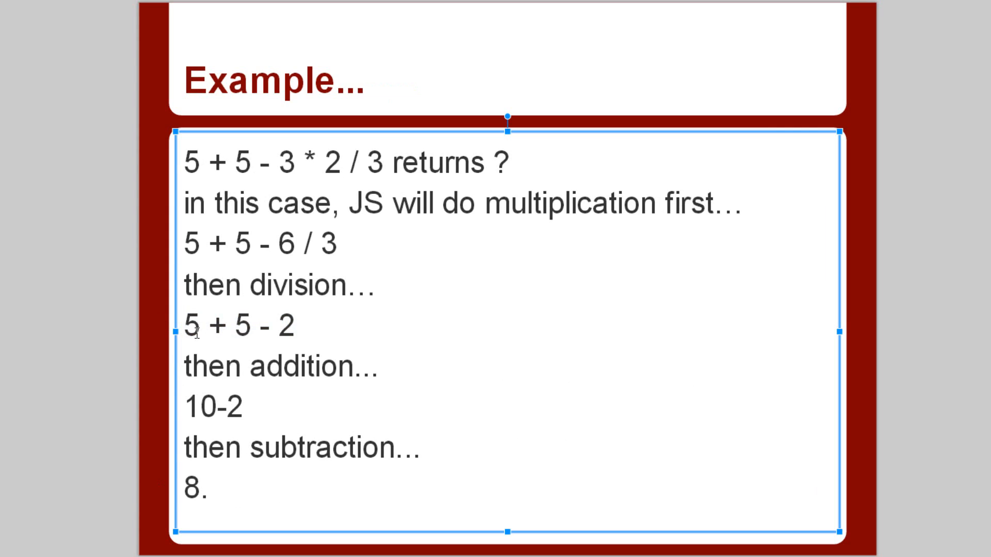
{"action": "mouse_move", "coordinate": [190, 308]}
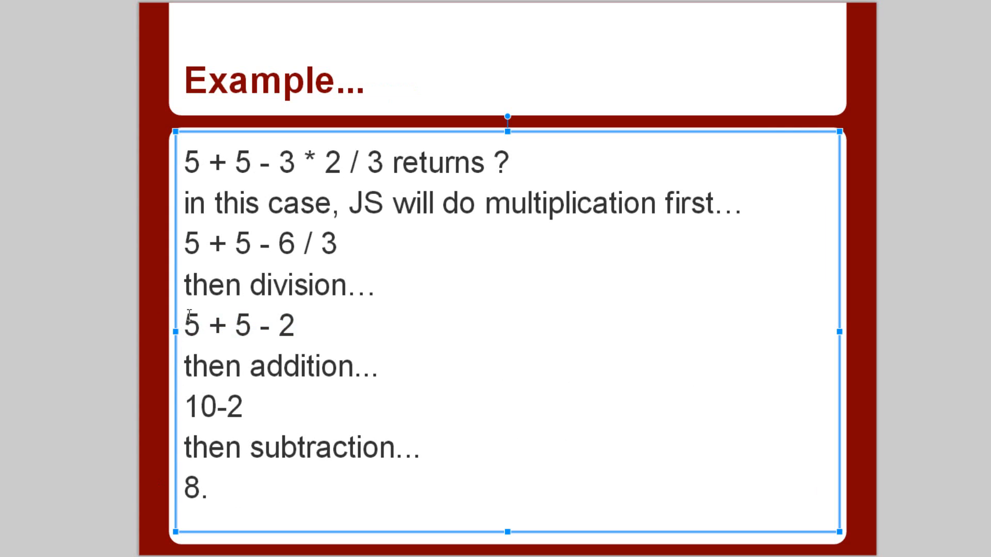
{"action": "mouse_move", "coordinate": [250, 330]}
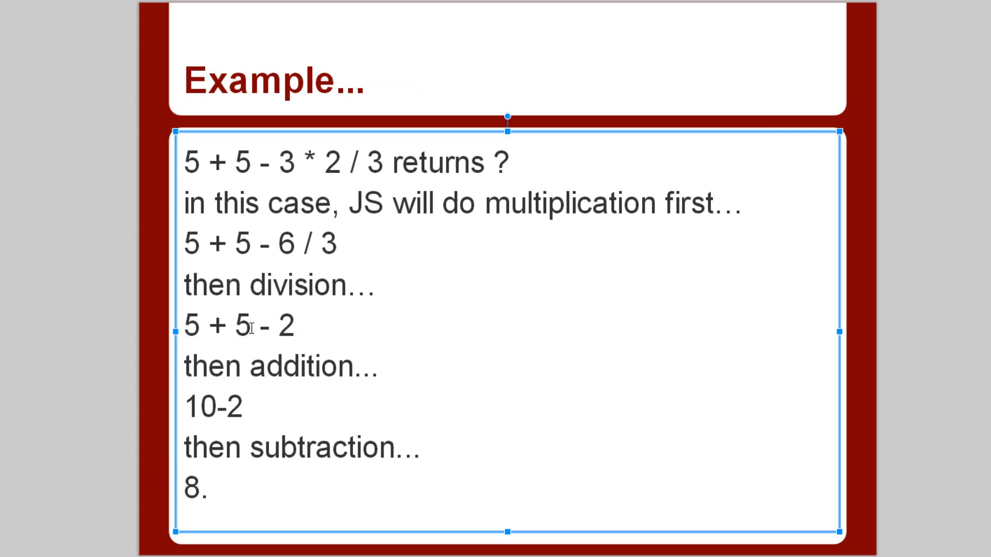
{"action": "mouse_move", "coordinate": [226, 485]}
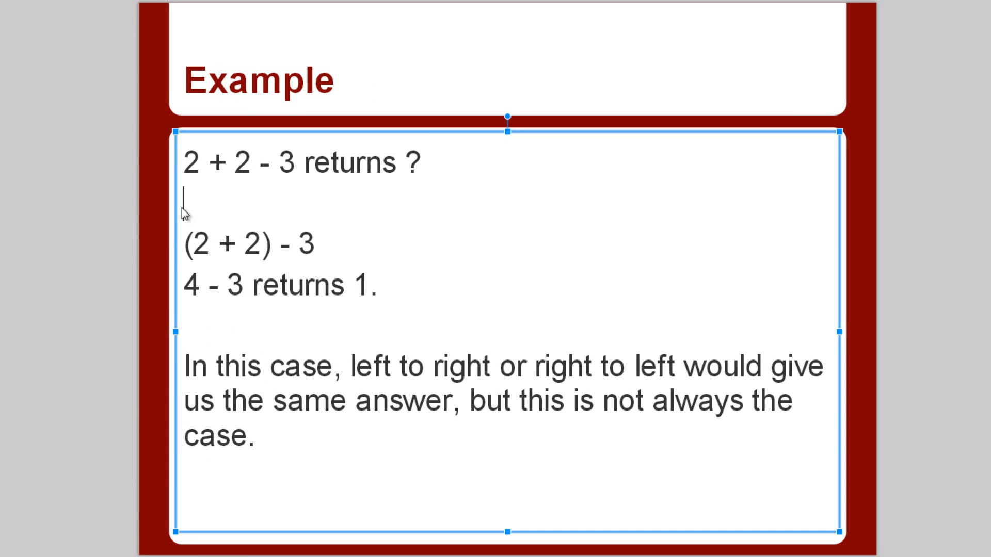
{"action": "mouse_move", "coordinate": [361, 194]}
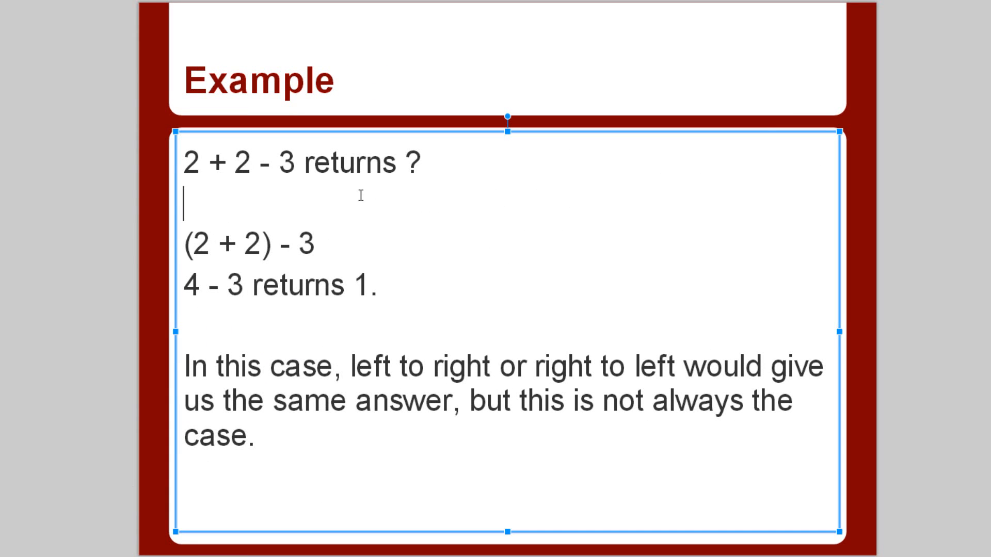
- Highlight the 2 + 2 inside (2 + 2) - 3 on the Example slide that returns 1
{"action": "left_click", "coordinate": [364, 163]}
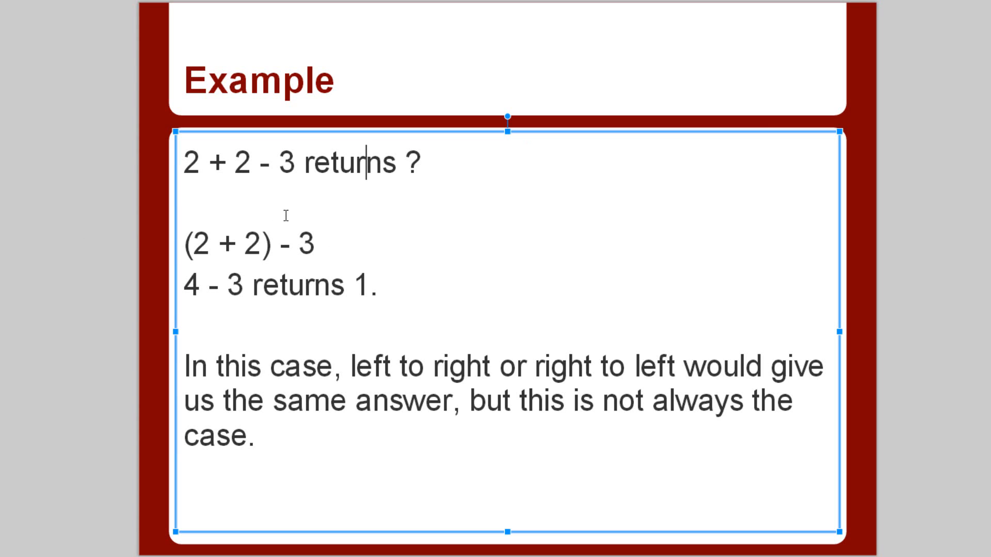
{"action": "left_click_drag", "start_coordinate": [190, 243], "coordinate": [272, 244]}
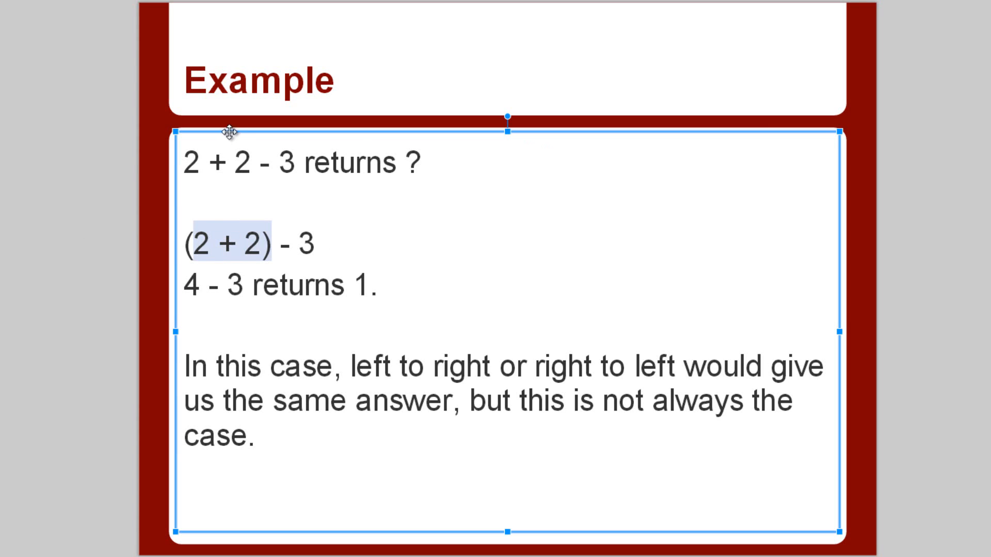
{"action": "left_click", "coordinate": [260, 244]}
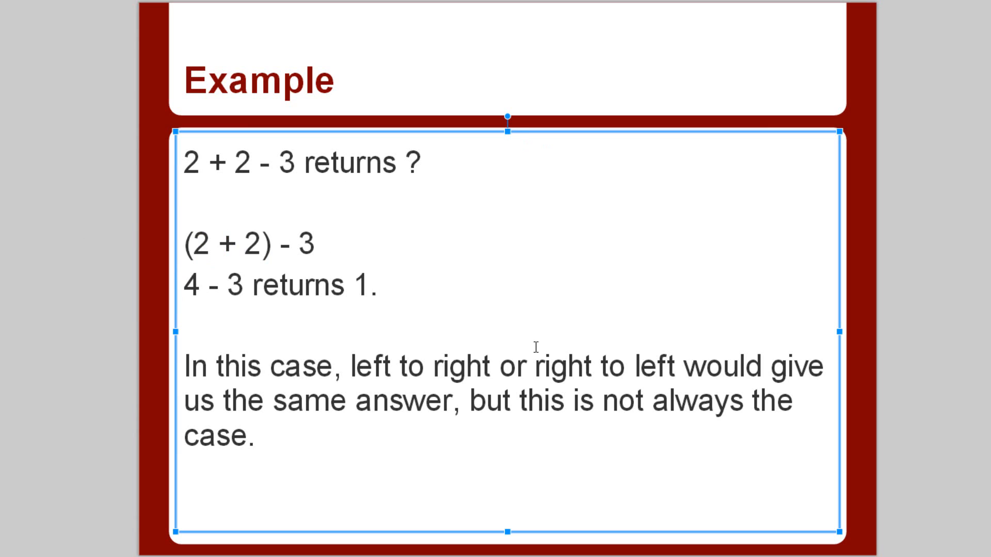
{"action": "mouse_move", "coordinate": [728, 342]}
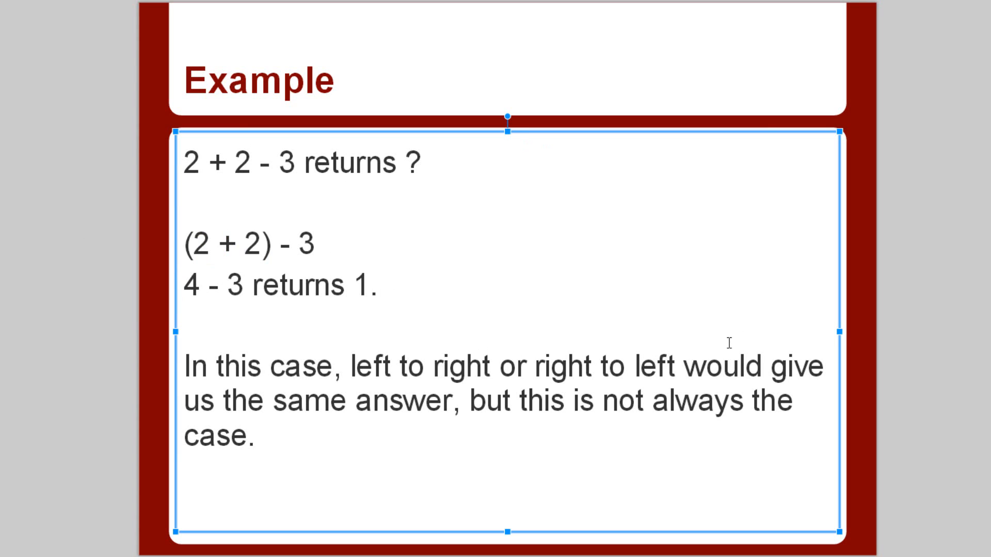
{"action": "mouse_move", "coordinate": [498, 343]}
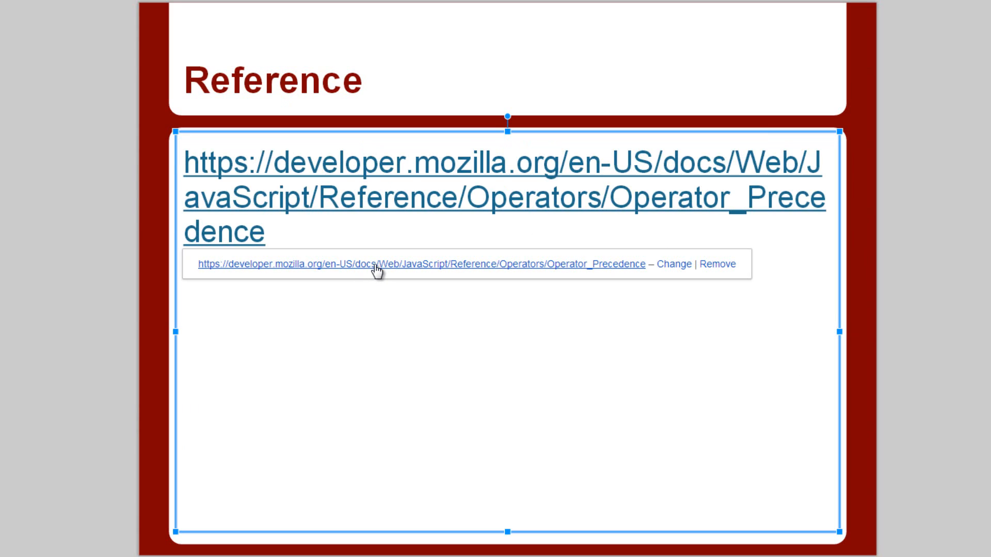
- Follow the Reference slide's link to MDN's Operator Precedence page
{"action": "left_click", "coordinate": [378, 266]}
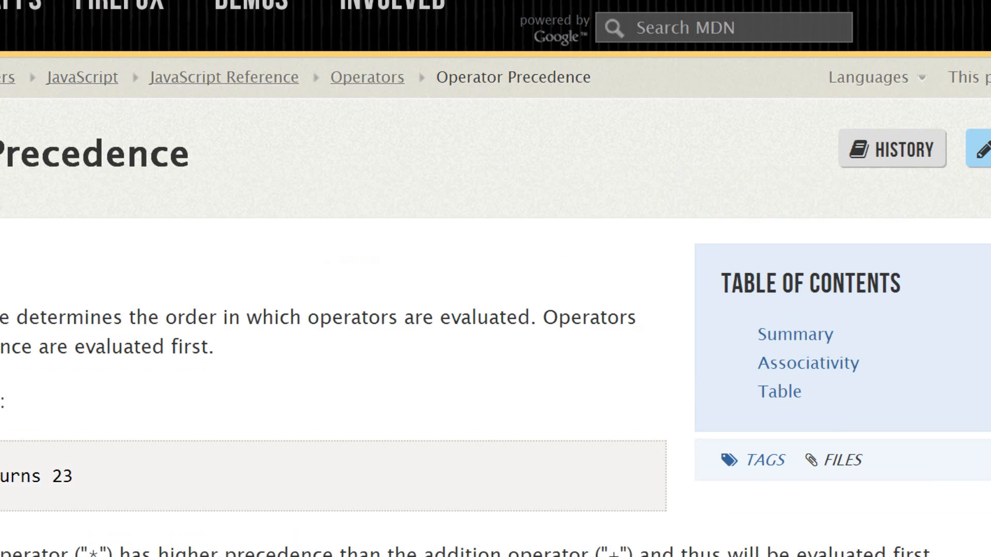
{"action": "mouse_move", "coordinate": [103, 219]}
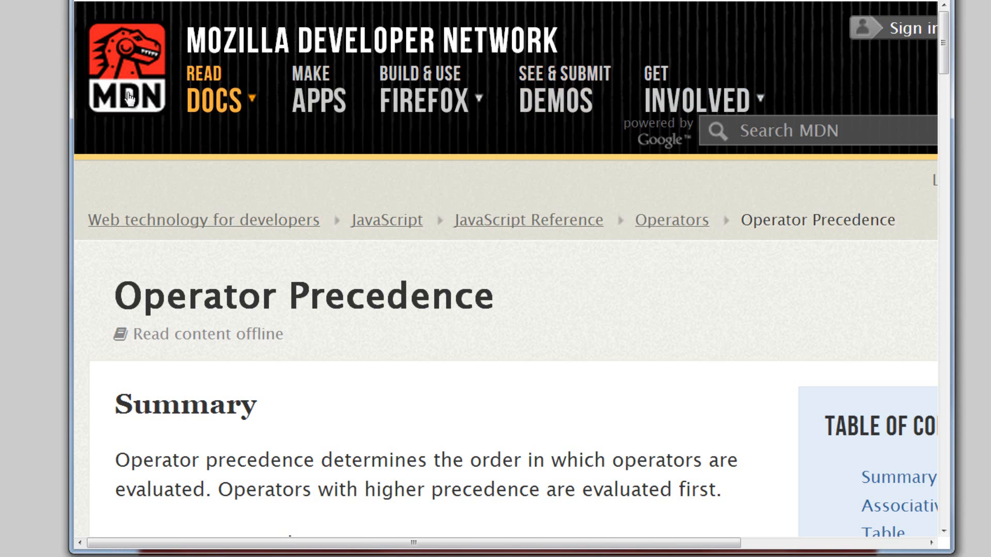
- Scroll the MDN precedence table to levels 5–7 and highlight division's left-to-right associativity
{"action": "scroll", "scroll_direction": "down", "scroll_amount": 3}
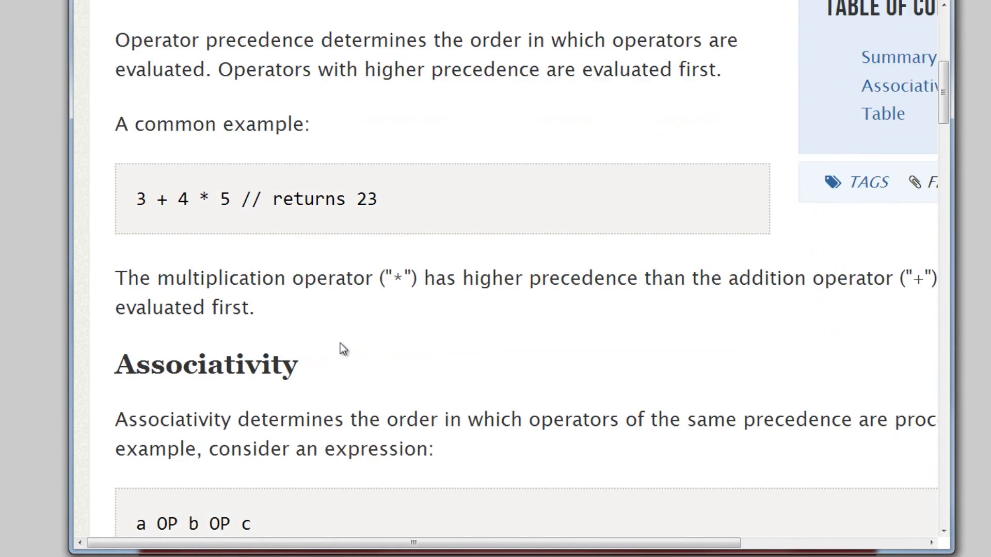
{"action": "scroll", "scroll_direction": "down", "scroll_amount": 3}
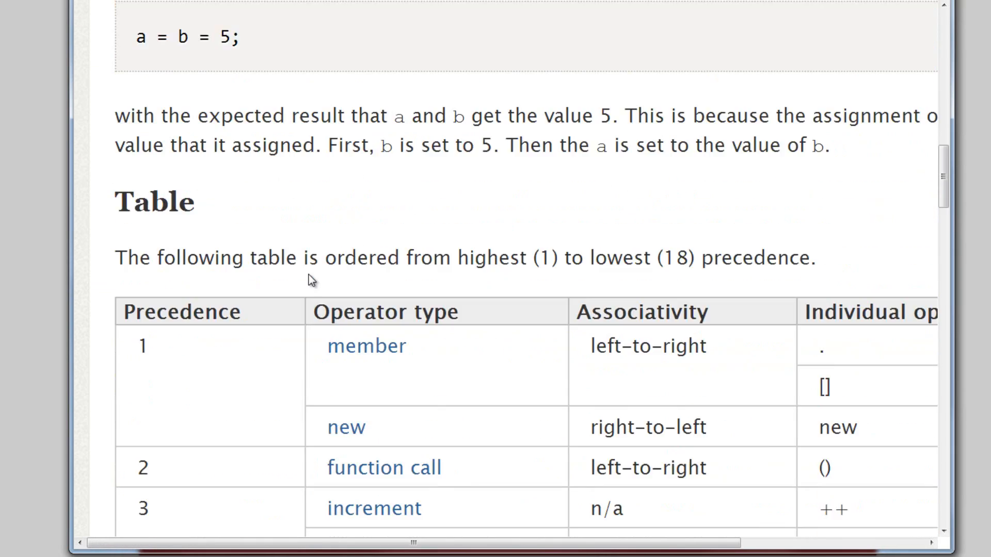
{"action": "scroll", "scroll_direction": "down", "scroll_amount": 3}
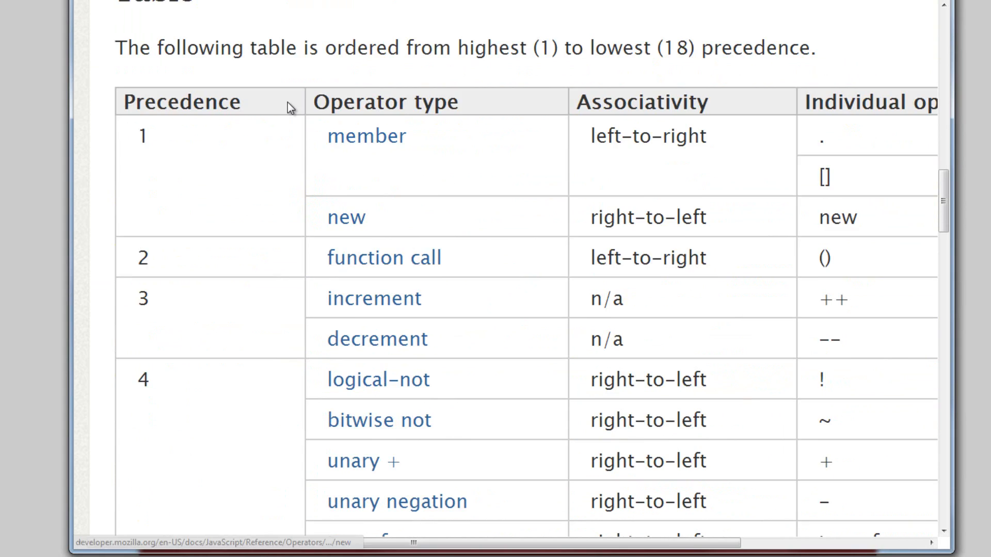
{"action": "scroll", "scroll_direction": "down", "scroll_amount": 3}
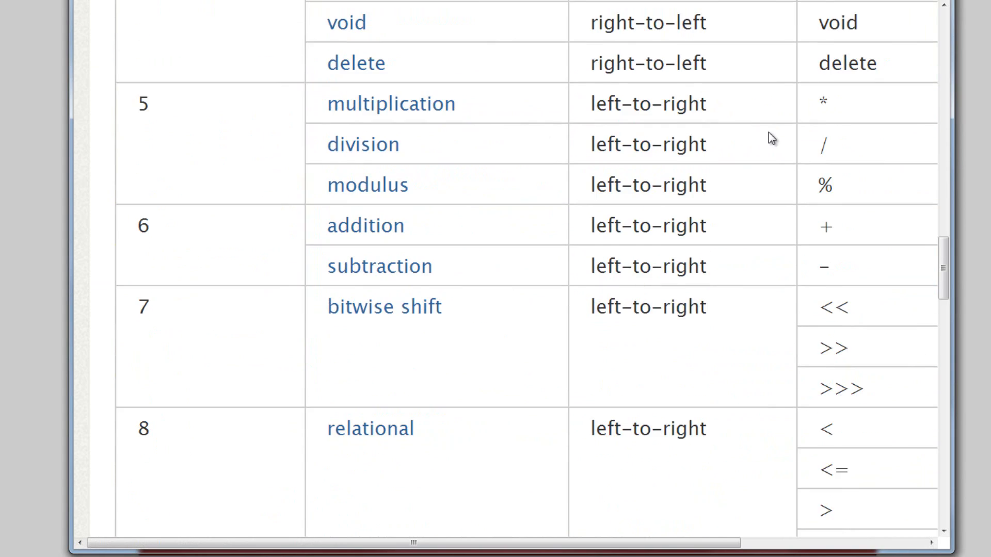
{"action": "scroll", "scroll_direction": "down", "scroll_amount": 3}
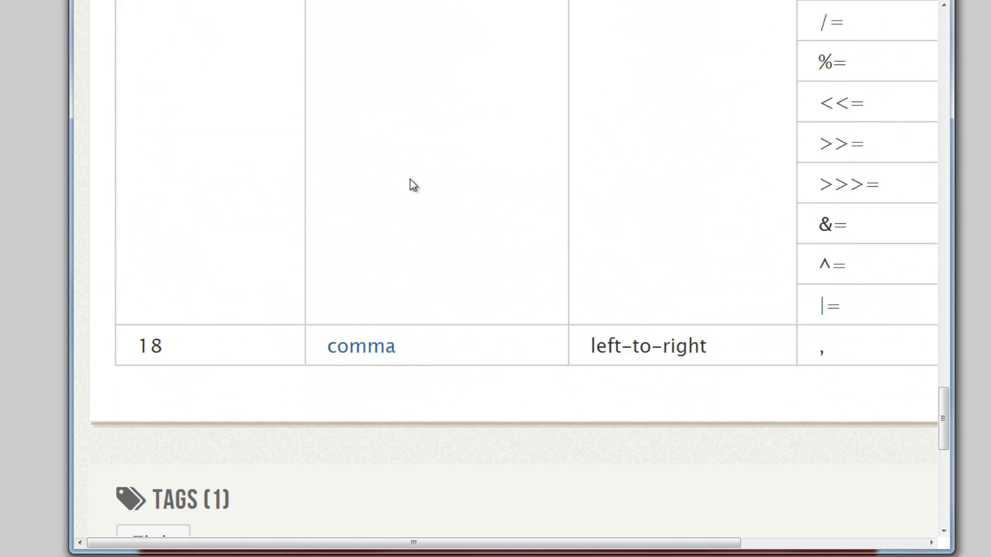
{"action": "scroll", "scroll_direction": "up", "scroll_amount": 3}
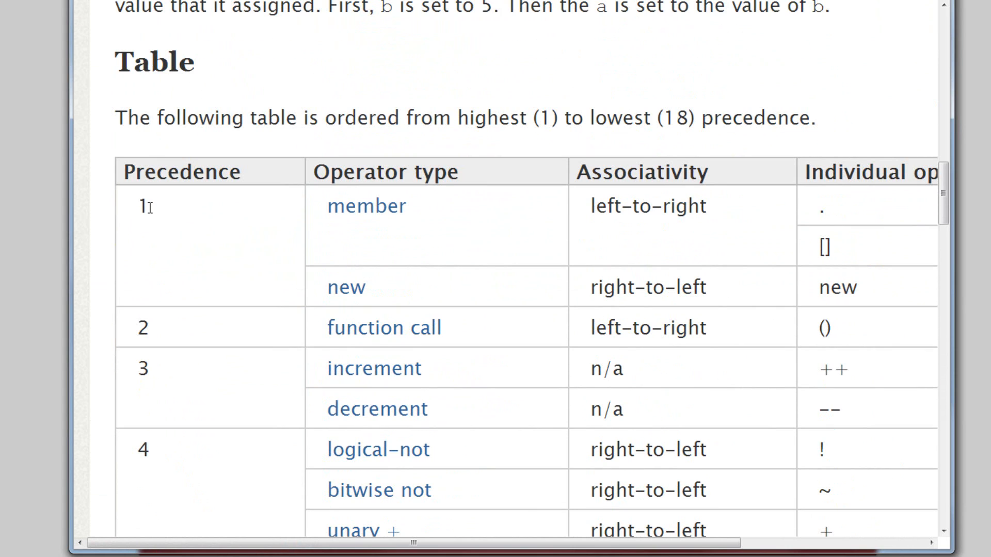
{"action": "scroll", "scroll_direction": "down", "scroll_amount": 3}
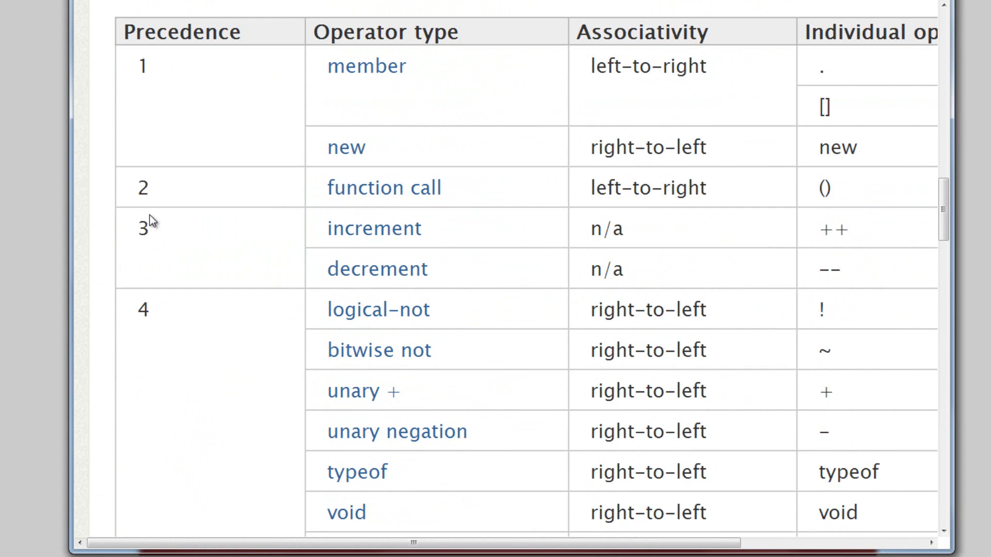
{"action": "scroll", "scroll_direction": "down", "scroll_amount": 3}
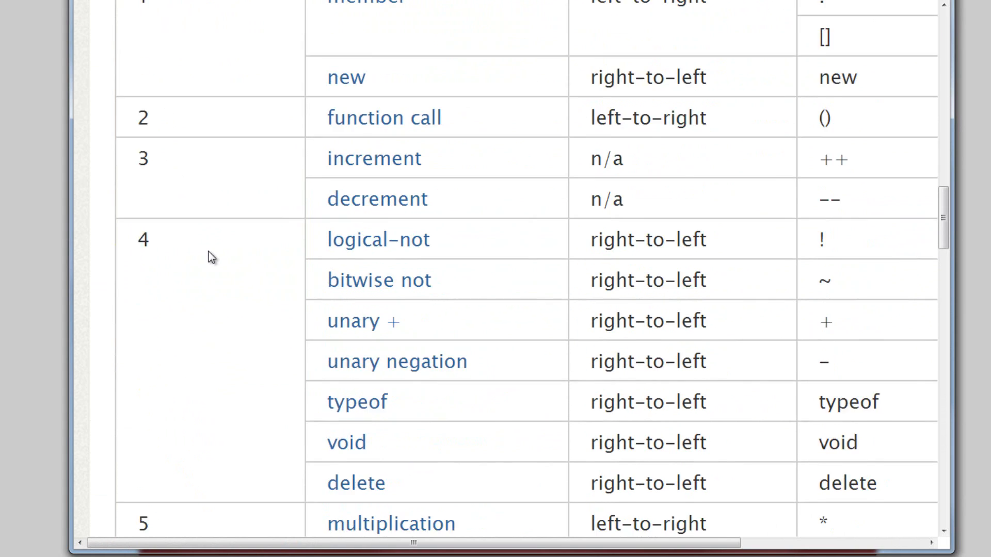
{"action": "scroll", "scroll_direction": "down", "scroll_amount": 3}
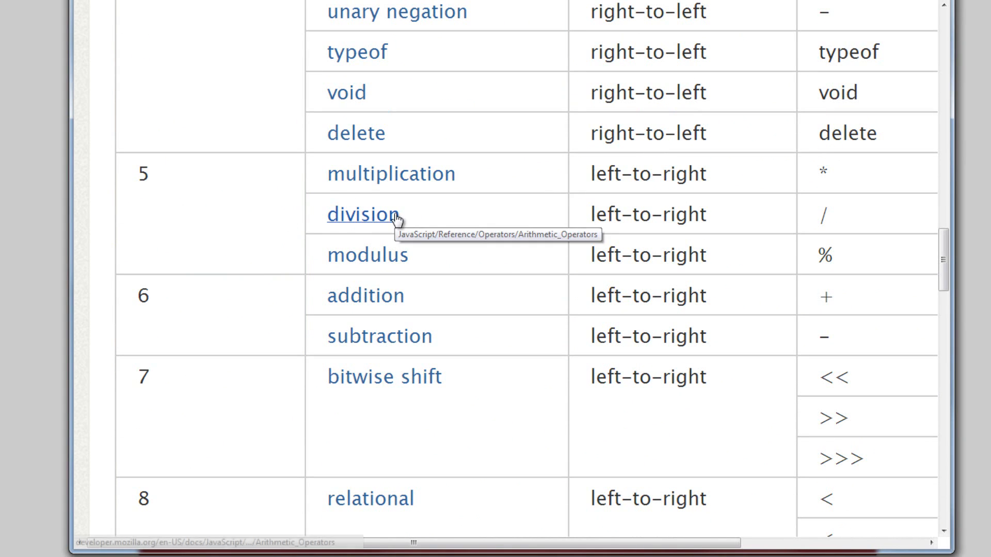
{"action": "mouse_move", "coordinate": [205, 173]}
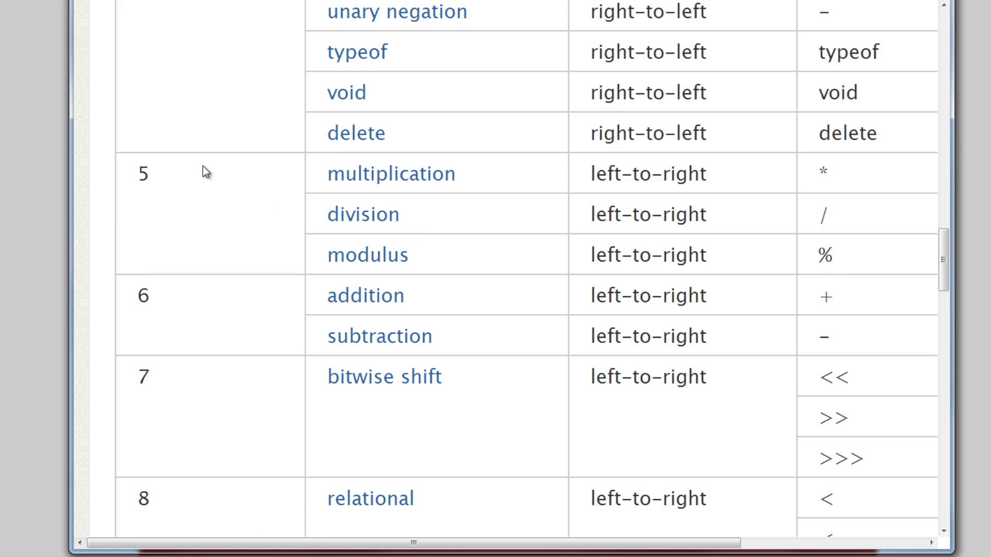
{"action": "scroll", "scroll_direction": "up", "scroll_amount": 3}
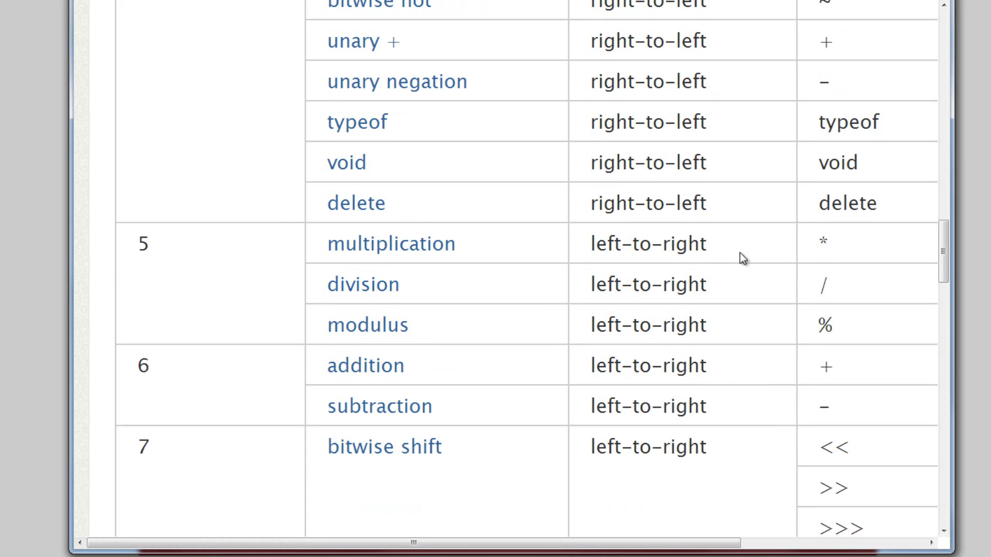
{"action": "double_click", "coordinate": [649, 285]}
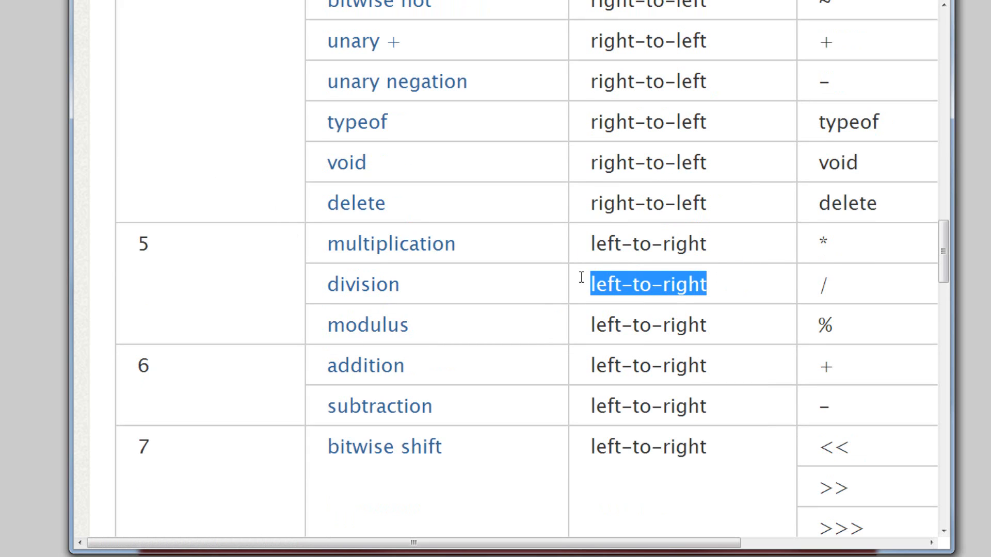
{"action": "mouse_move", "coordinate": [706, 239]}
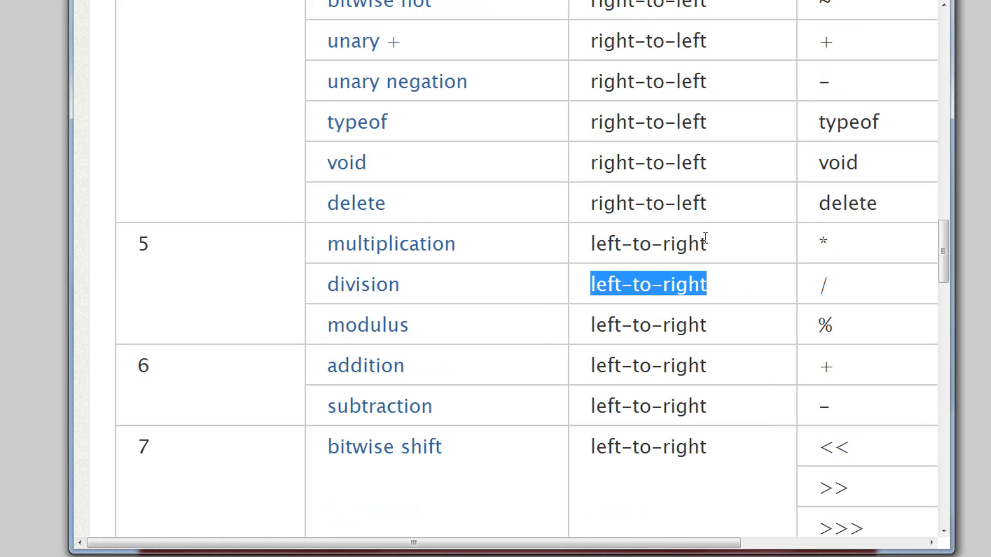
{"action": "left_click", "coordinate": [747, 267]}
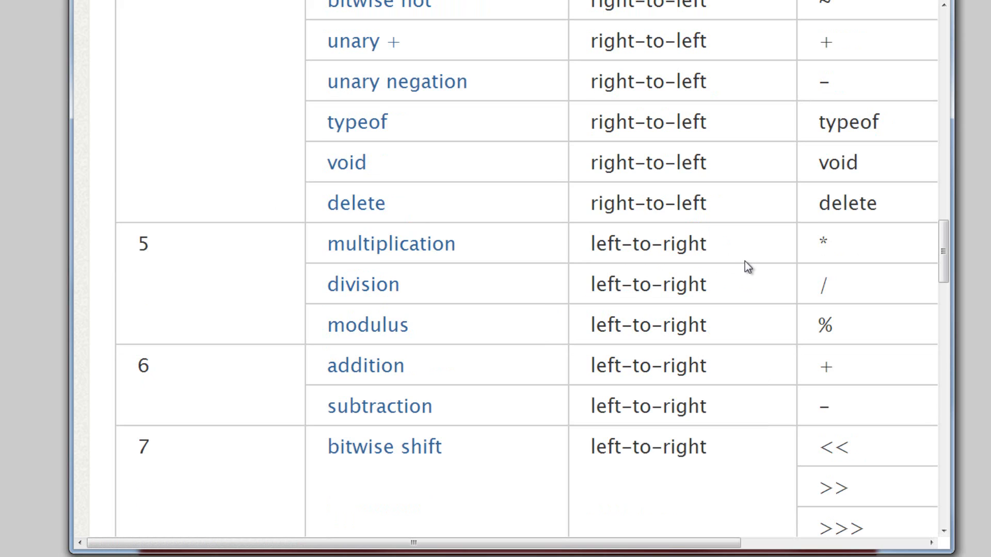